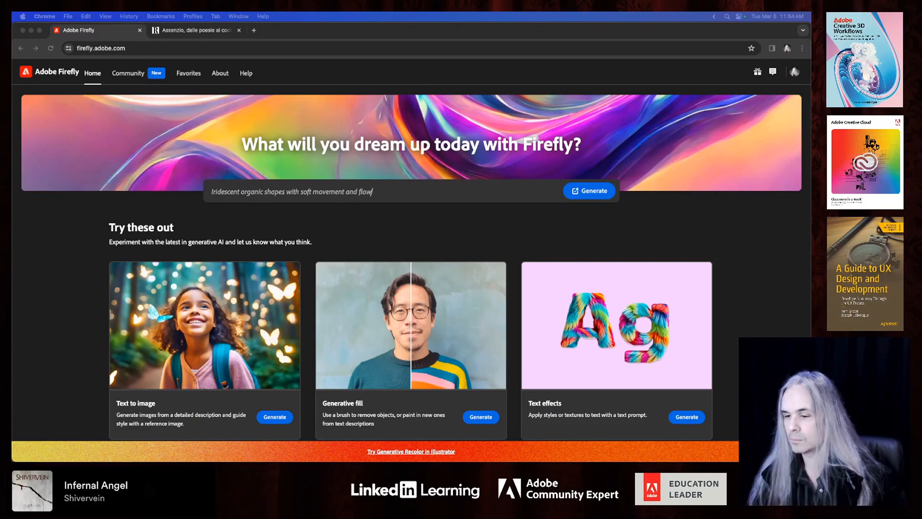
Type and erase prompt fragments like 'islands', 'lush greenery' and 'Iridescent organ'
key(Backspace)
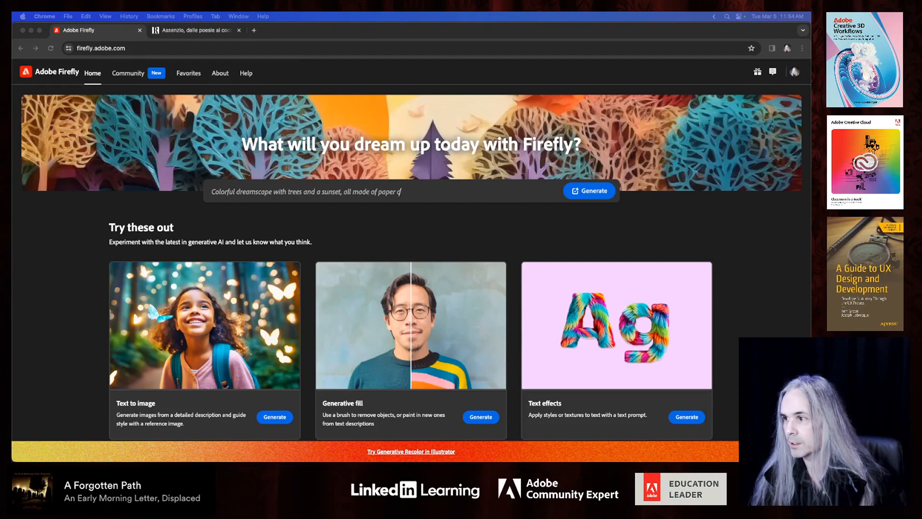
text(utouts)
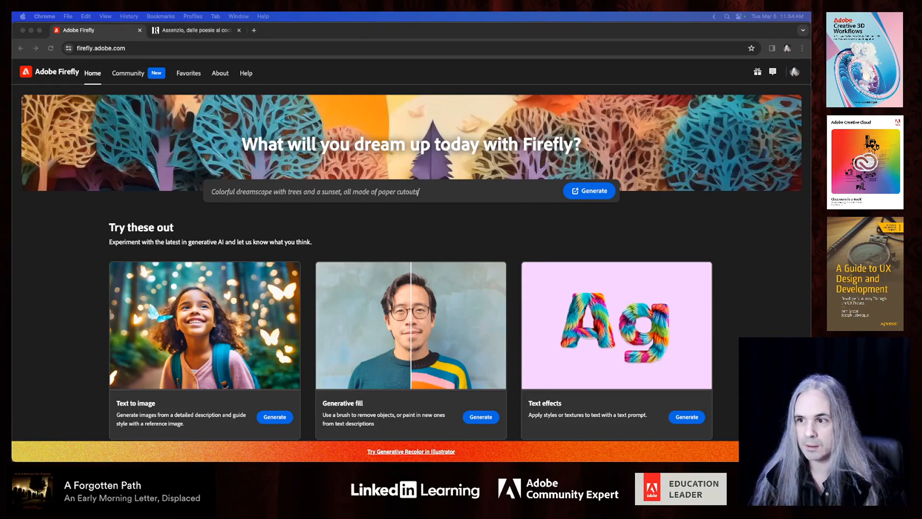
key(Backspace)
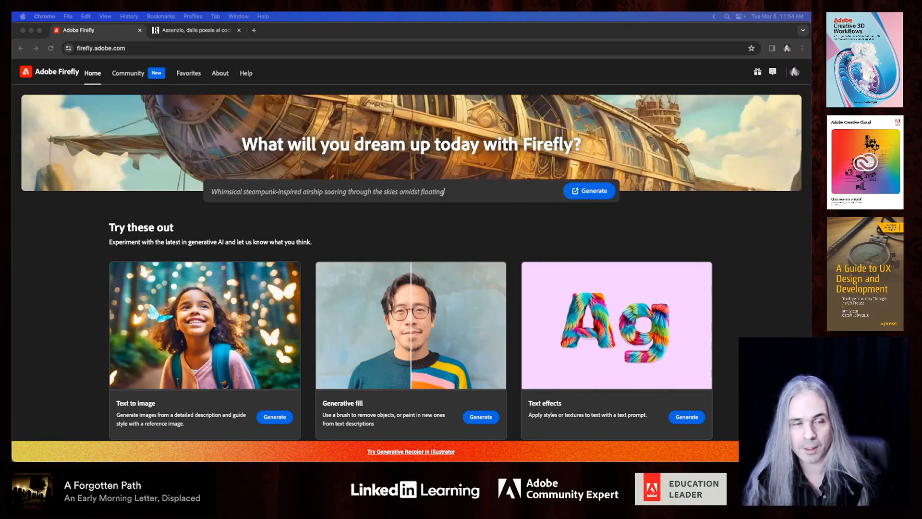
text(islands)
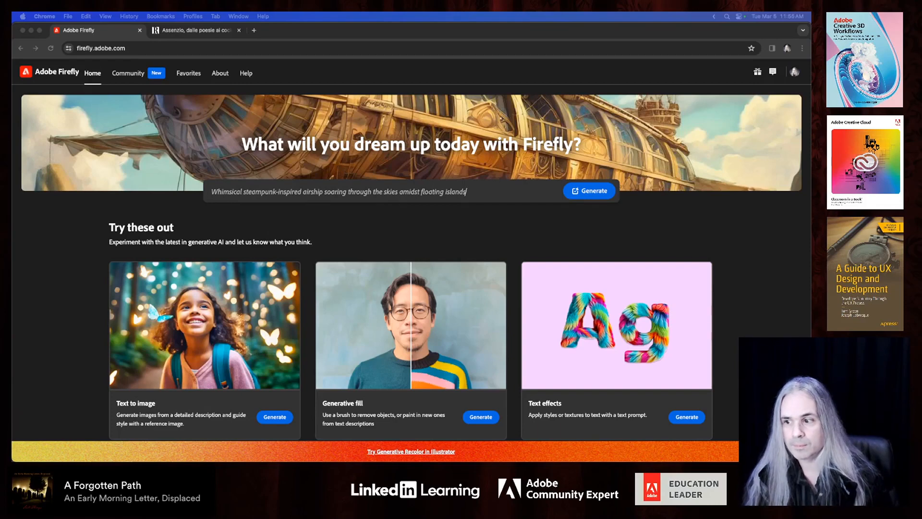
key(Backspace)
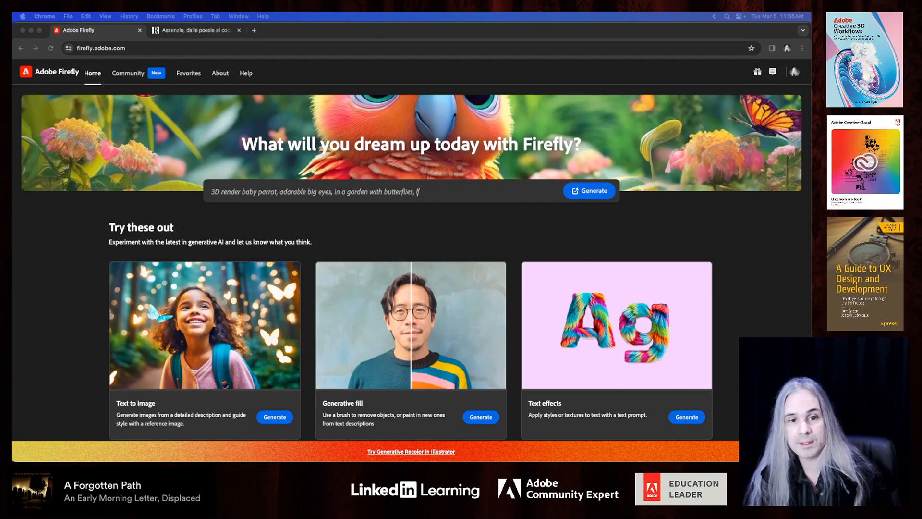
text(lush greenery)
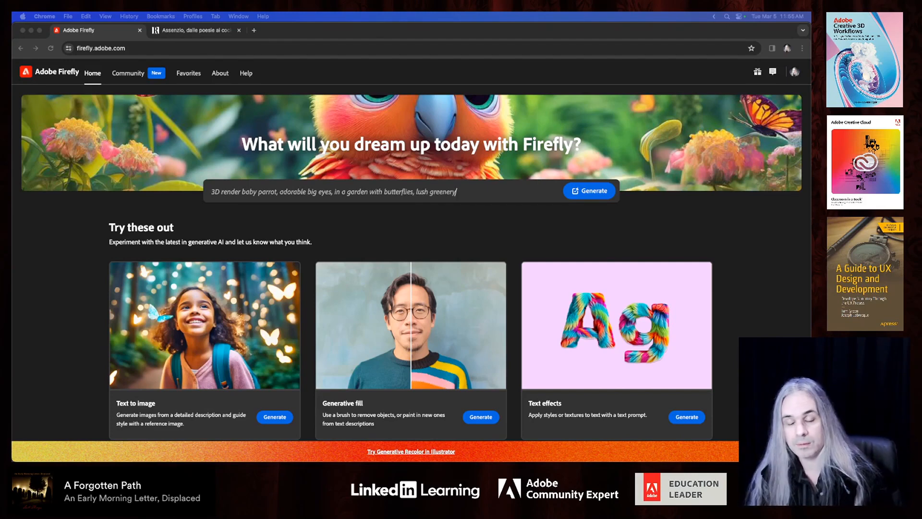
key(Backspace)
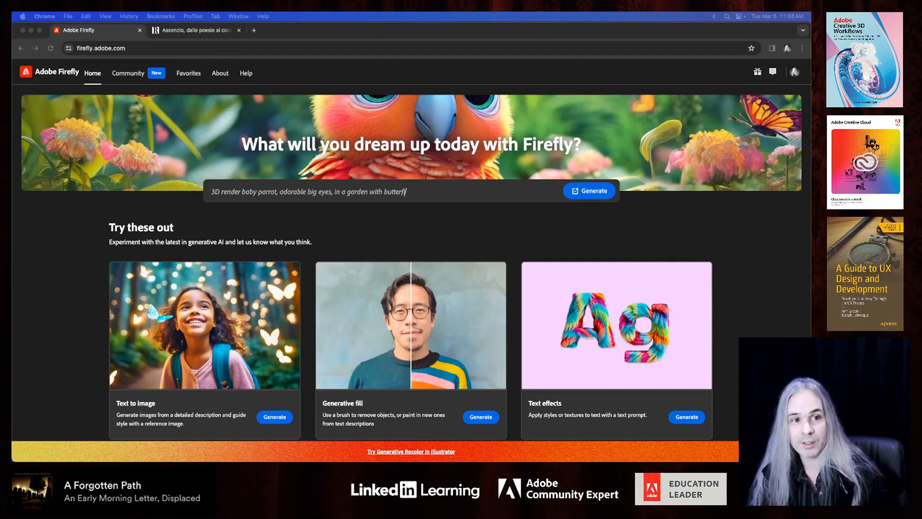
key(Backspace)
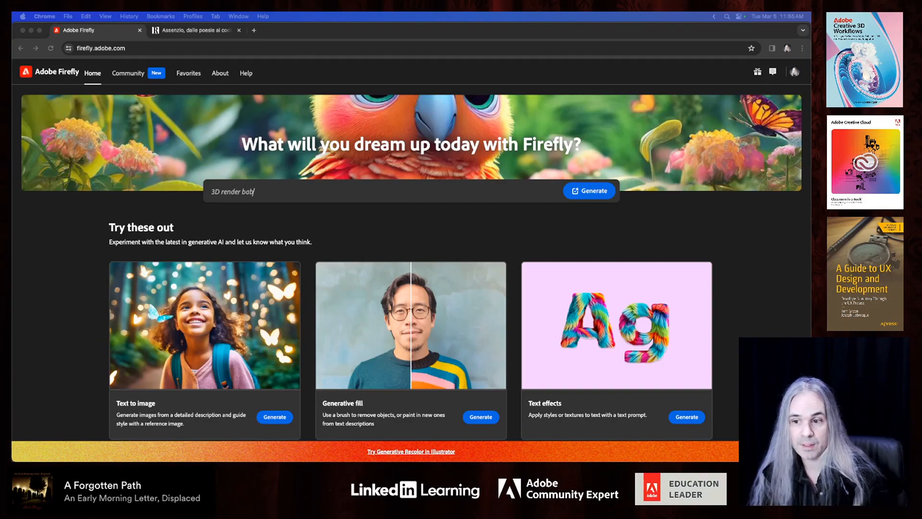
text(Iridescent organ)
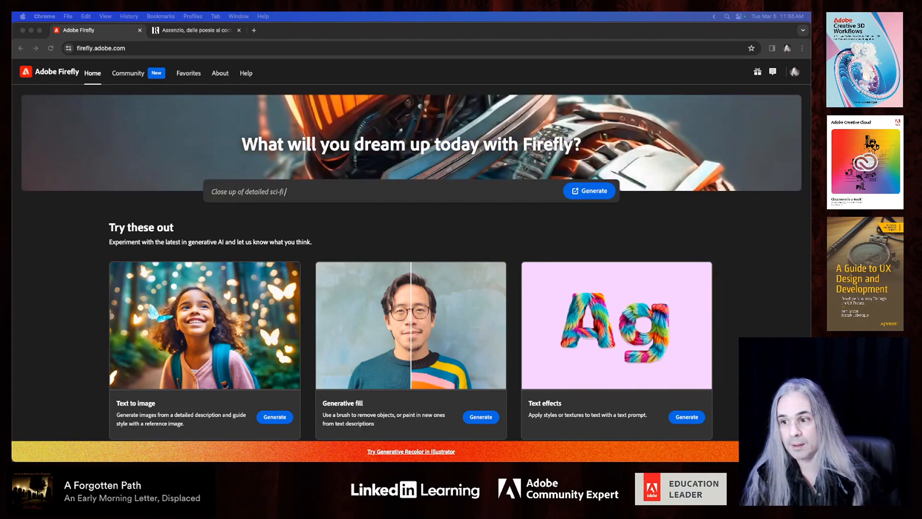
Type prompt phrases such as 'Whimsical steampunk' and 'Iridescent organic shapes with soft movement and flow'
text(suit, futuristic render)
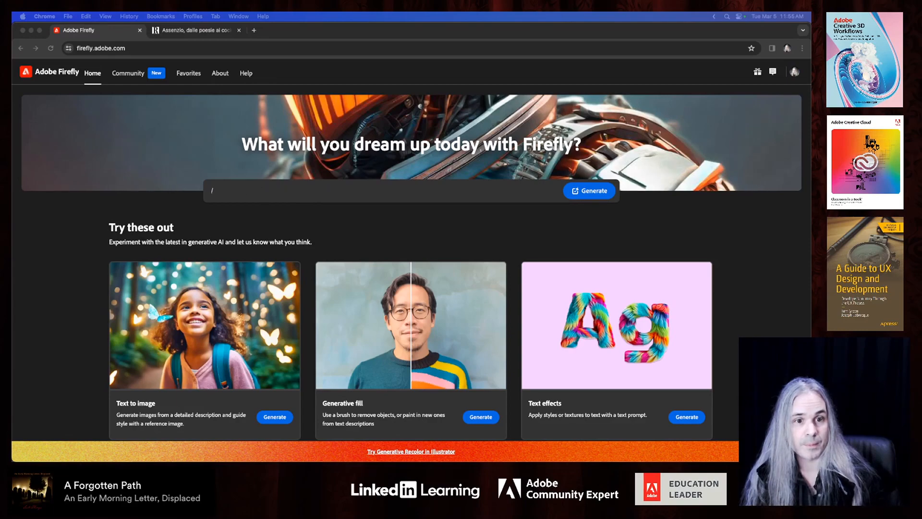
text(Colorful dreamscape with t)
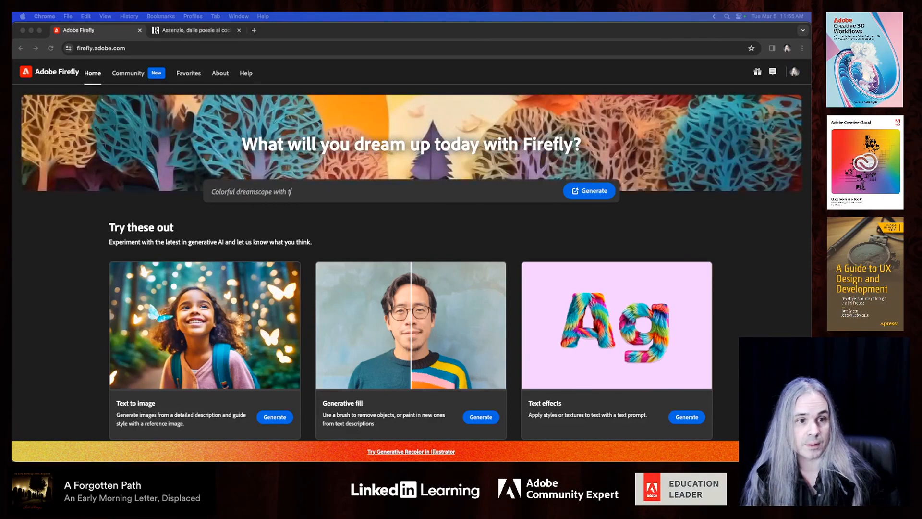
text(trees and a sunset, all made of p)
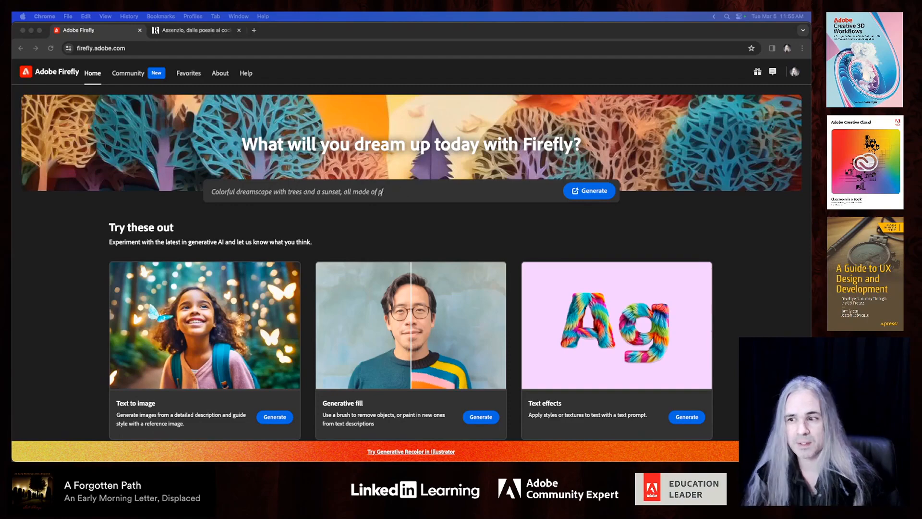
text(Colorful)
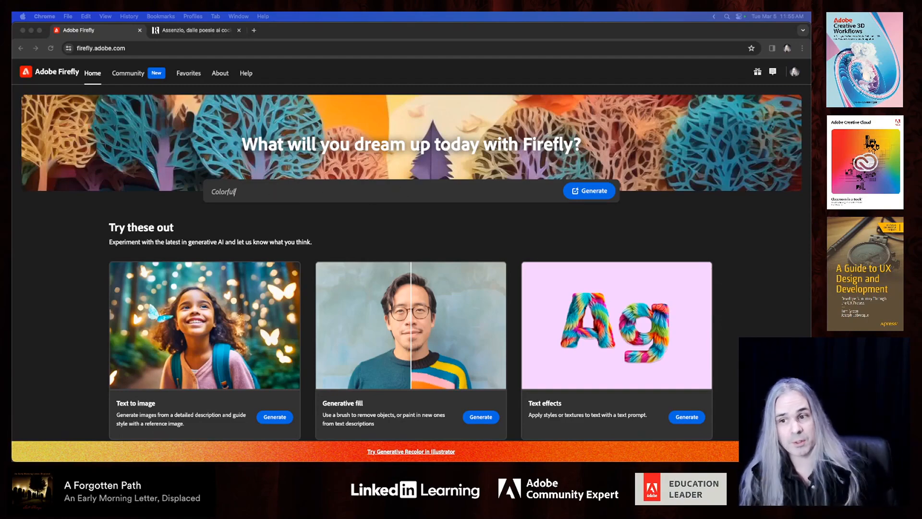
text(Whimsical steampunk-inspired airship soaring)
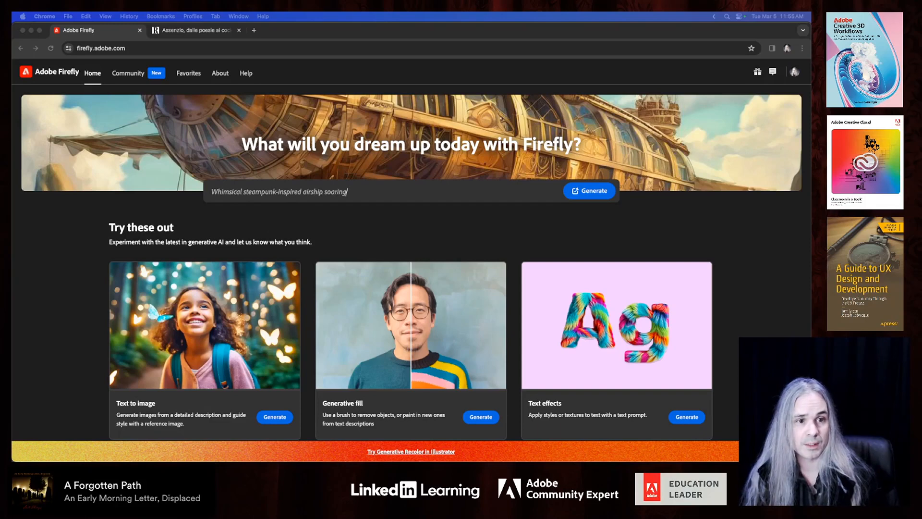
text(through the skies amidst)
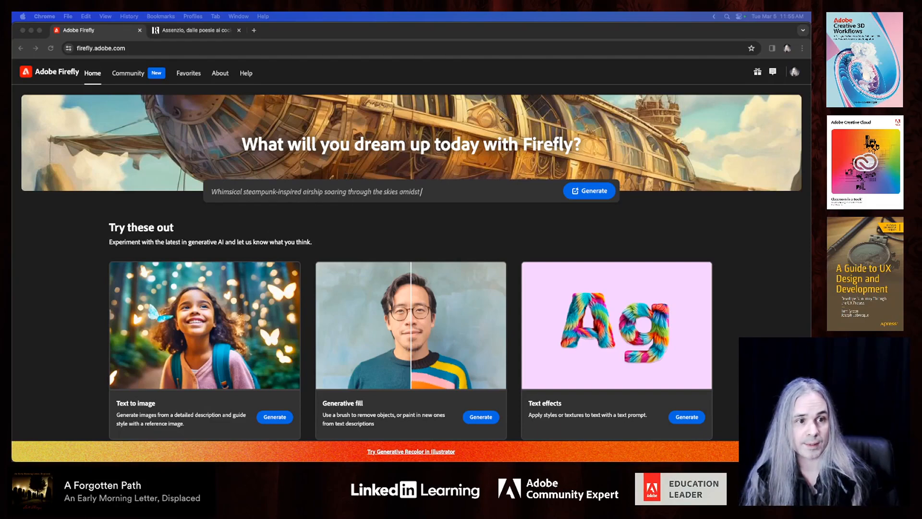
text(floating islands)
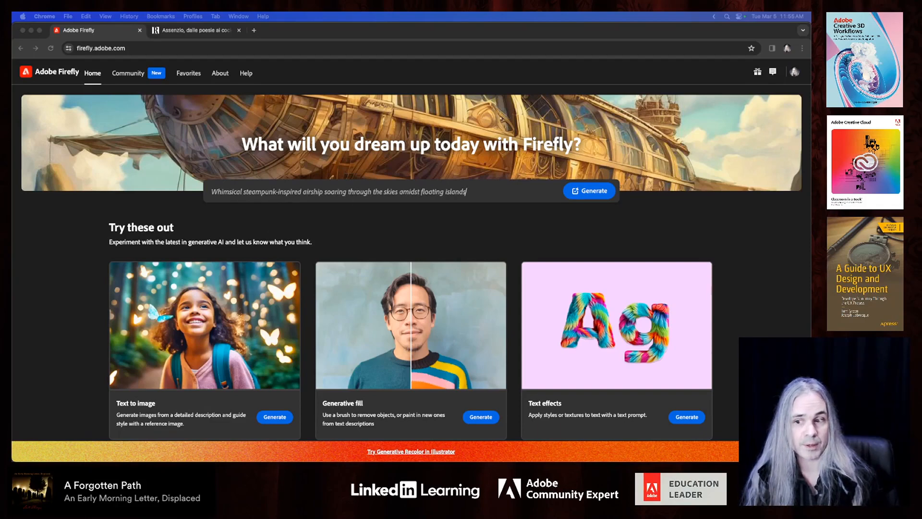
key(Backspace)
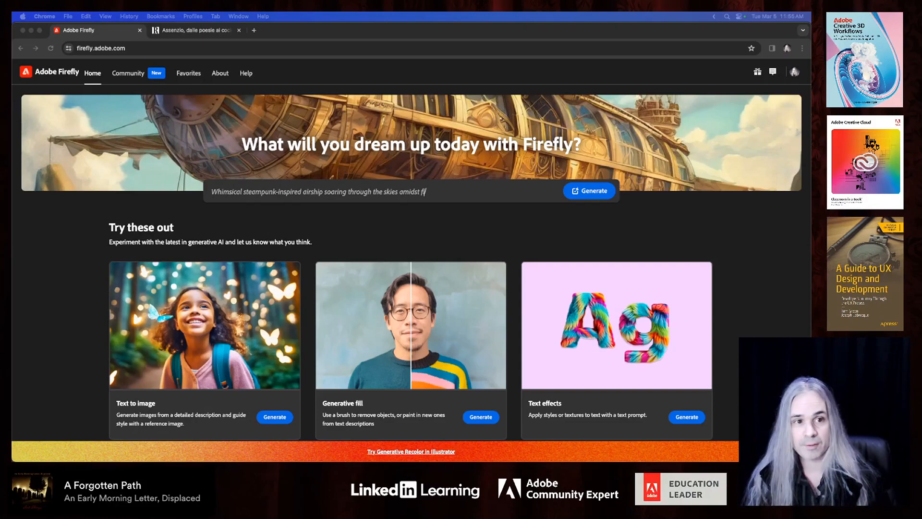
key(Backspace)
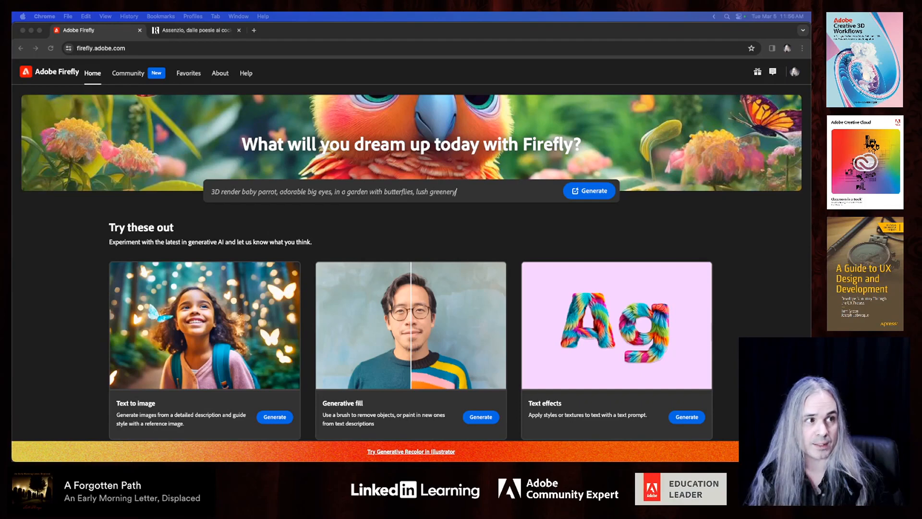
key(Backspace)
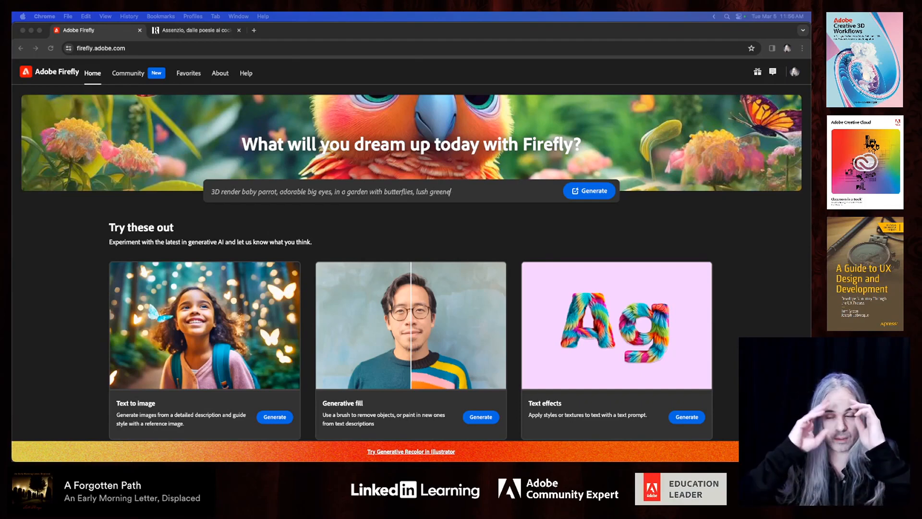
key(Backspace)
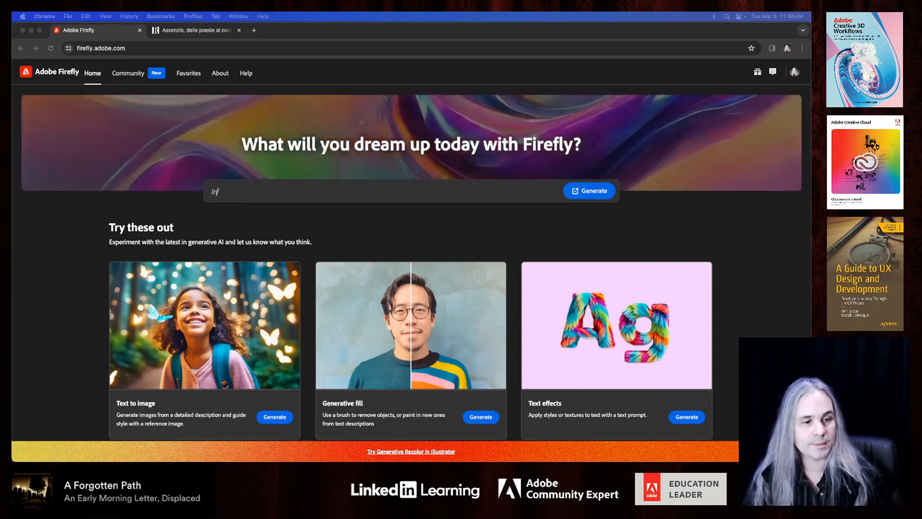
text(Iridescent organic shapes with)
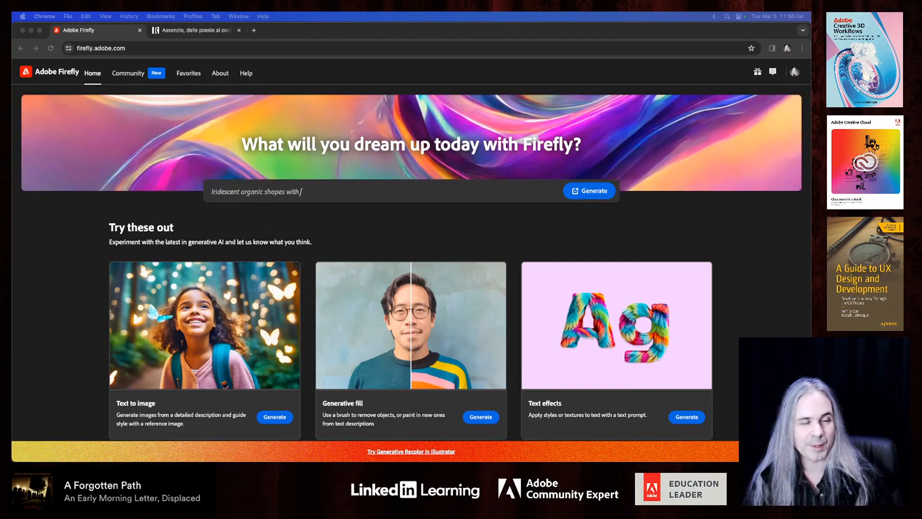
text(soft movement and flow)
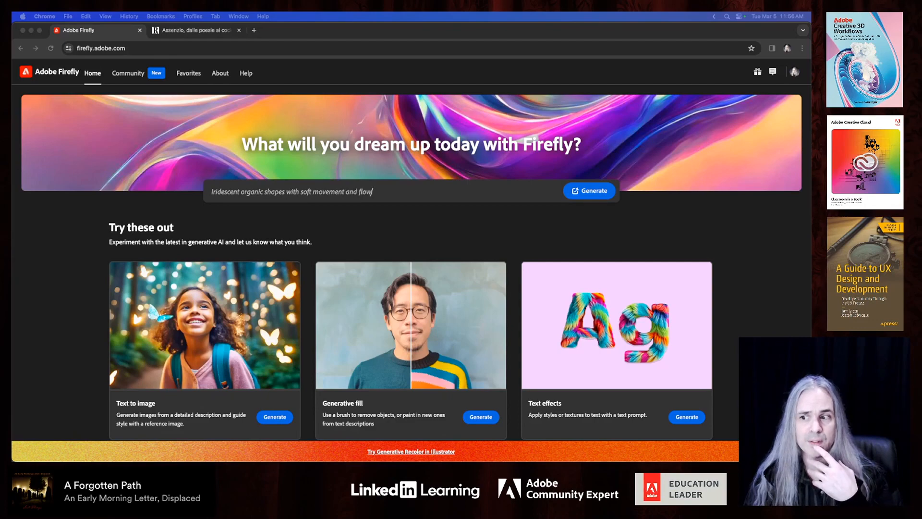
key(Backspace)
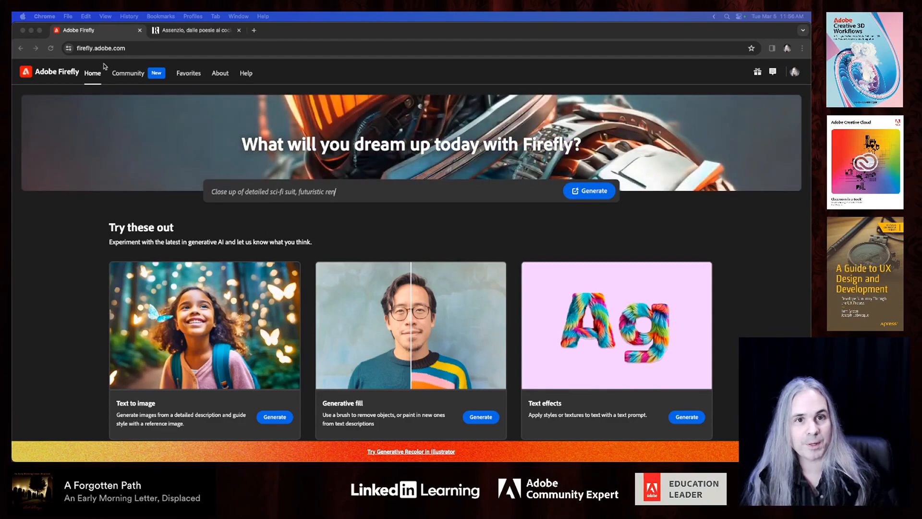
Switch to the absinthe article and scroll down through it
click(194, 30)
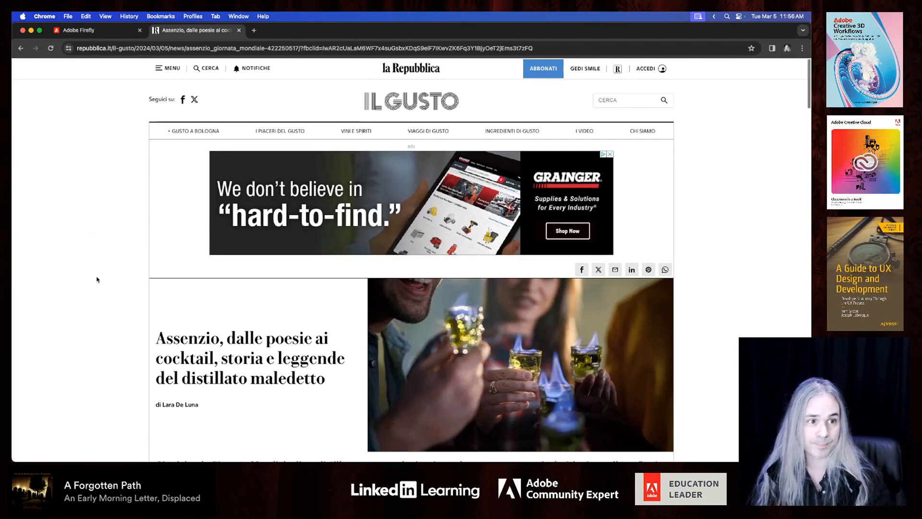
scroll(down, 3)
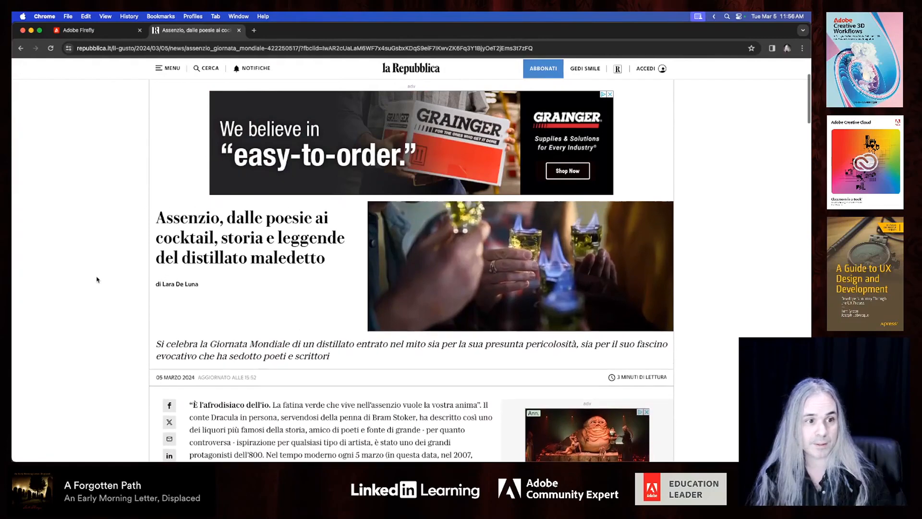
scroll(down, 3)
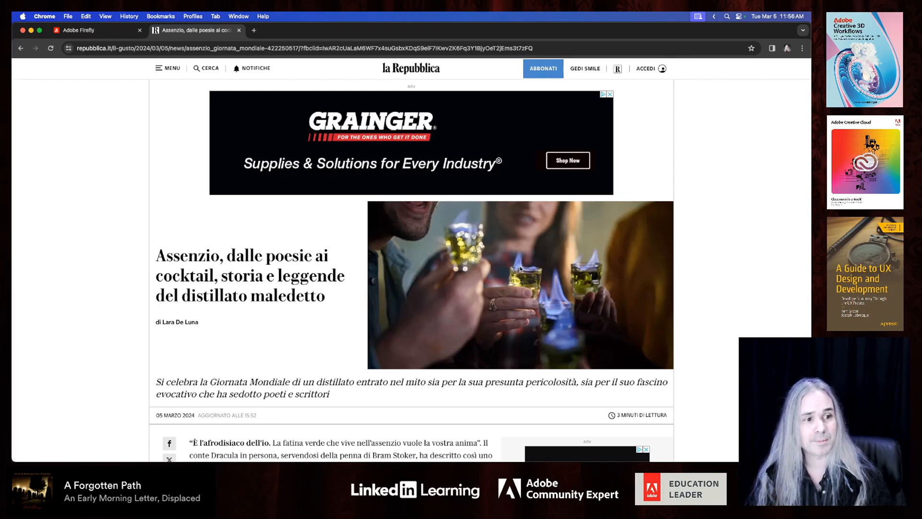
scroll(down, 3)
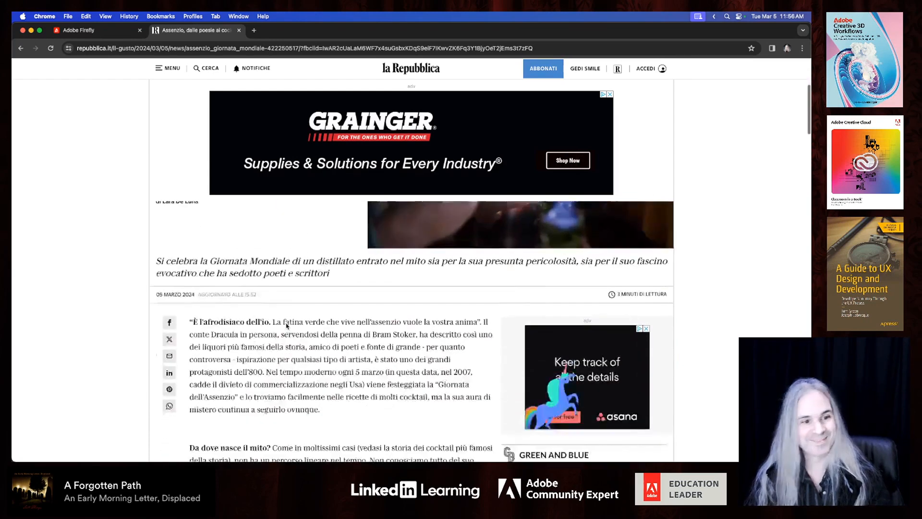
scroll(down, 3)
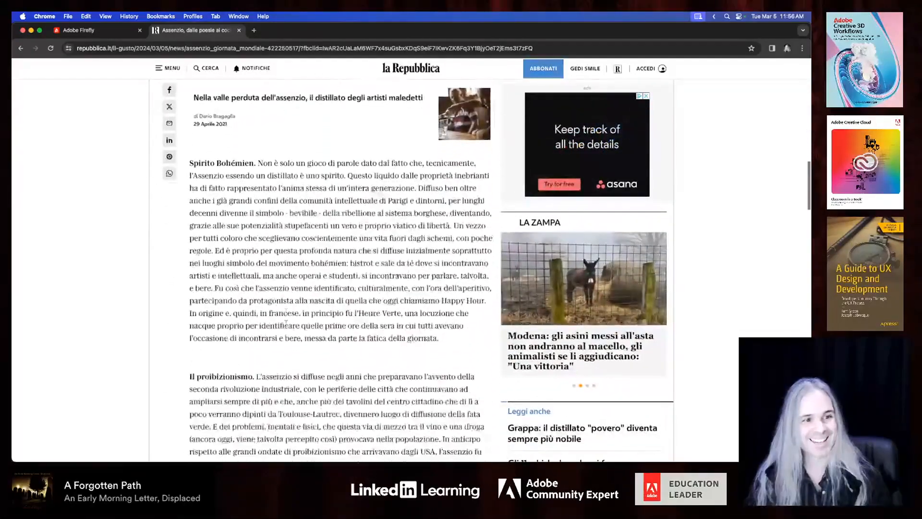
scroll(down, 3)
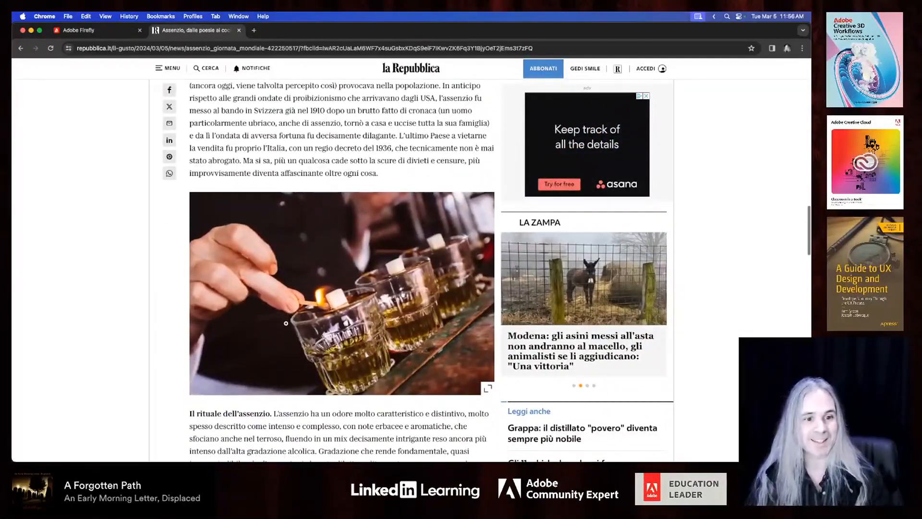
scroll(down, 3)
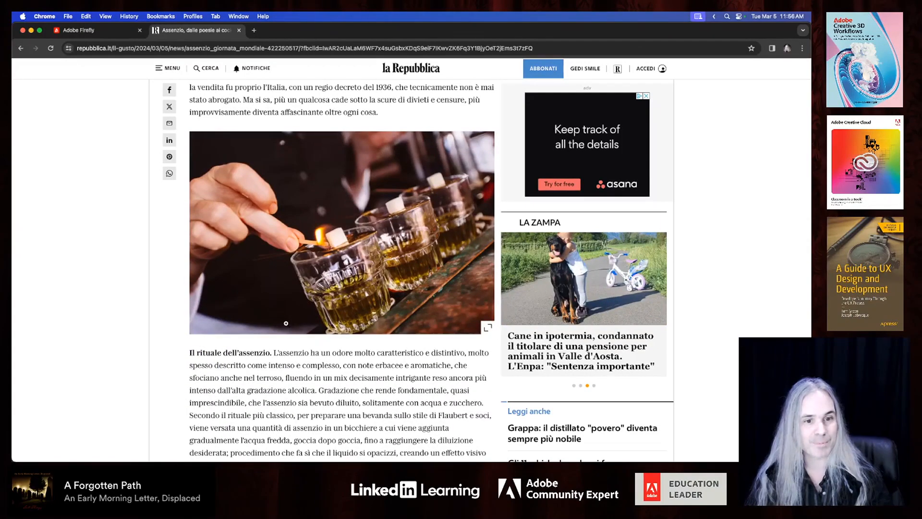
scroll(down, 3)
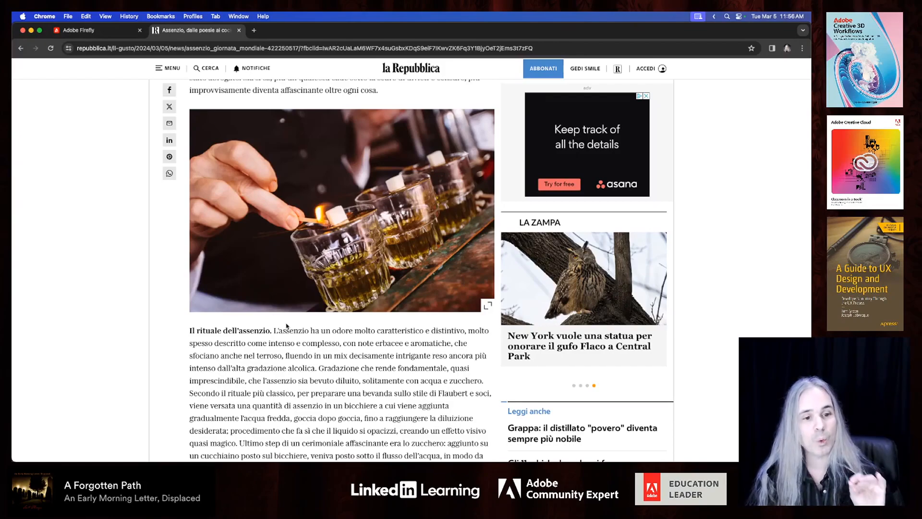
scroll(down, 3)
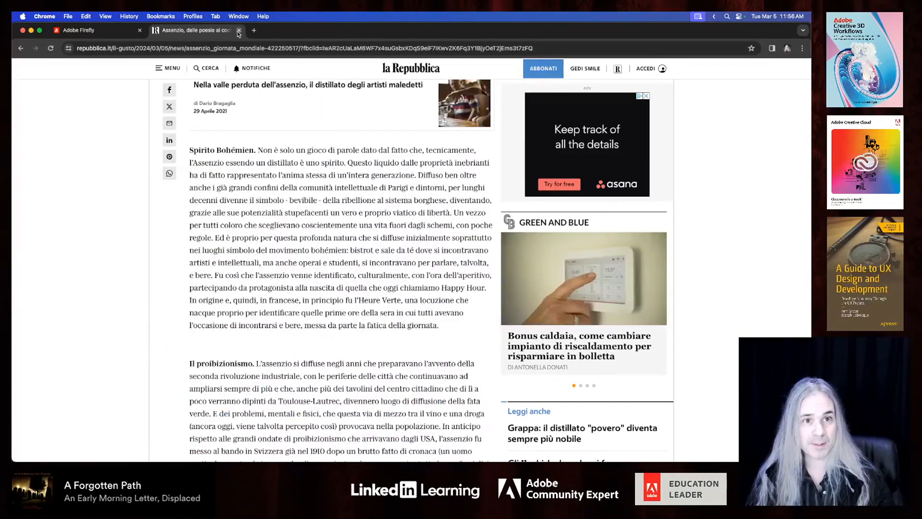
Close the absinthe article tab, returning to Firefly's home page prompt showcase
click(239, 30)
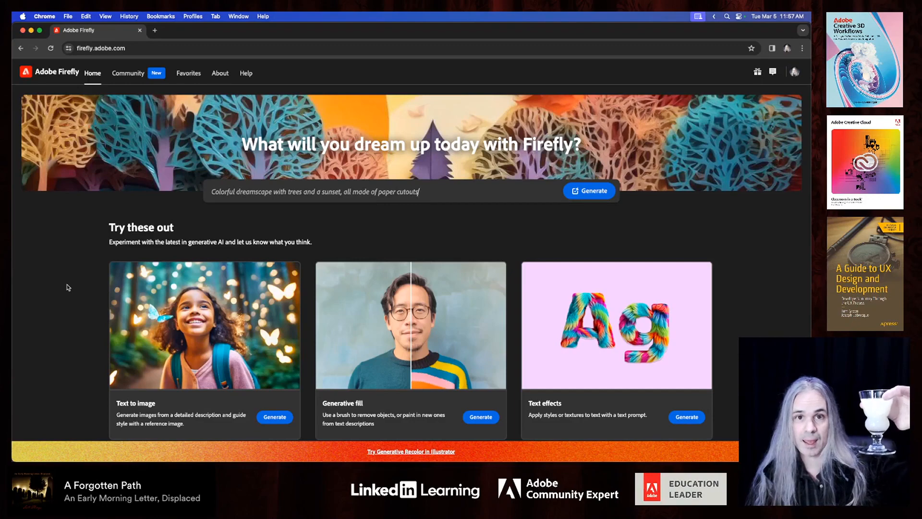
key(Backspace)
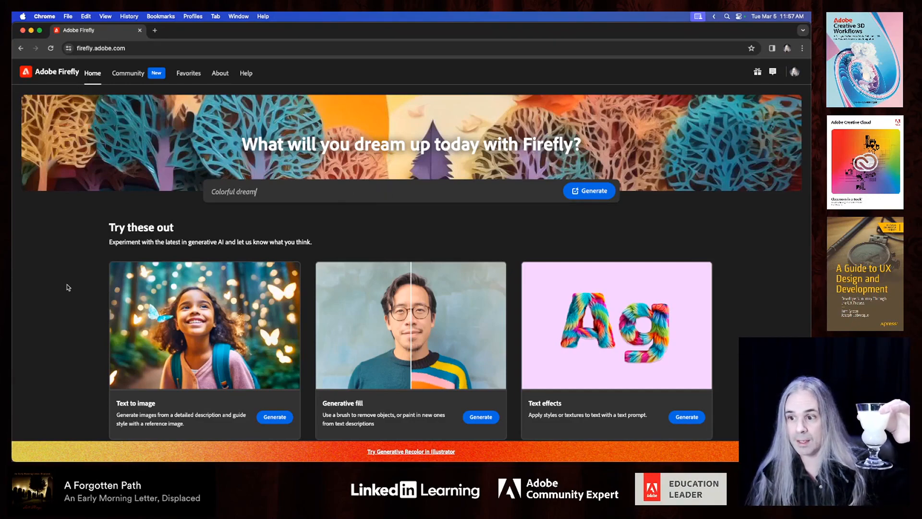
text(Whimsical steampunk-inspired airship soaring through the skies amidst floating islands)
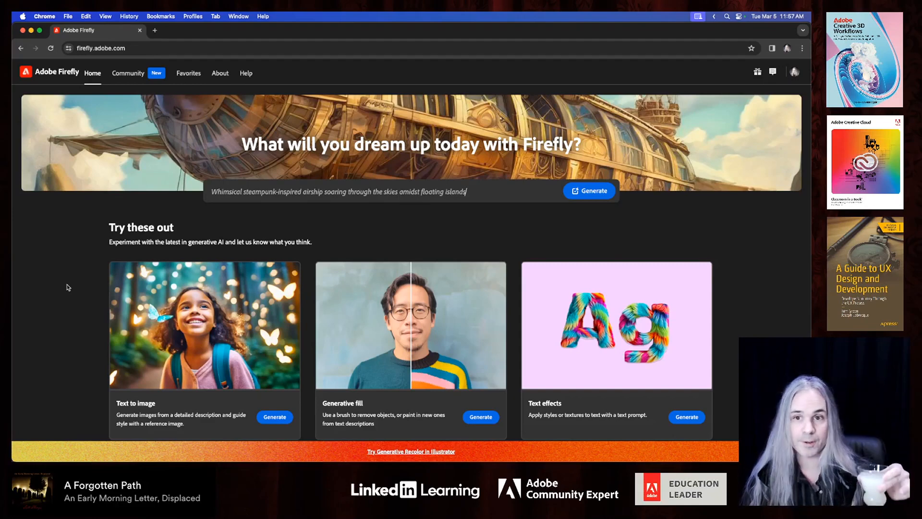
key(Backspace)
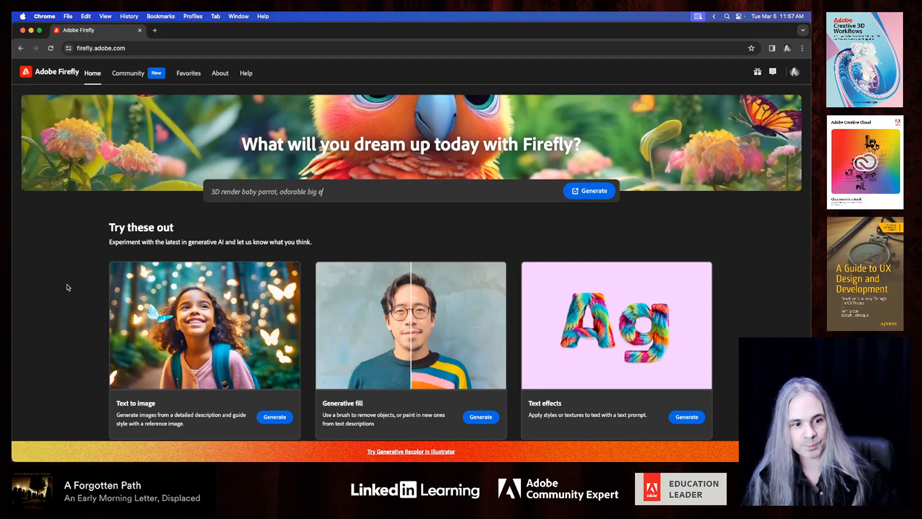
text(yes, in a garden with buf)
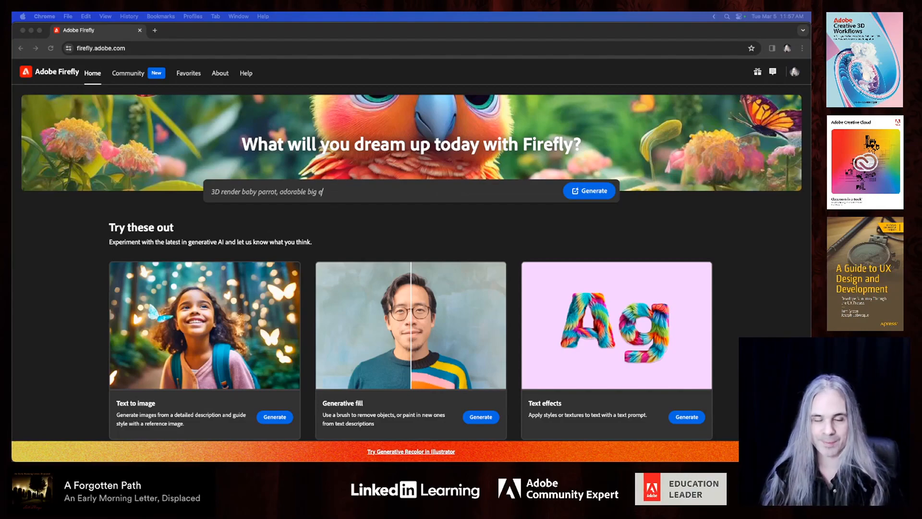
text(Iridesc)
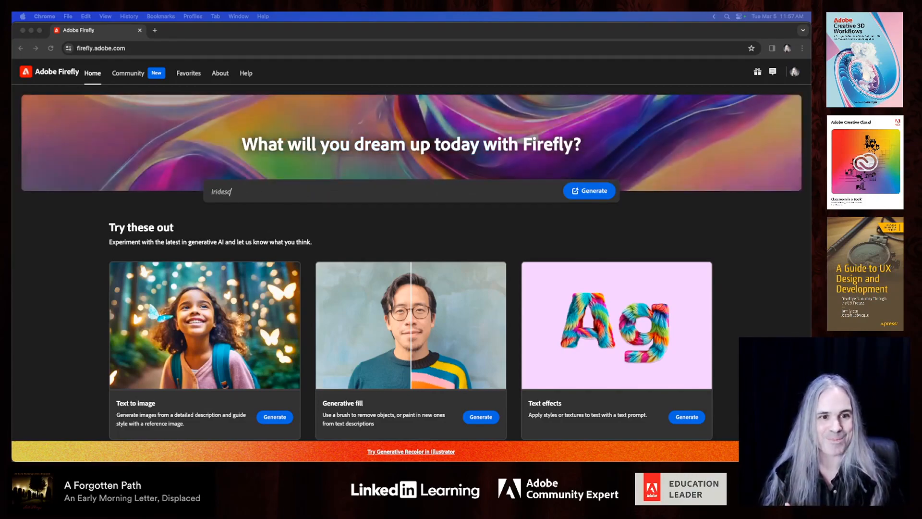
text(iridescent organic shapes with soft movement and flow)
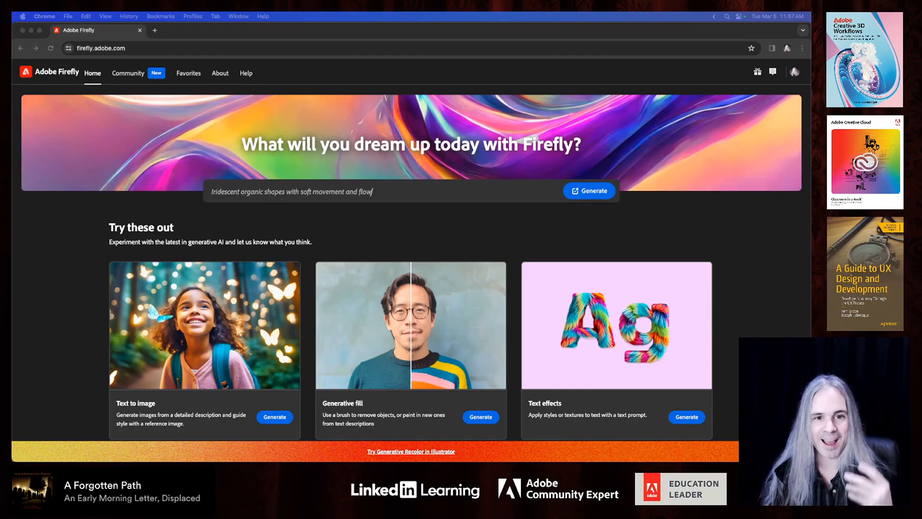
Scroll Firefly's home page down to the 'Try these out' feature cards
key(Backspace)
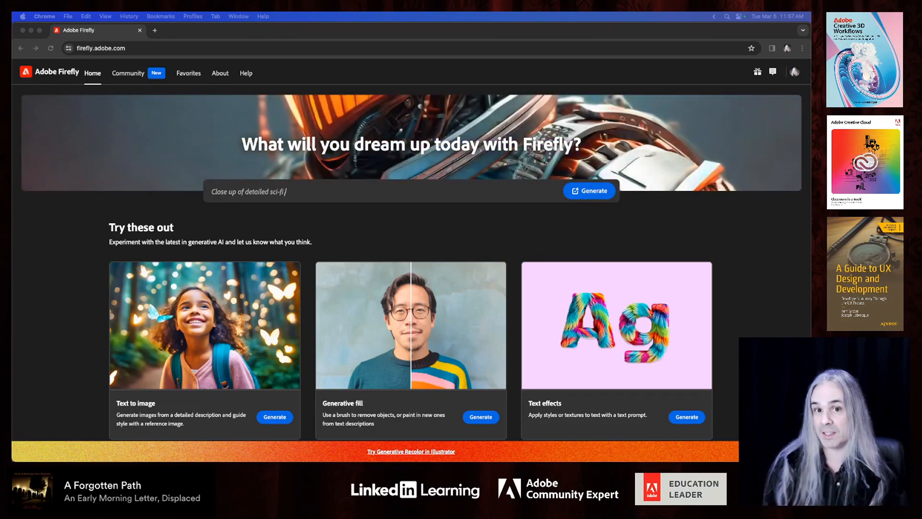
text(suit, futuristic render)
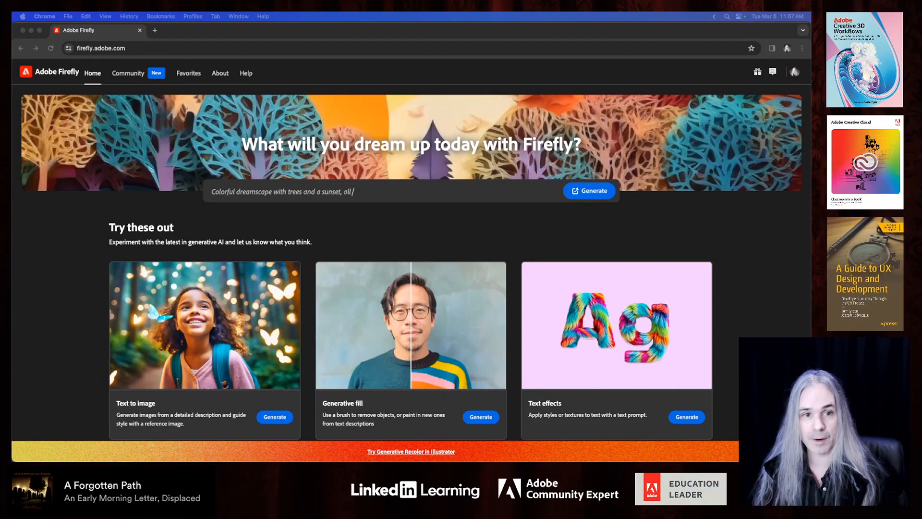
text(made of paper cutouts)
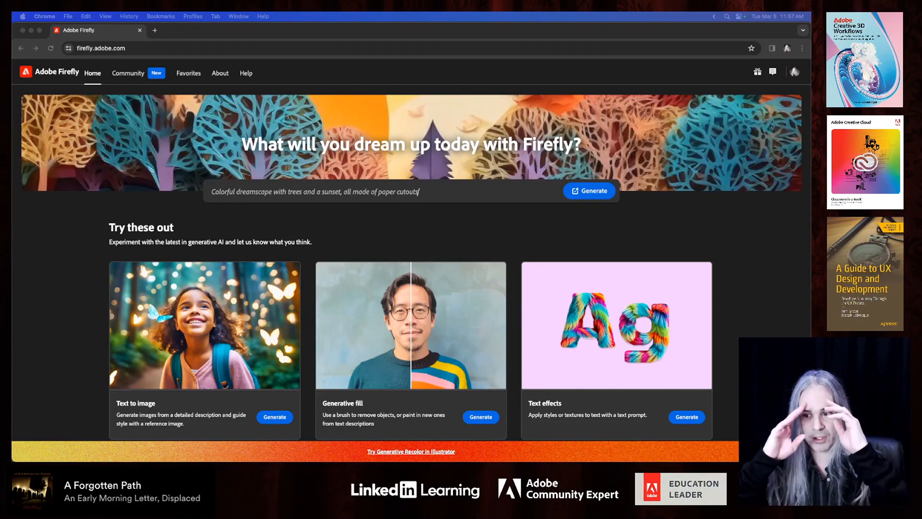
key(backspace)
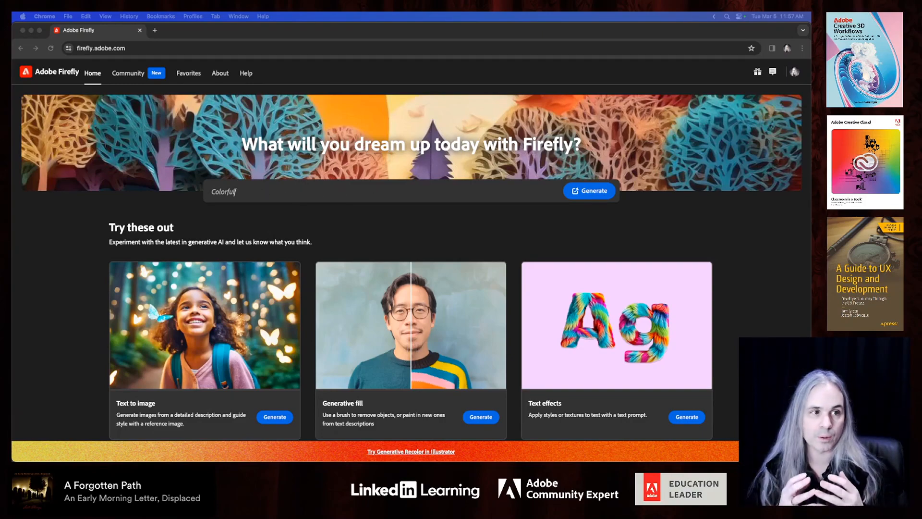
text(Whimsical steampunk-inspired airship soaring through the sky)
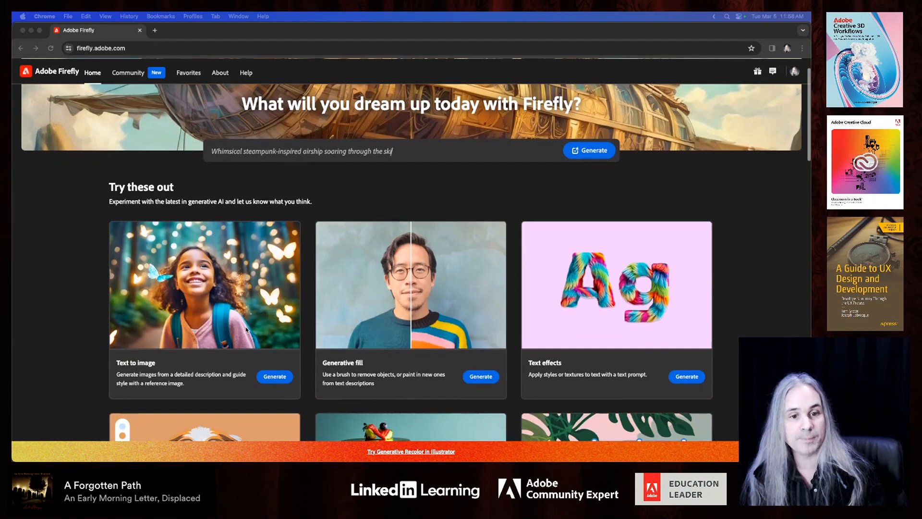
scroll(down, 3)
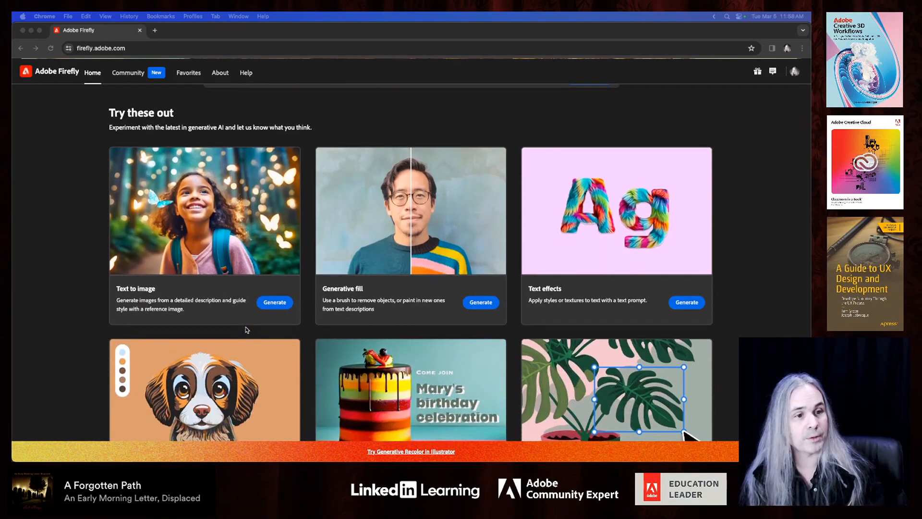
scroll(down, 3)
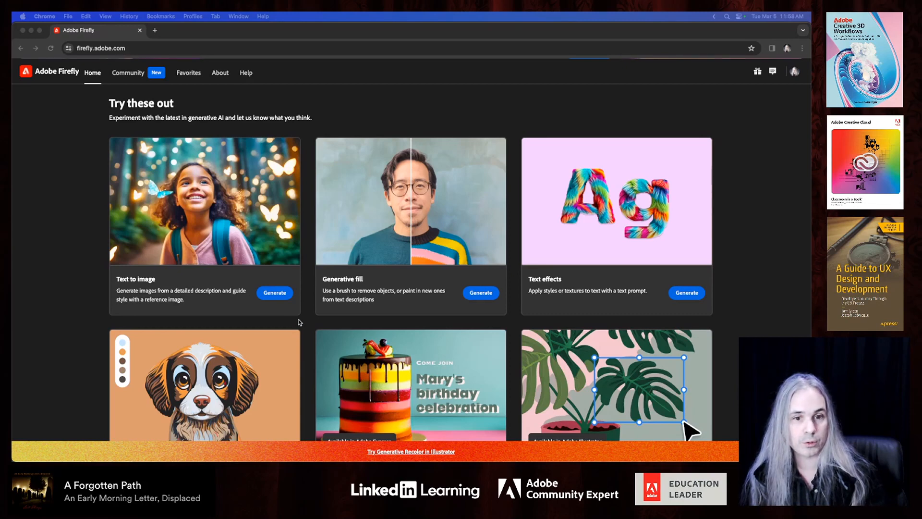
mouse_move(306, 304)
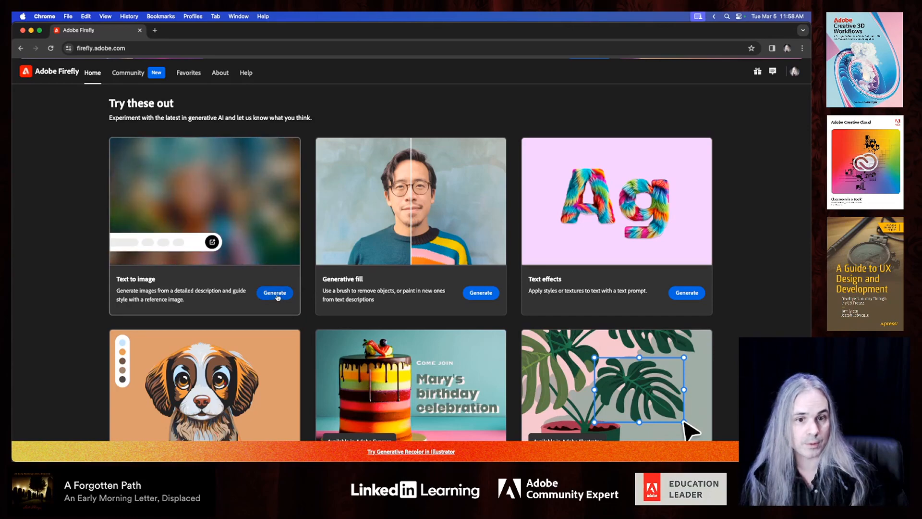
Open Text to image and type a night café prompt with a glass of cloudy green louche absinthe
click(274, 293)
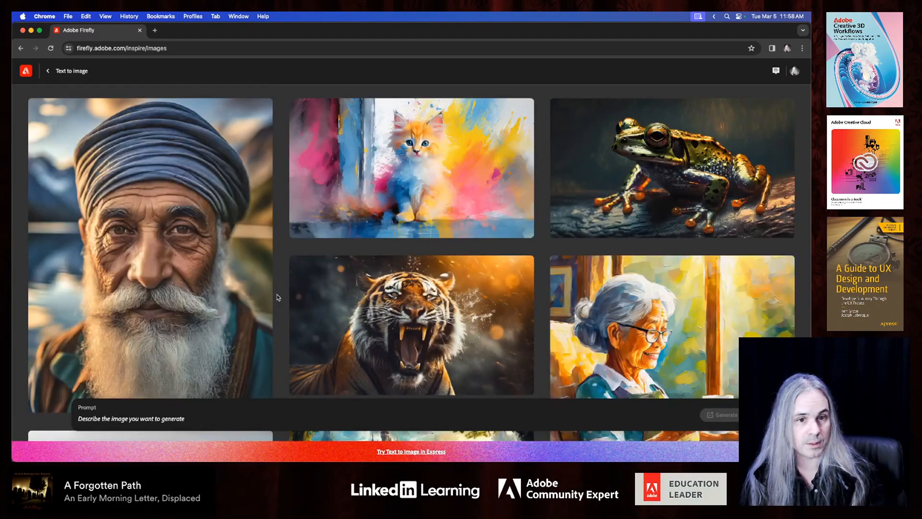
click(129, 419)
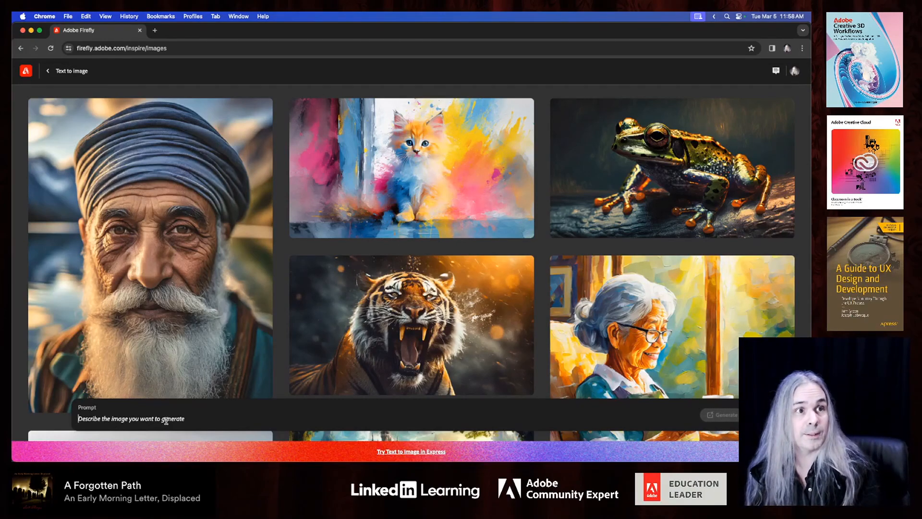
text(cafe scene at night with)
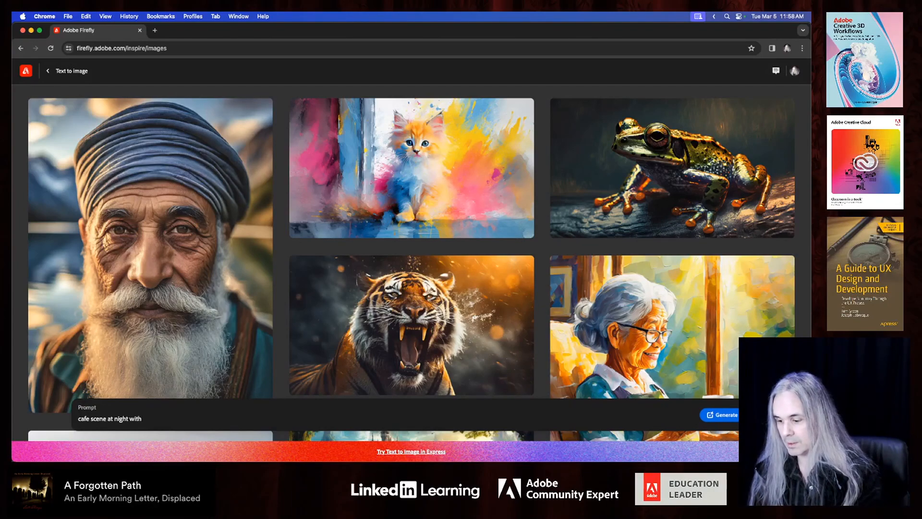
text(gl)
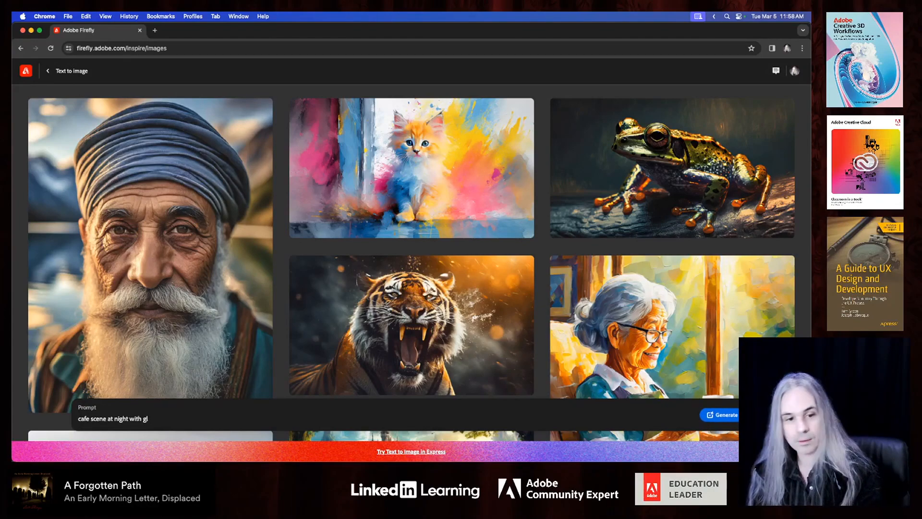
text(a glass of absinthe on)
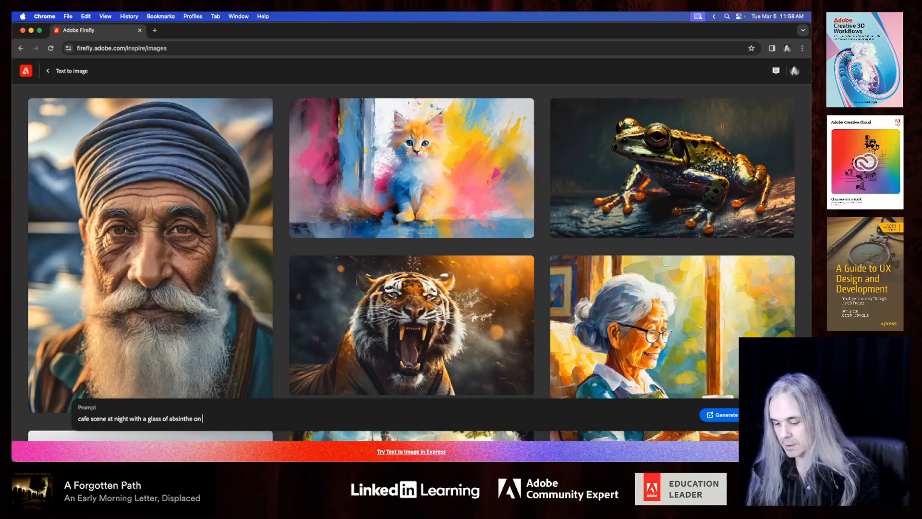
text(the taab)
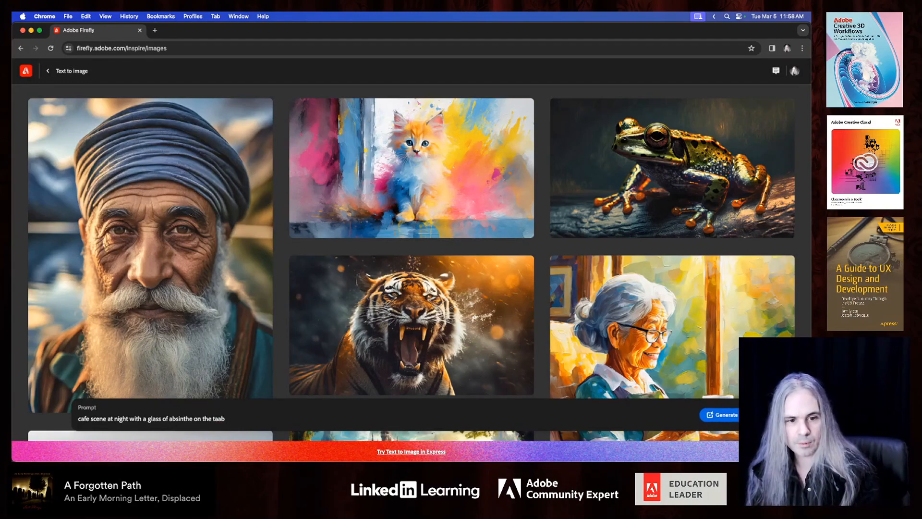
key(Backspace)
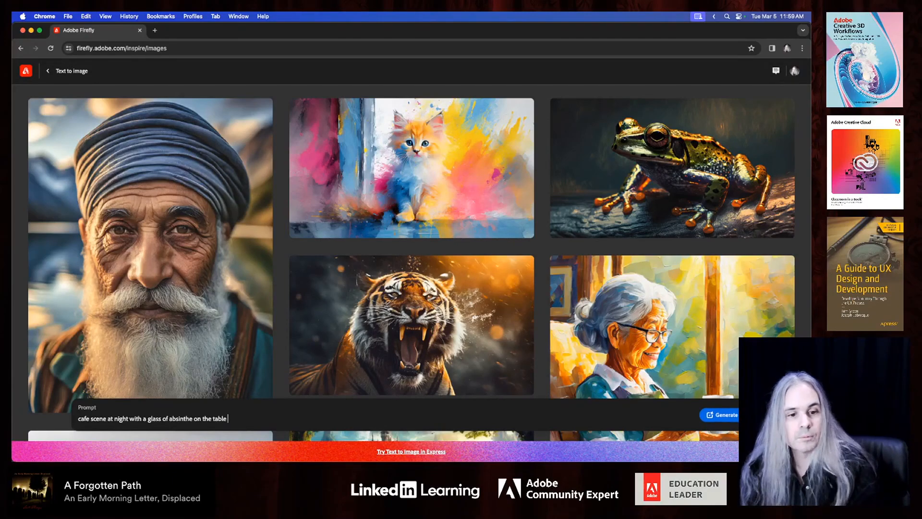
text(d)
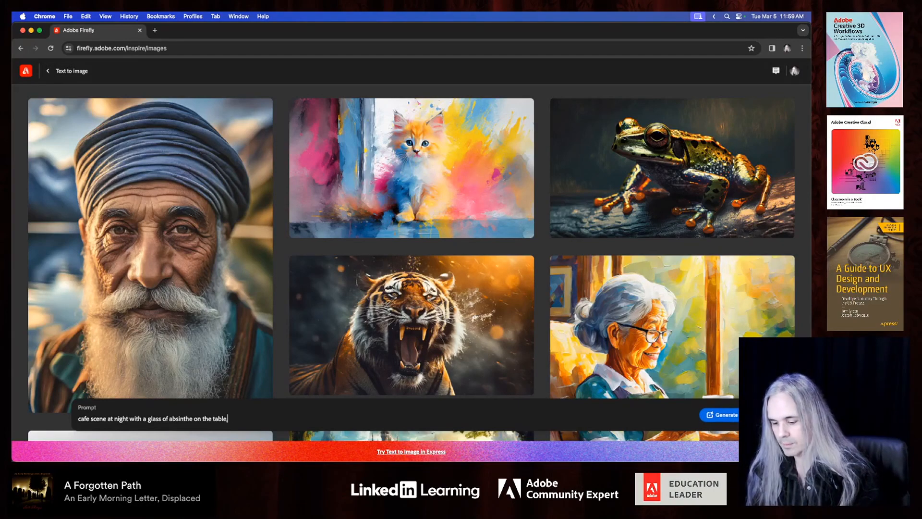
text(, cloudy)
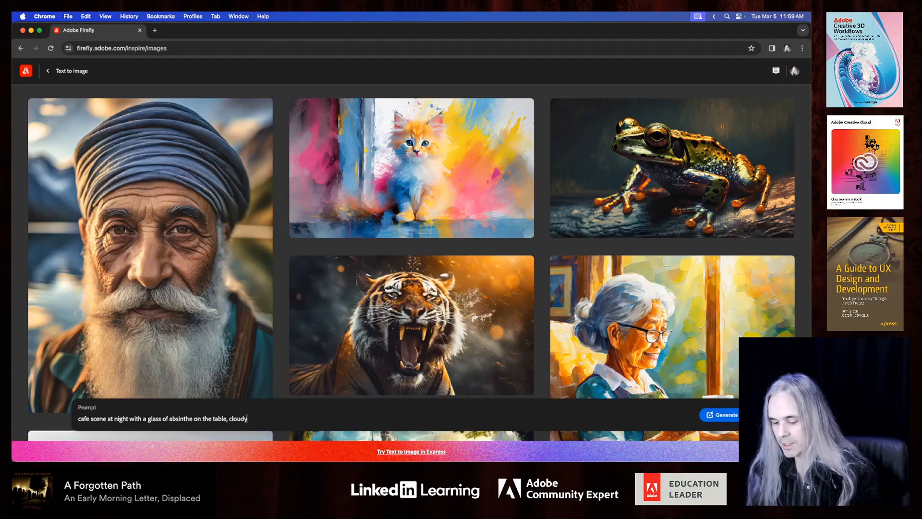
text(green lou)
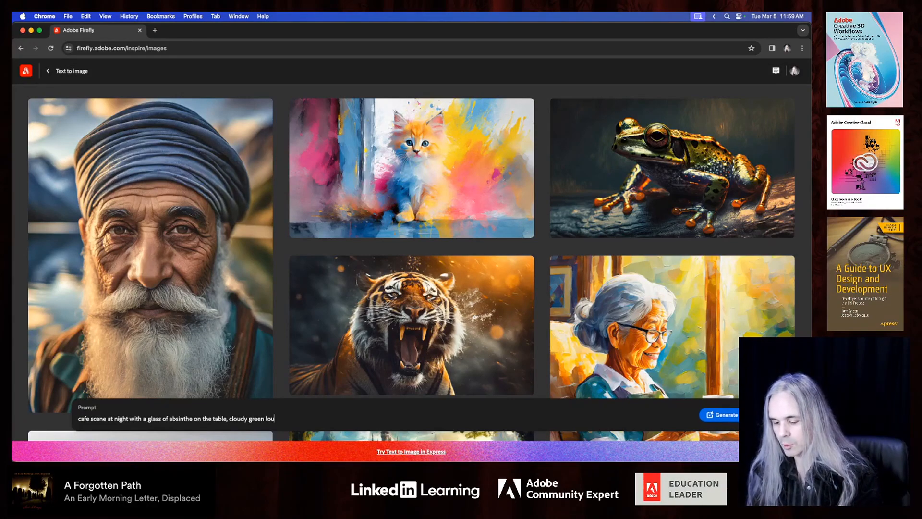
text(che in the g)
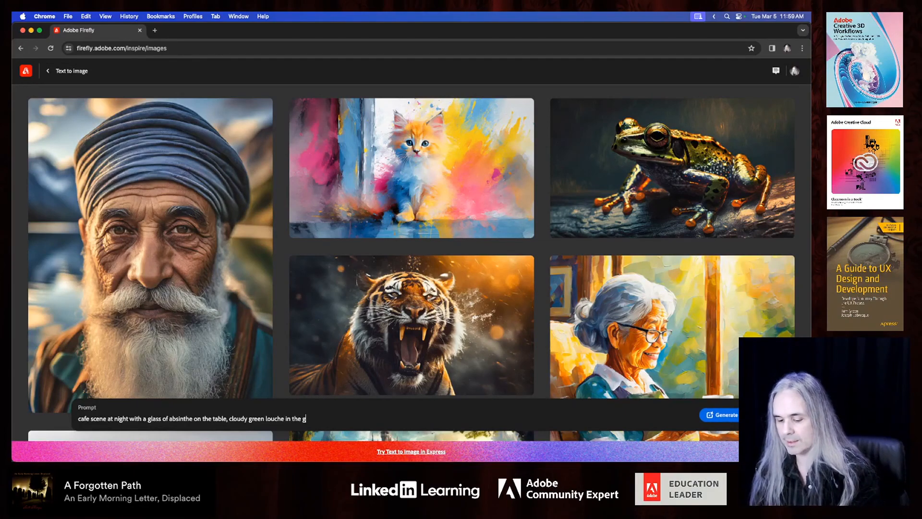
text(lass)
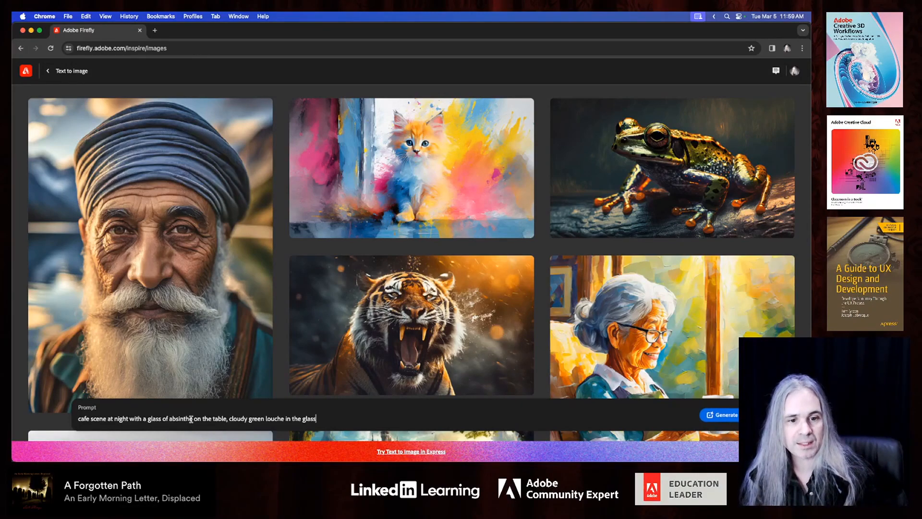
Select the word 'absinthe' in the prompt
double_click(162, 418)
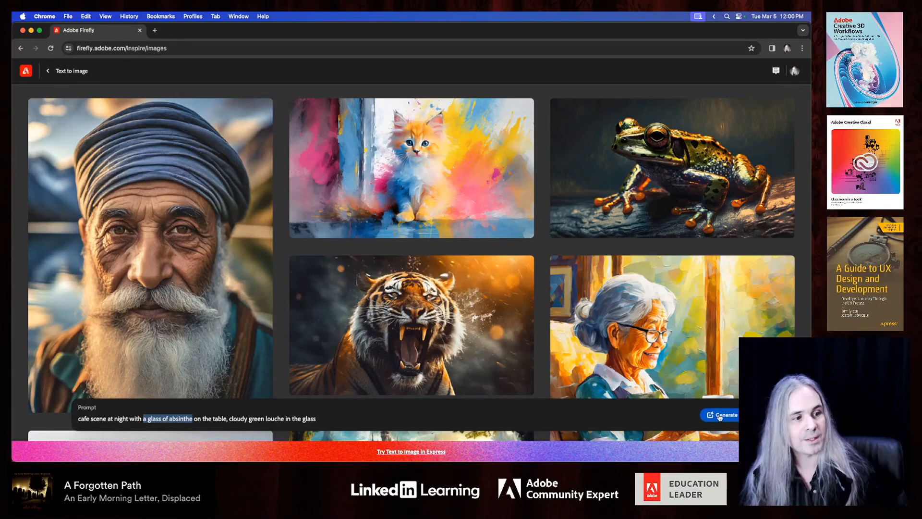
Generate absinthe café images, then place the cursor before 'green' to add 'light'
click(719, 414)
text(cloudy green )
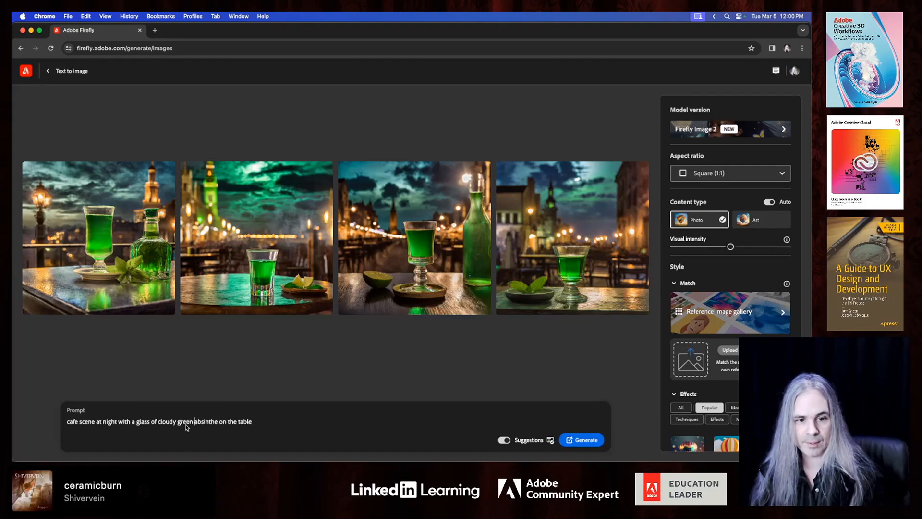
click(176, 421)
text(light )
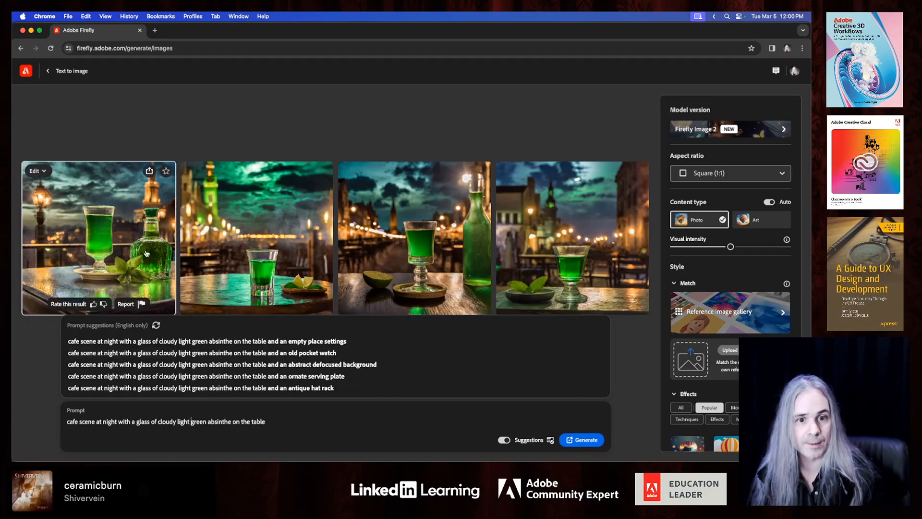
mouse_move(594, 278)
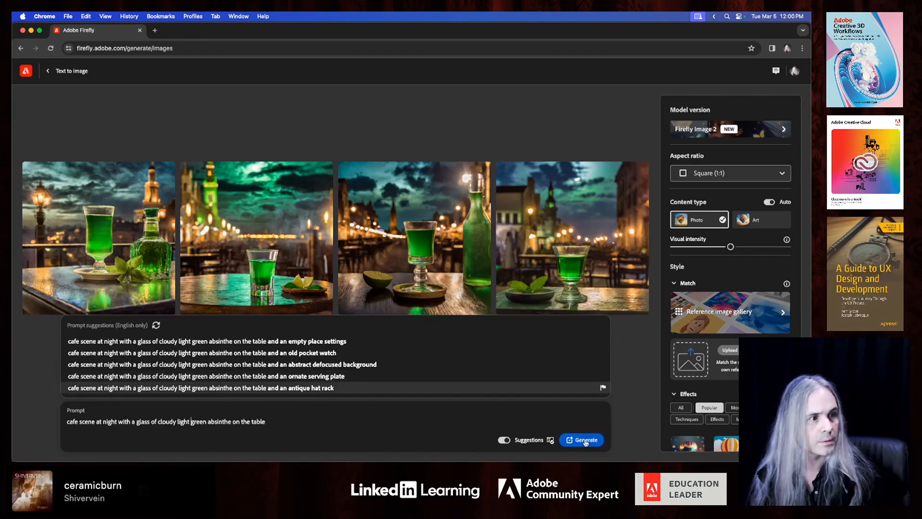
mouse_move(755, 243)
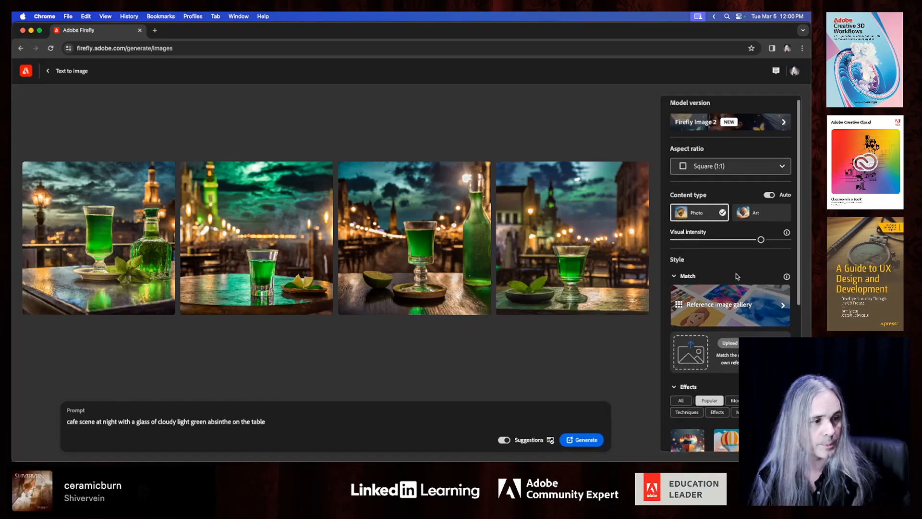
Set Aspect ratio to Landscape (4:3) and regenerate four café images
scroll(down, 3)
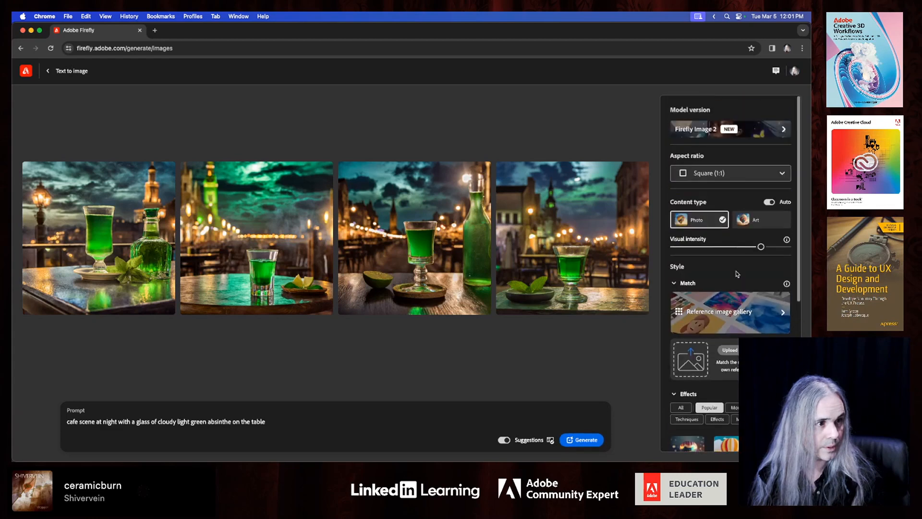
click(729, 173)
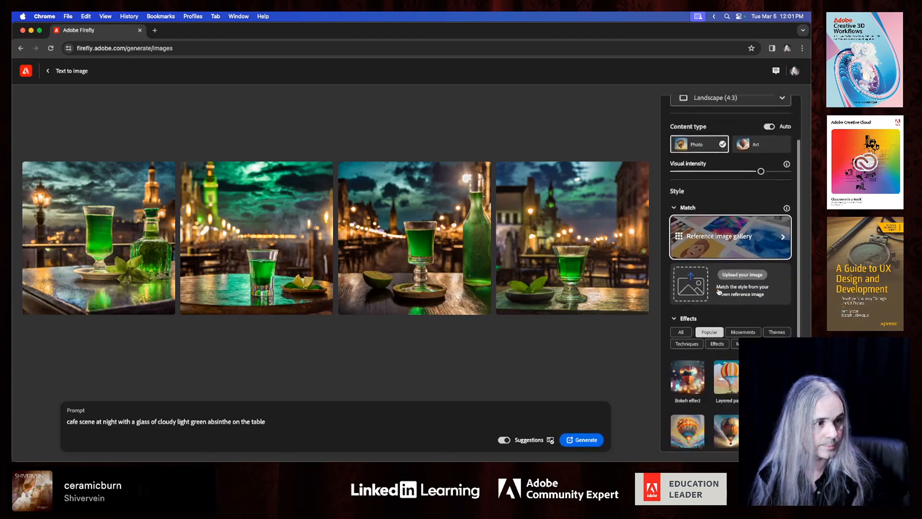
scroll(down, 3)
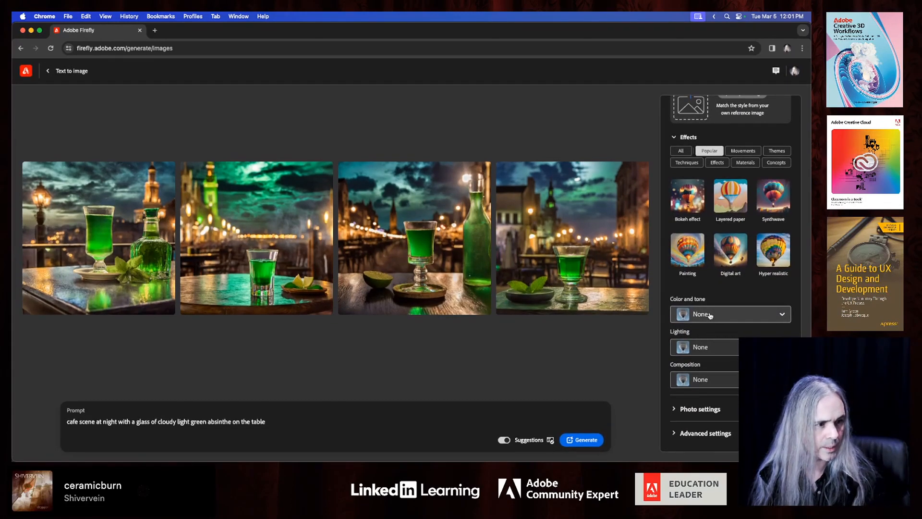
click(581, 439)
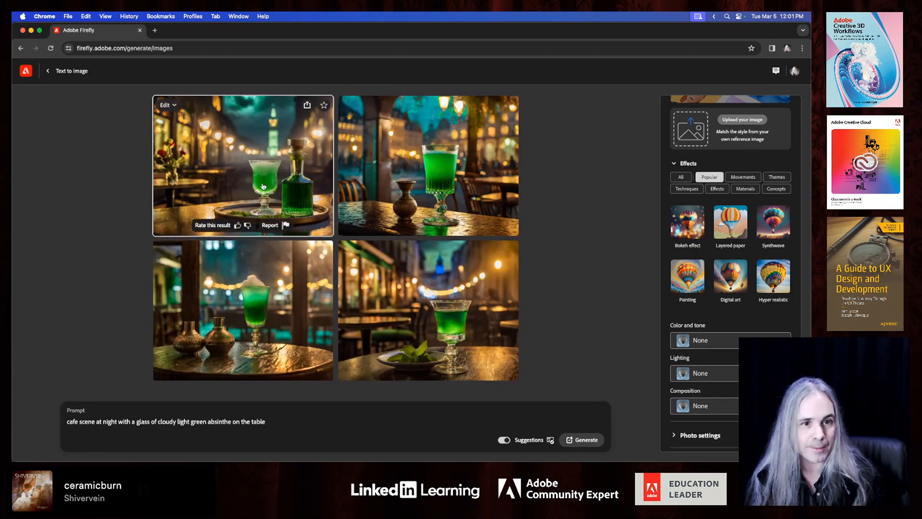
click(243, 167)
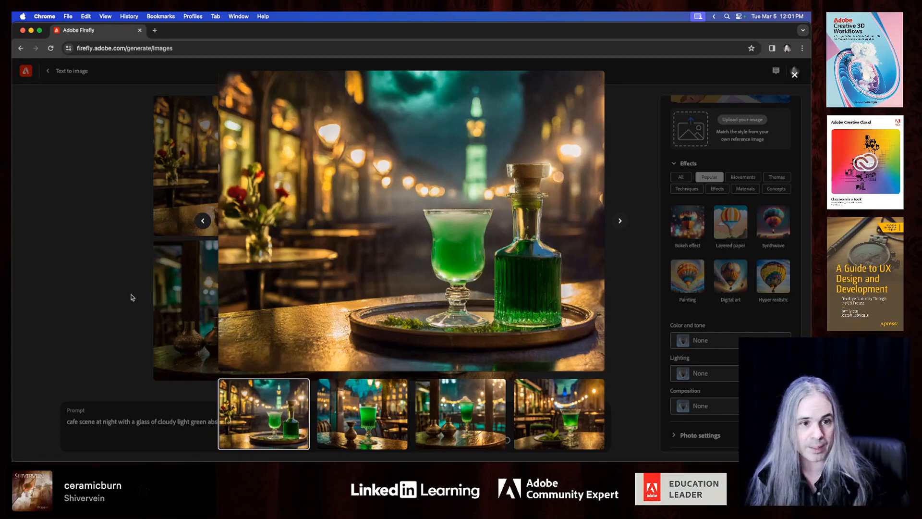
click(794, 74)
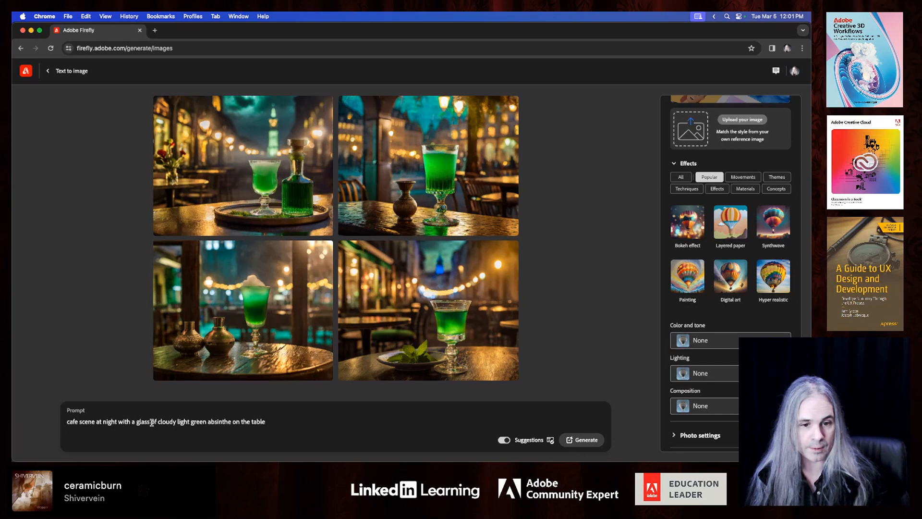
Replace 'green' with 'brown' so the prompt describes cloudy light brown absinthe
double_click(184, 421)
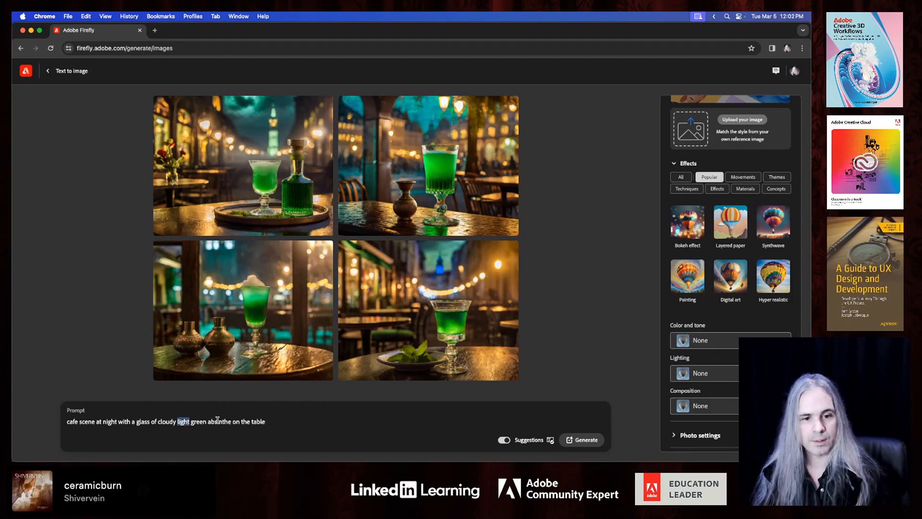
double_click(194, 421)
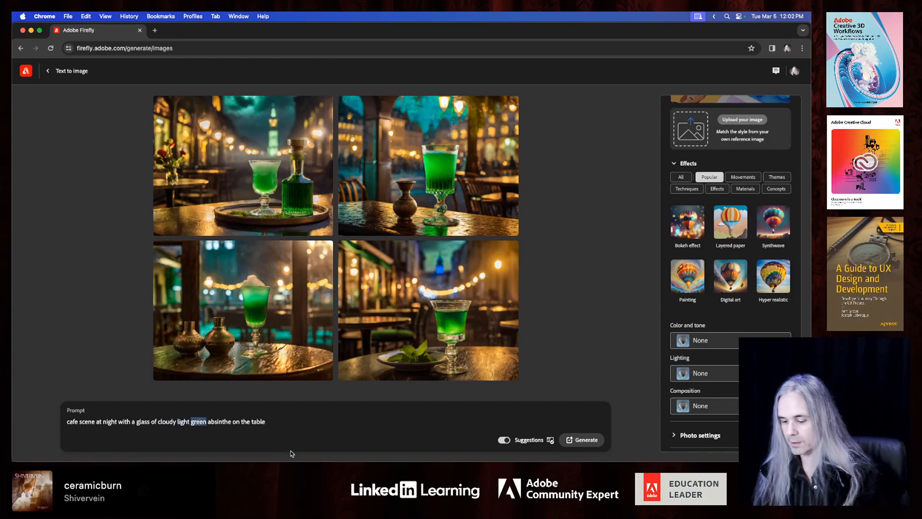
text(brown)
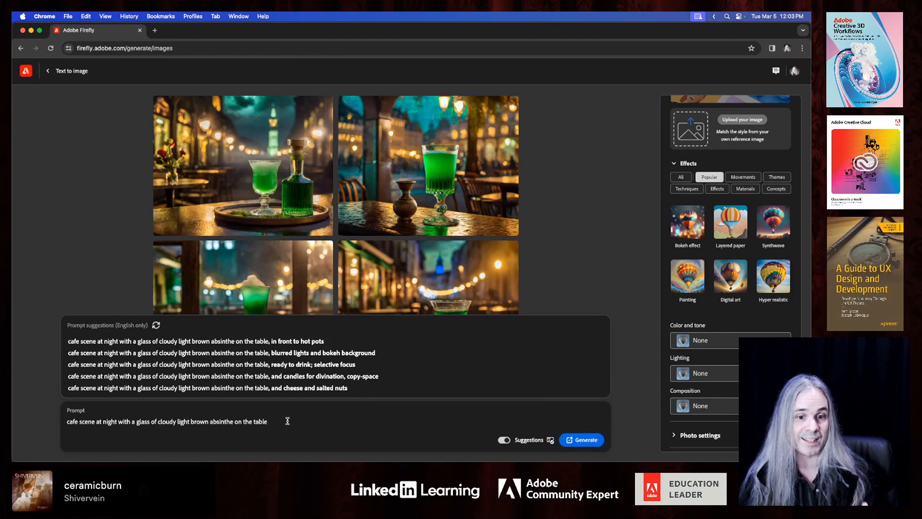
Append 'alongside a bottle of absinthe' to the prompt and generate new images
double_click(198, 422)
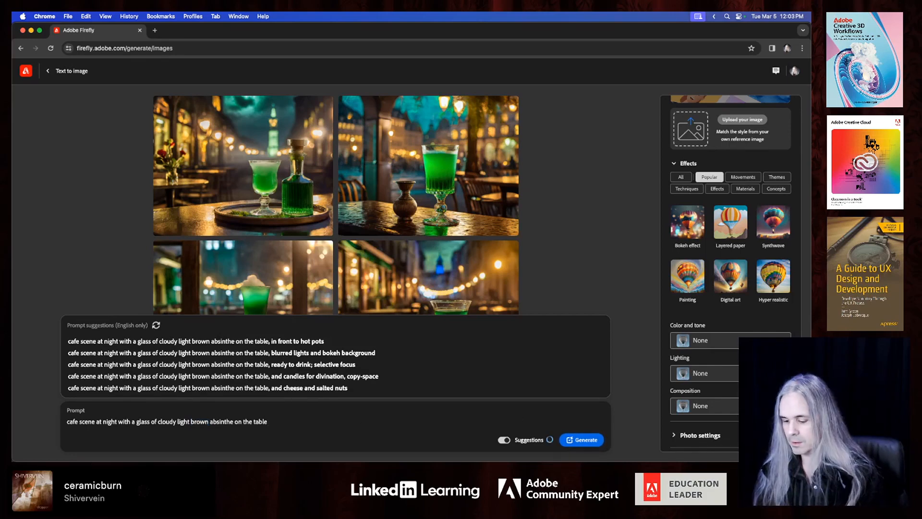
text(alongside a b)
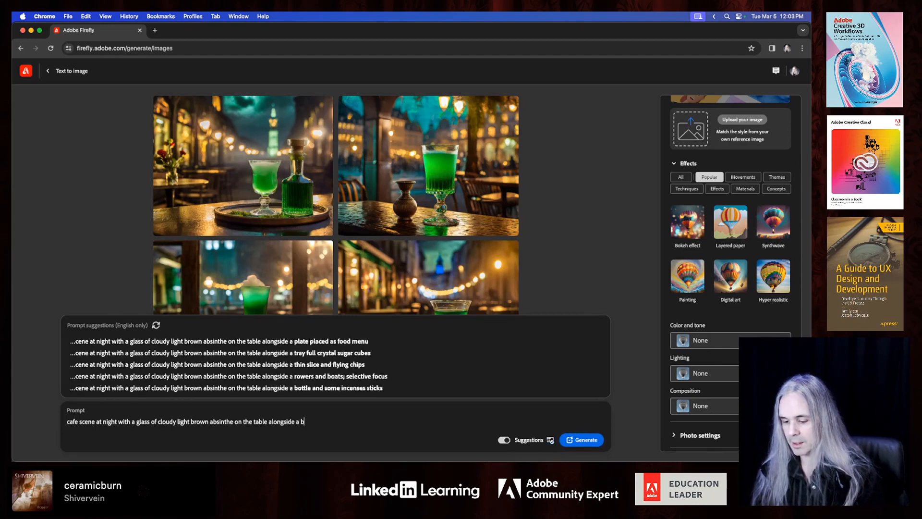
text(ottle of absinthe)
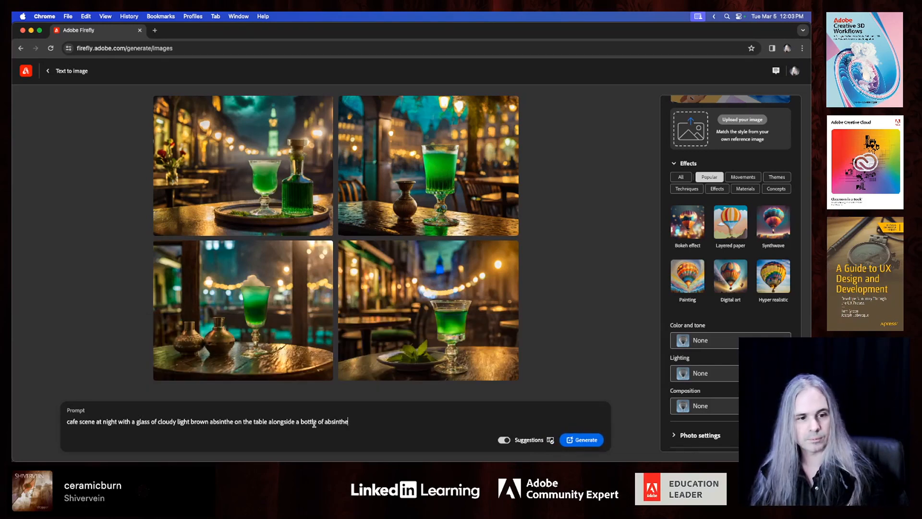
click(581, 439)
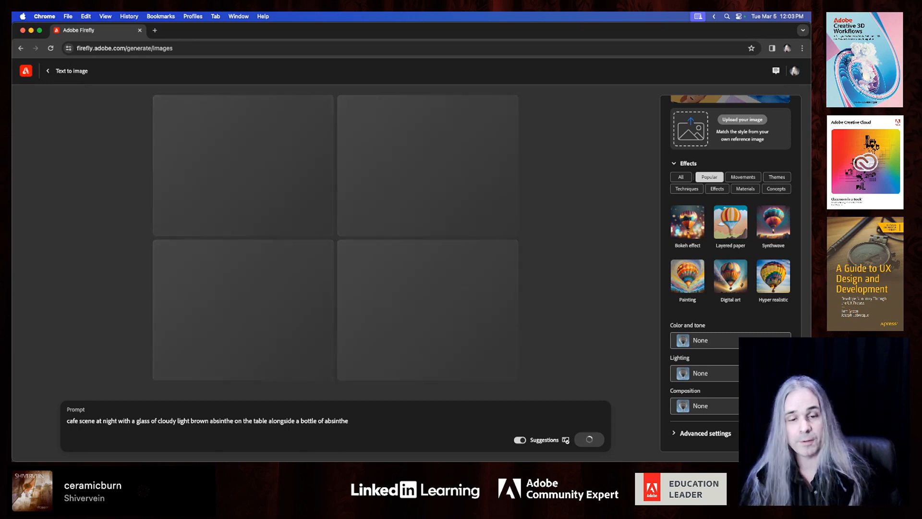
click(587, 440)
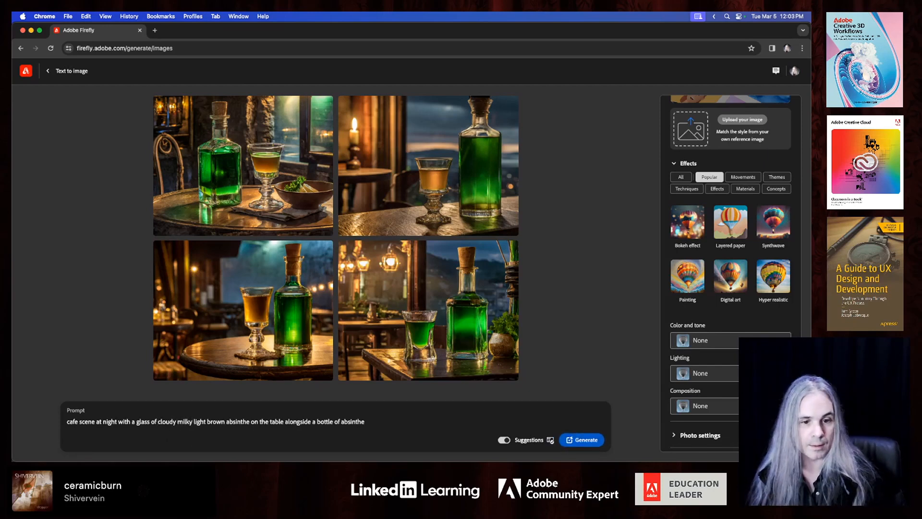
Change 'brown' to 'yellow' and the bottle's 'absinthe' to 'wine' in the prompt
double_click(215, 422)
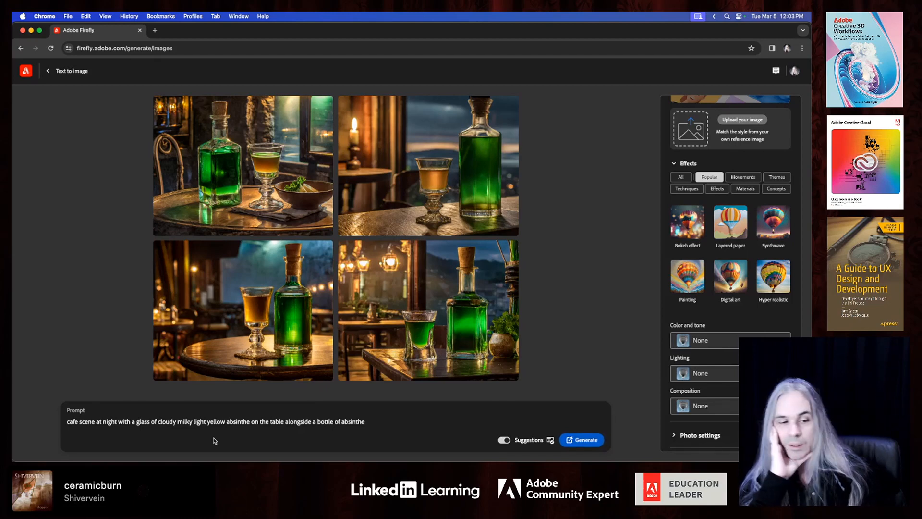
mouse_move(358, 405)
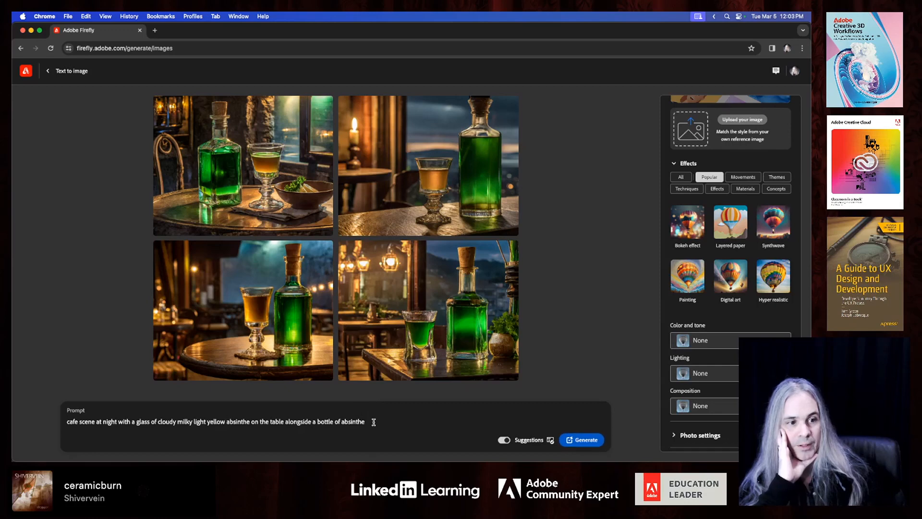
double_click(341, 422)
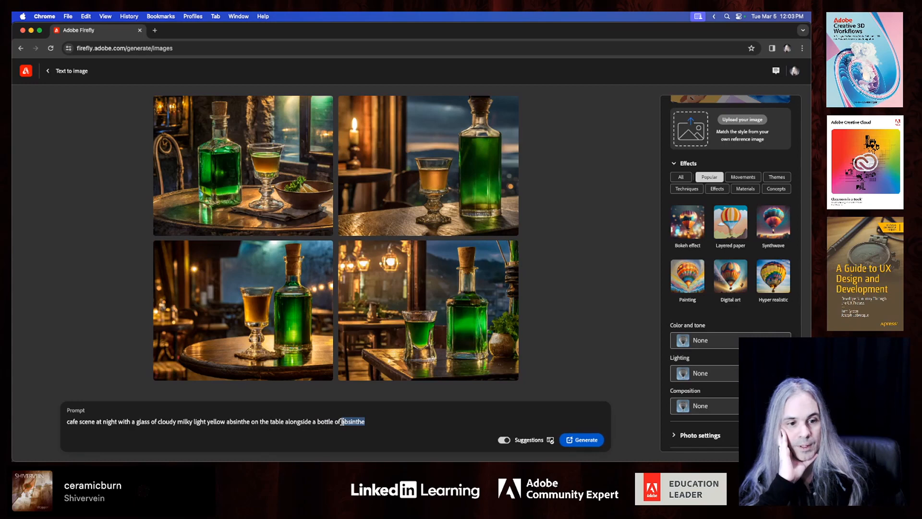
text(wine)
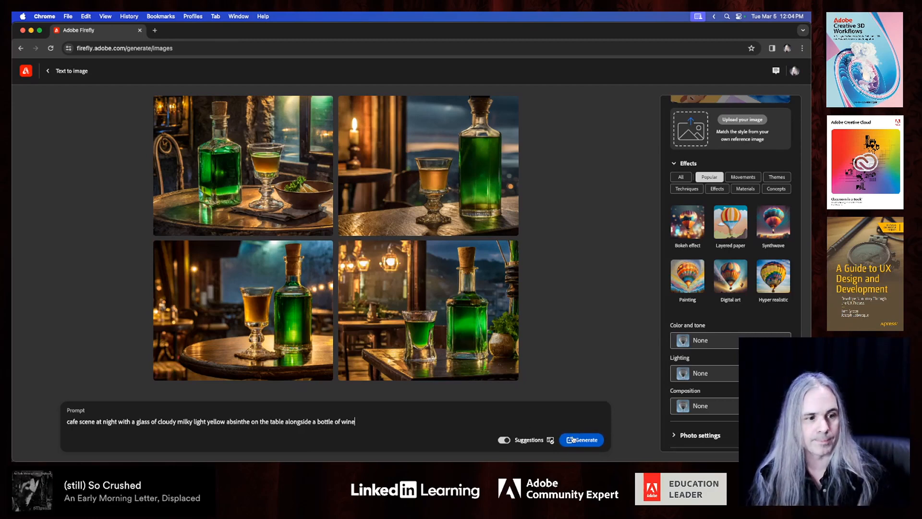
Generate from the yellow absinthe and wine bottle prompt, waiting for four results
click(580, 439)
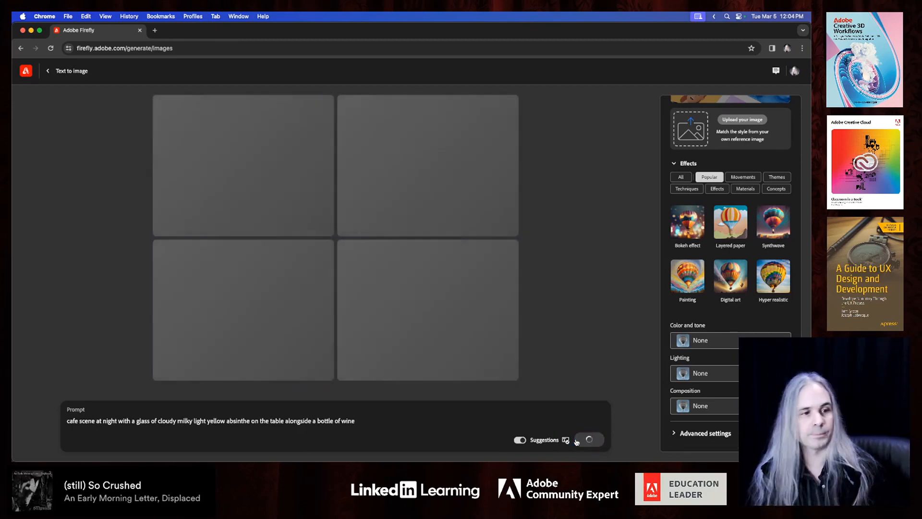
mouse_move(612, 330)
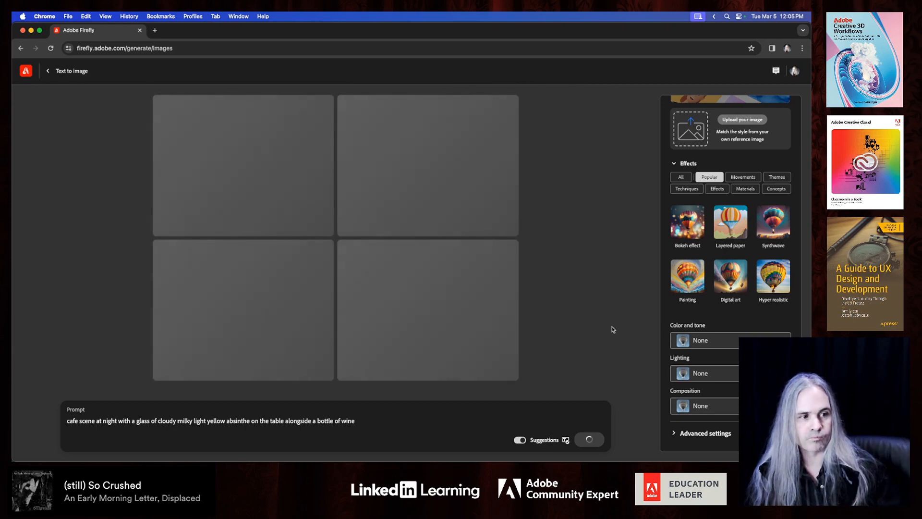
click(589, 439)
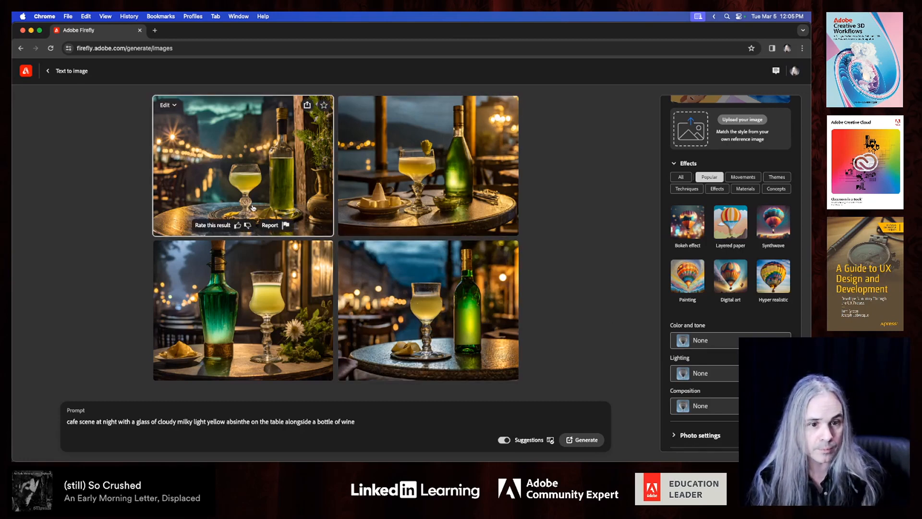
mouse_move(271, 290)
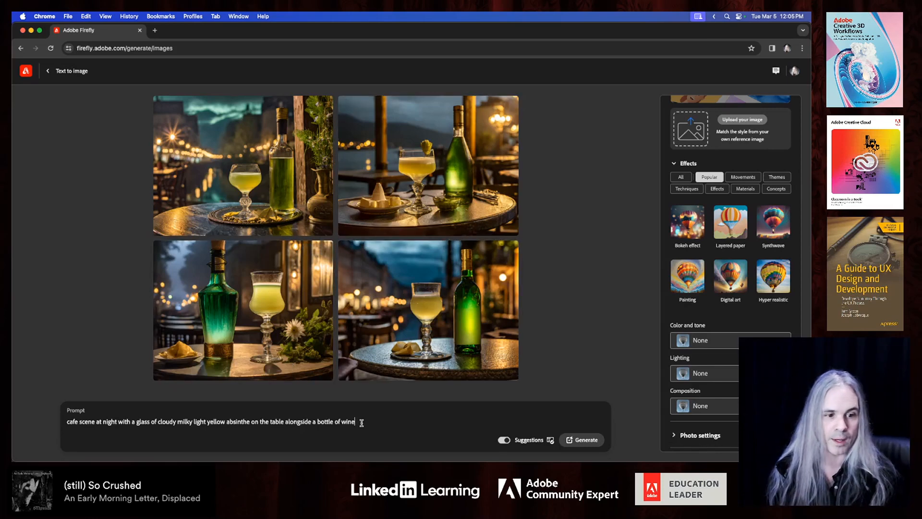
Type 'w' and right-click the misspelled 'decrotive' for spelling suggestions
text(with. a decrotive label)
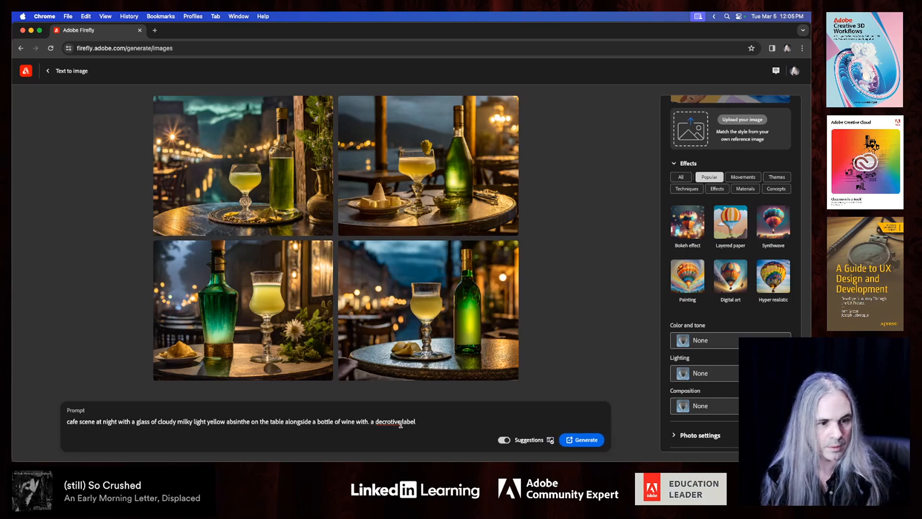
right_click(385, 421)
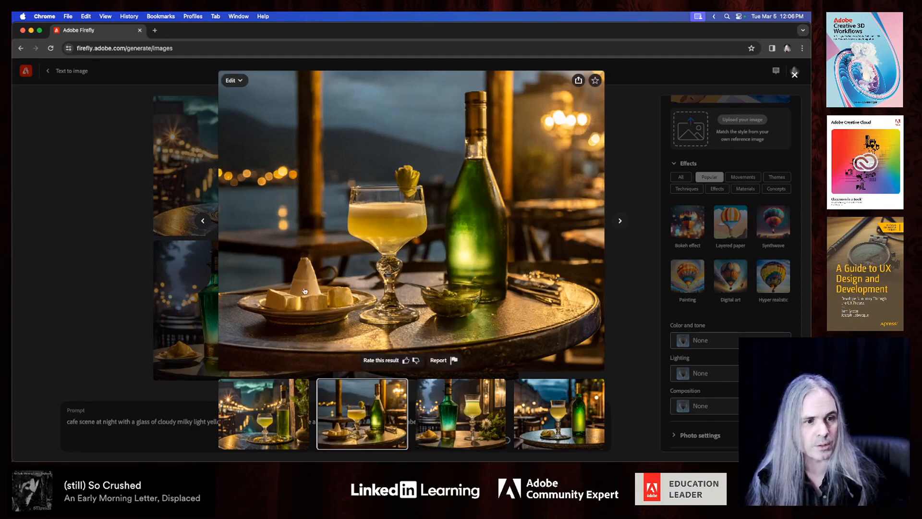
Close the enlarged green-bottle café image to get back to the four-image grid
click(794, 73)
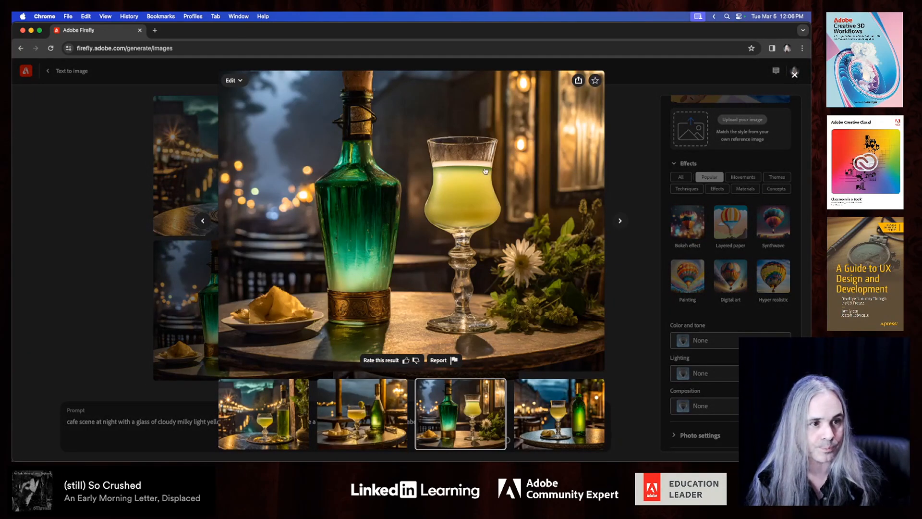
mouse_move(467, 196)
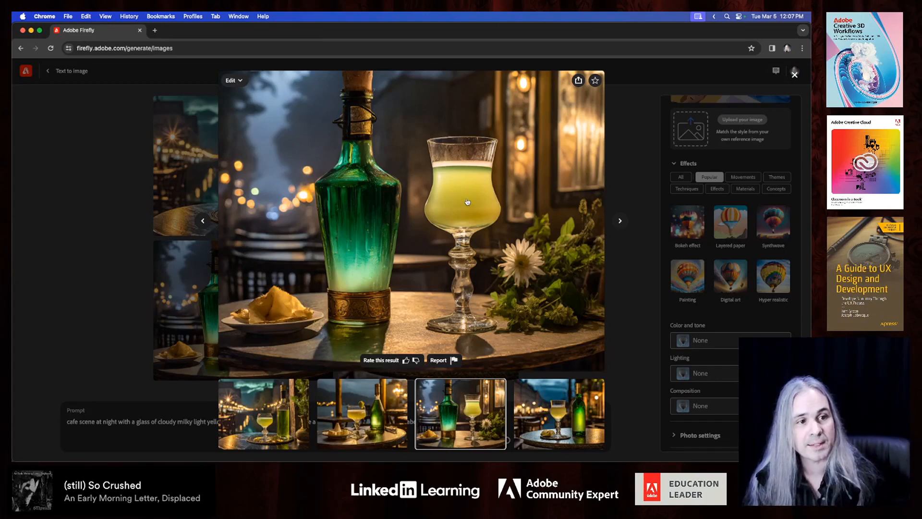
mouse_move(445, 171)
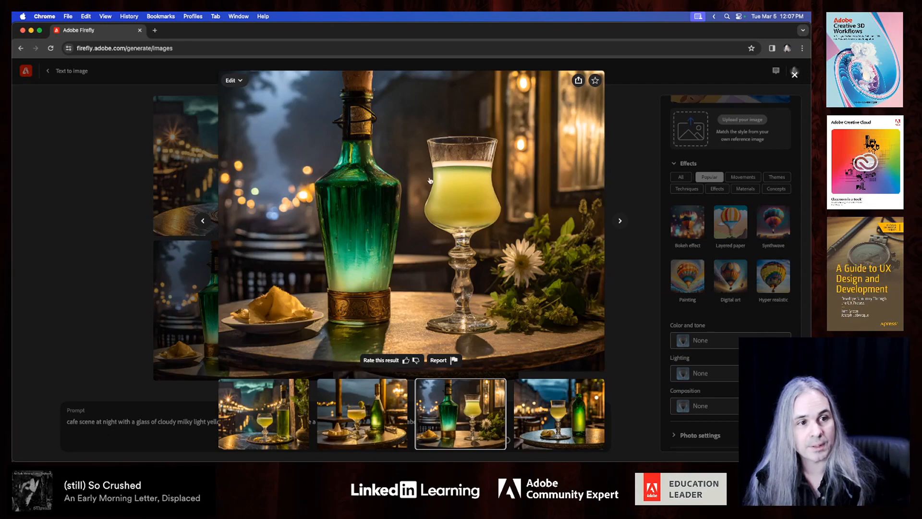
mouse_move(402, 204)
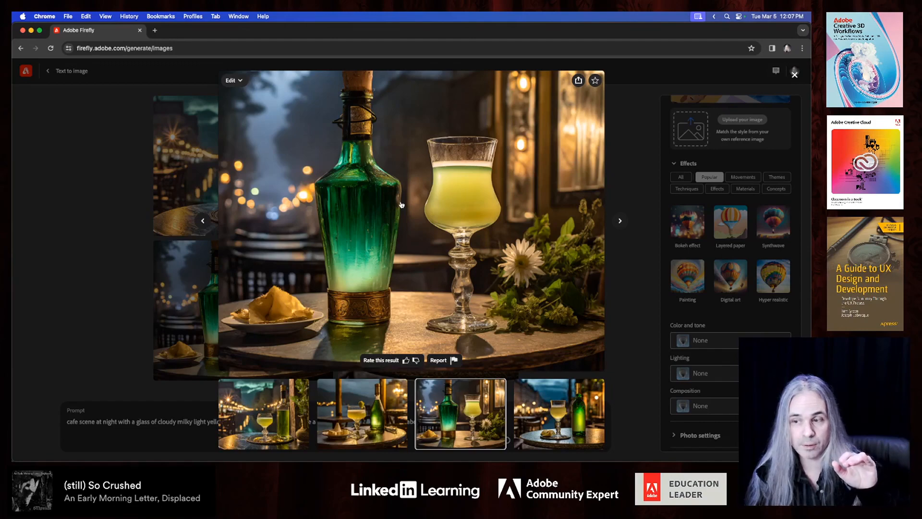
mouse_move(440, 197)
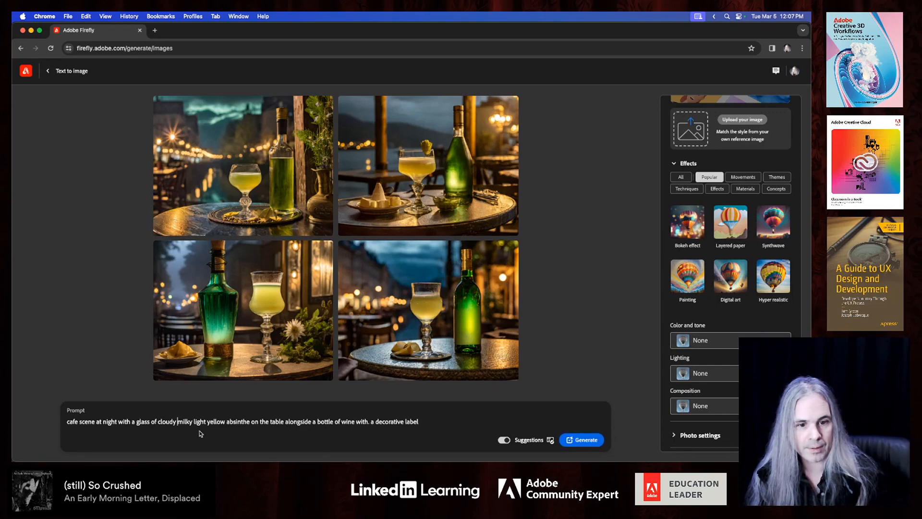
Add 'thick' after 'cloudy' in the prompt and generate four new café images
text(thick)
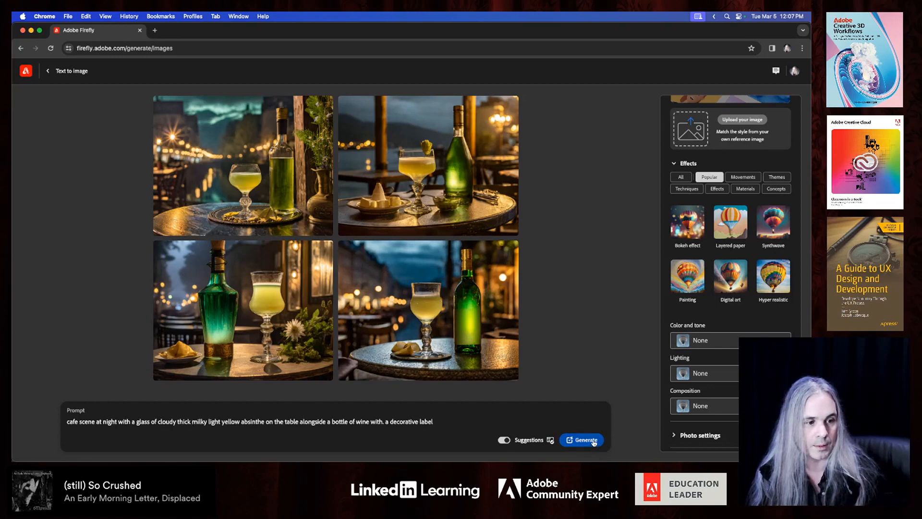
click(584, 440)
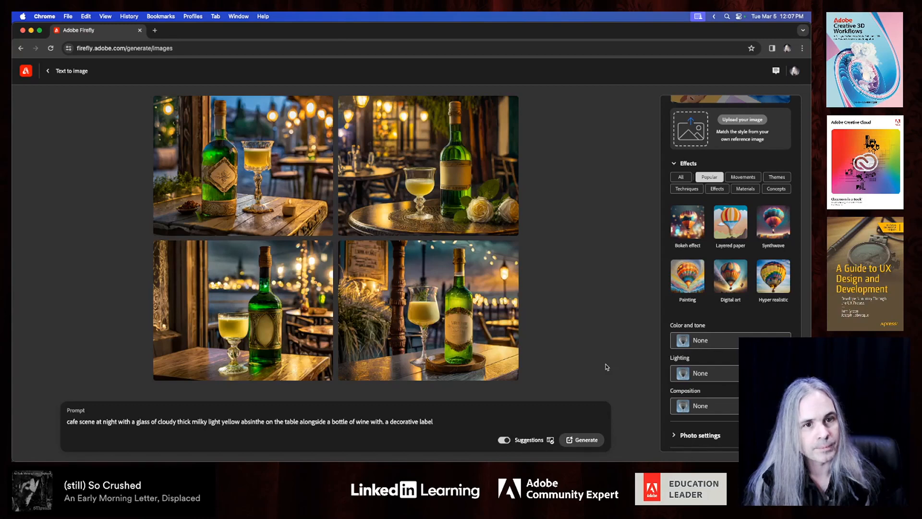
mouse_move(567, 335)
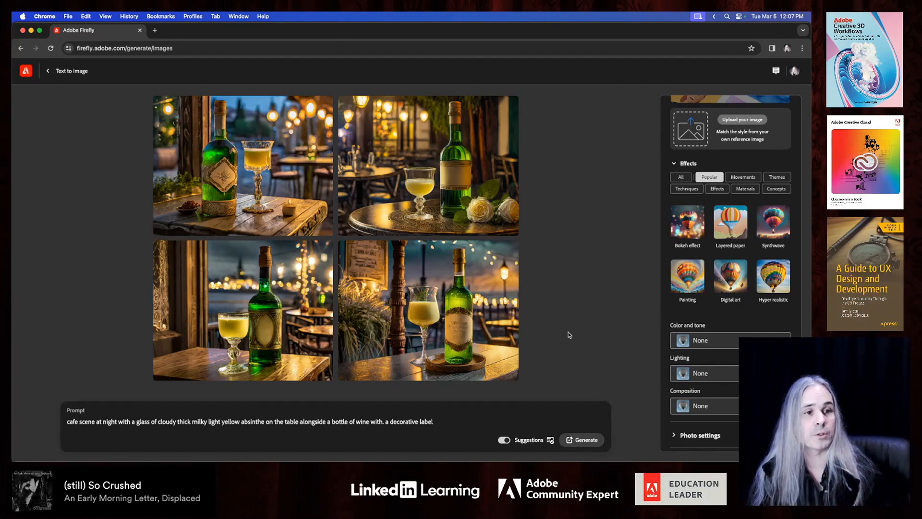
mouse_move(439, 322)
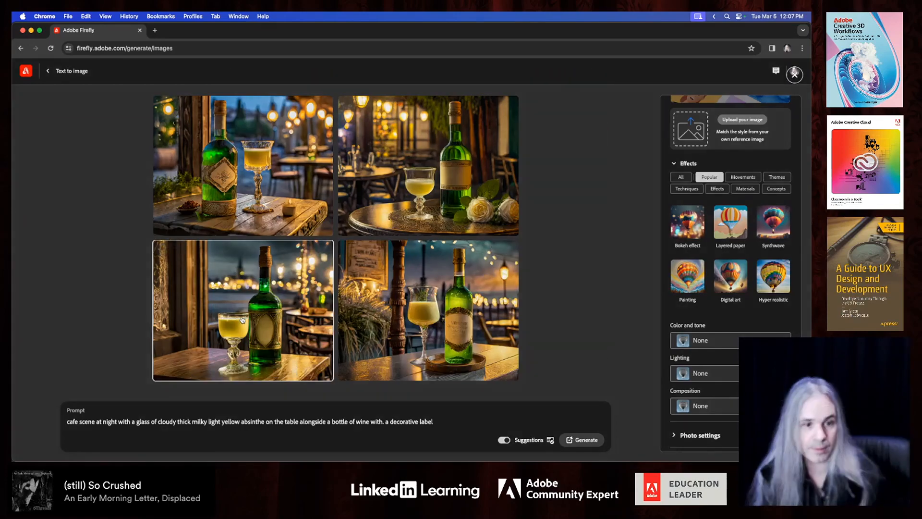
Preview the bottom-left café image enlarged, then close the viewer
click(428, 309)
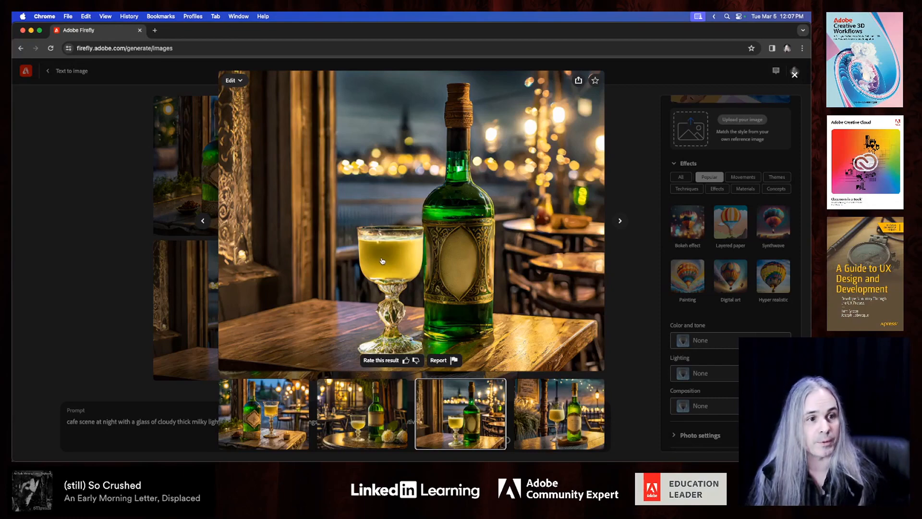
mouse_move(461, 256)
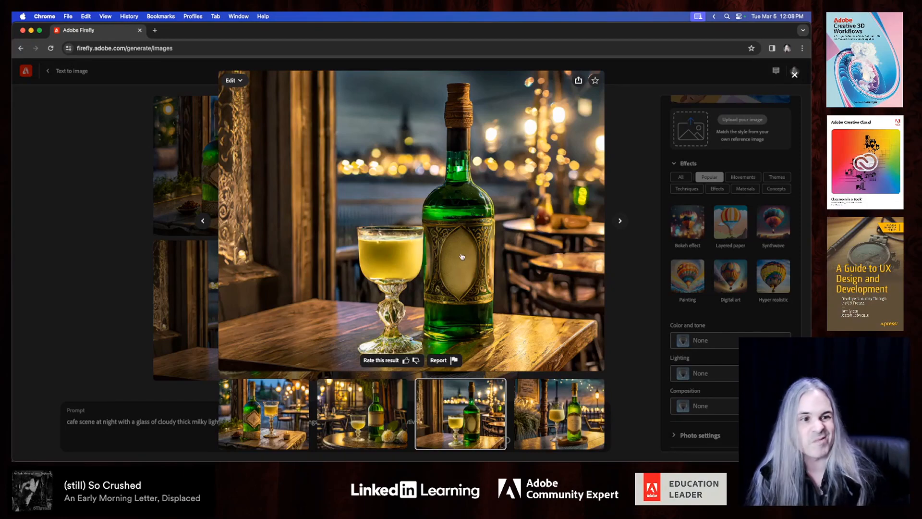
click(795, 74)
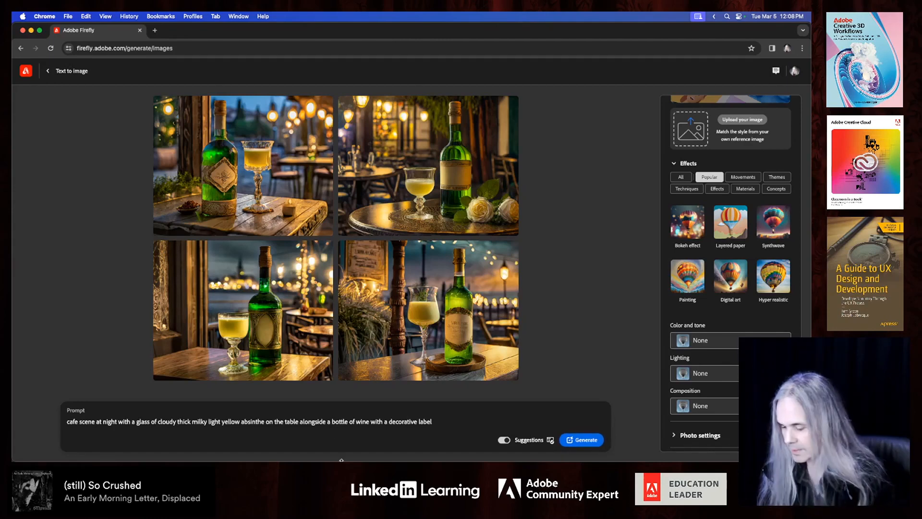
Insert 'amber glass' before 'bottle', preview the bottom-right image, then regenerate
text(amber glass)
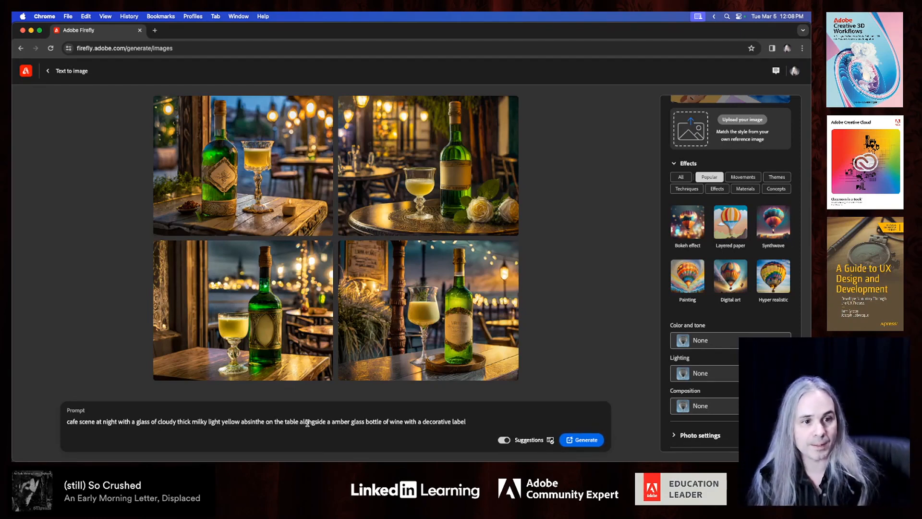
mouse_move(428, 310)
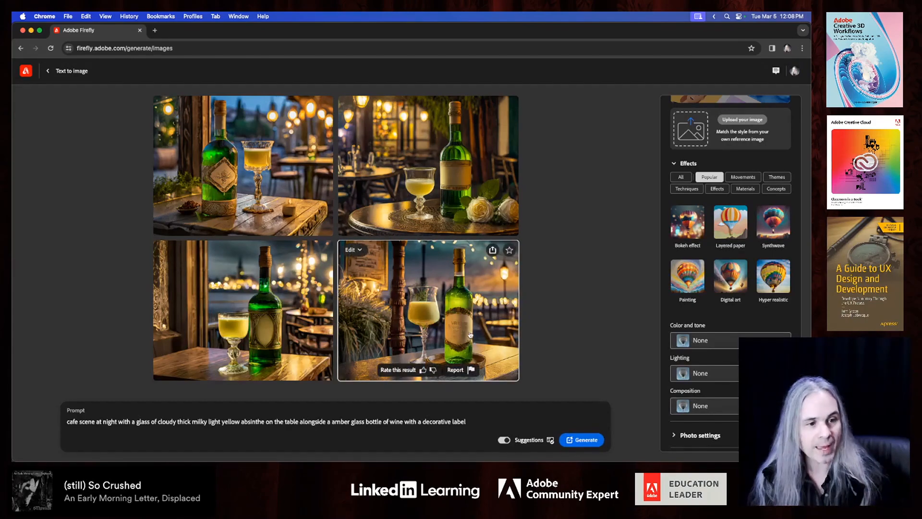
click(427, 309)
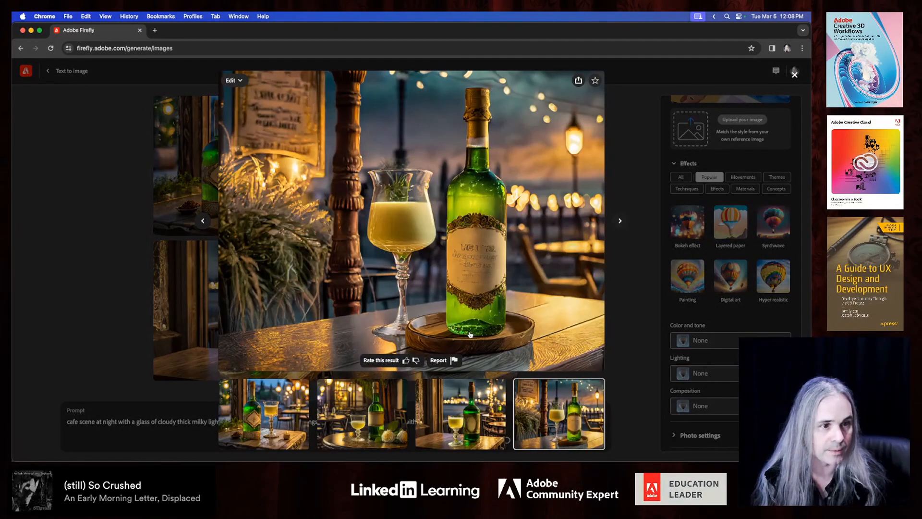
click(794, 73)
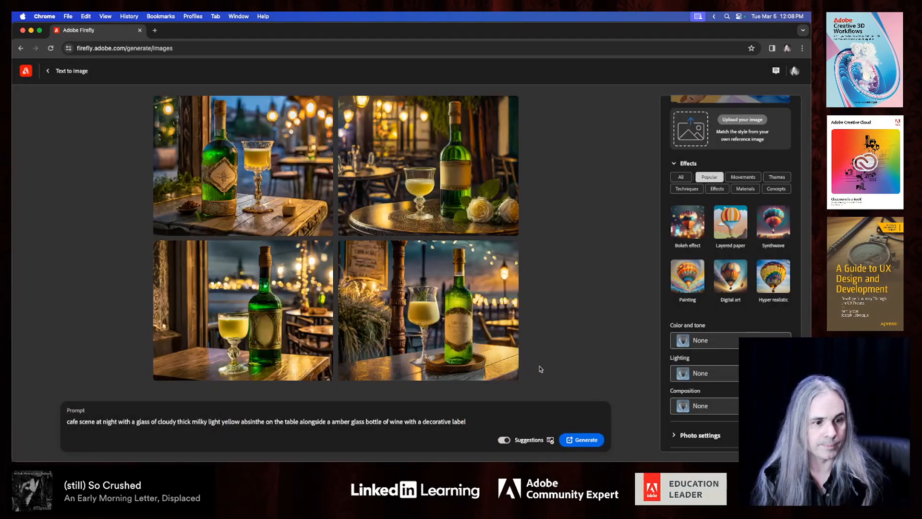
click(580, 439)
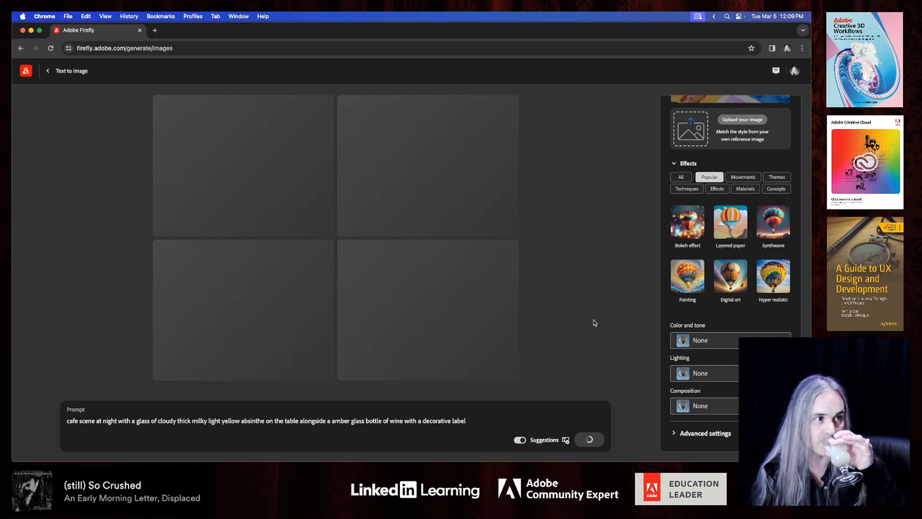
Let the amber glass images finish and select 'glass' in the prompt to delete it
click(587, 439)
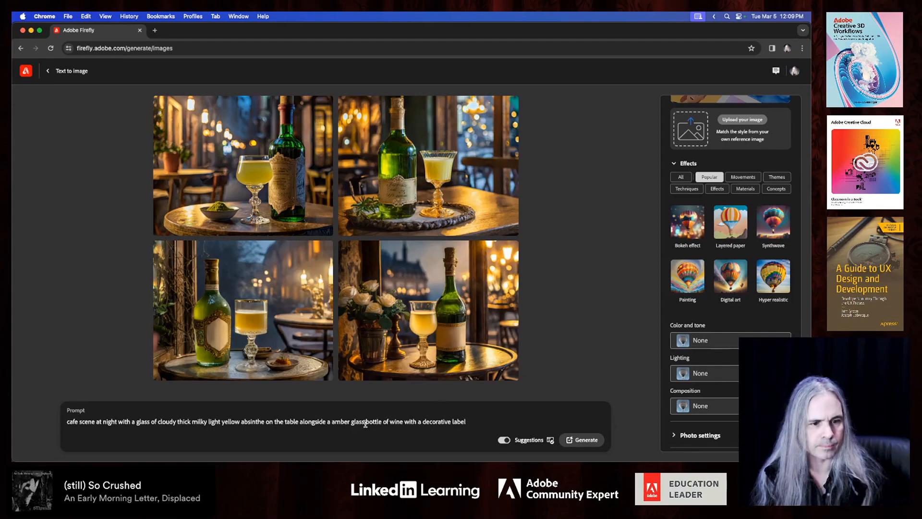
double_click(351, 421)
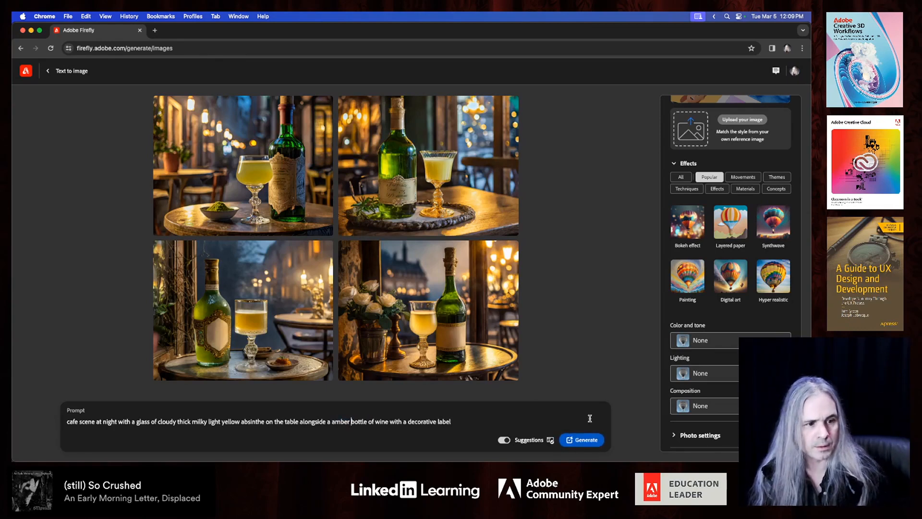
Render four new café images from the 'amber bottle of wine' prompt
click(584, 439)
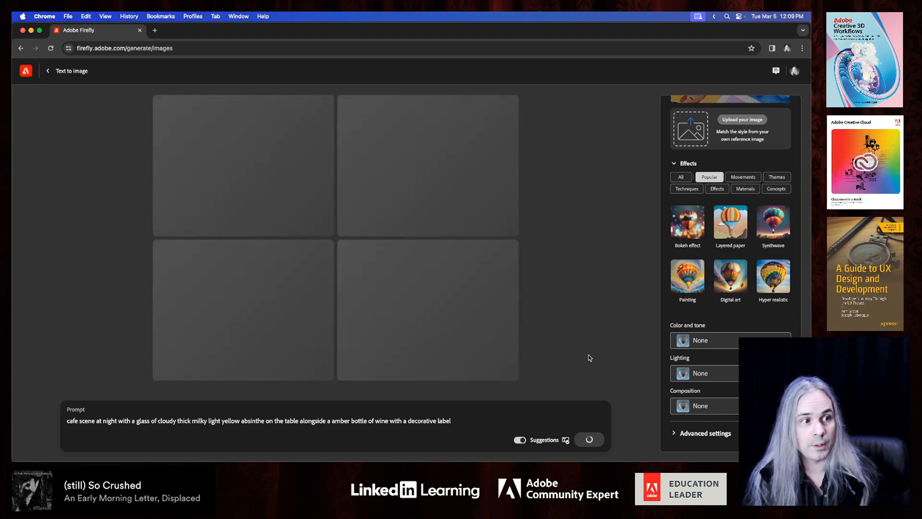
click(588, 440)
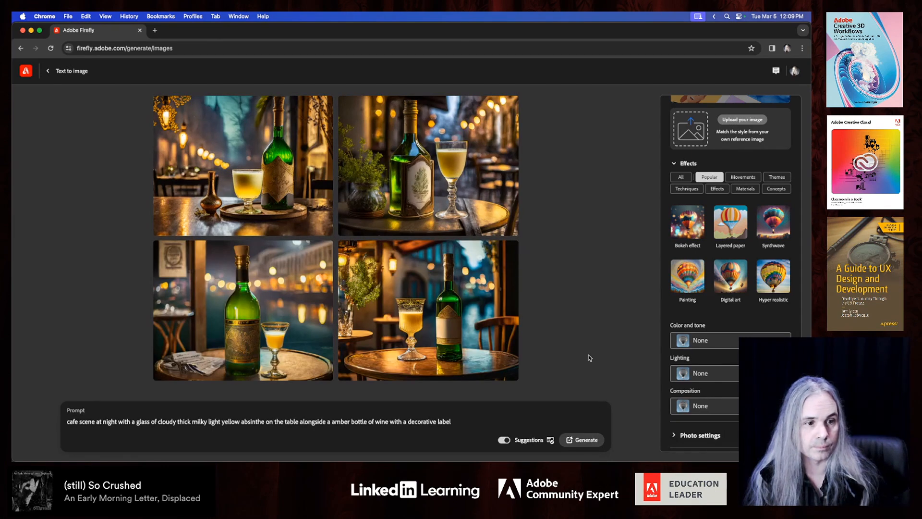
mouse_move(246, 297)
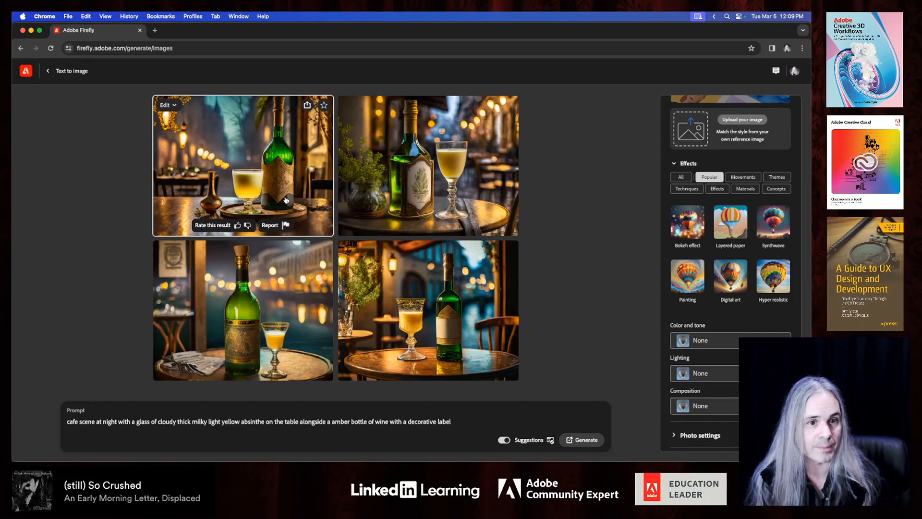
Preview each amber-bottle café image enlarged, starting top-left, then close the viewer
click(242, 165)
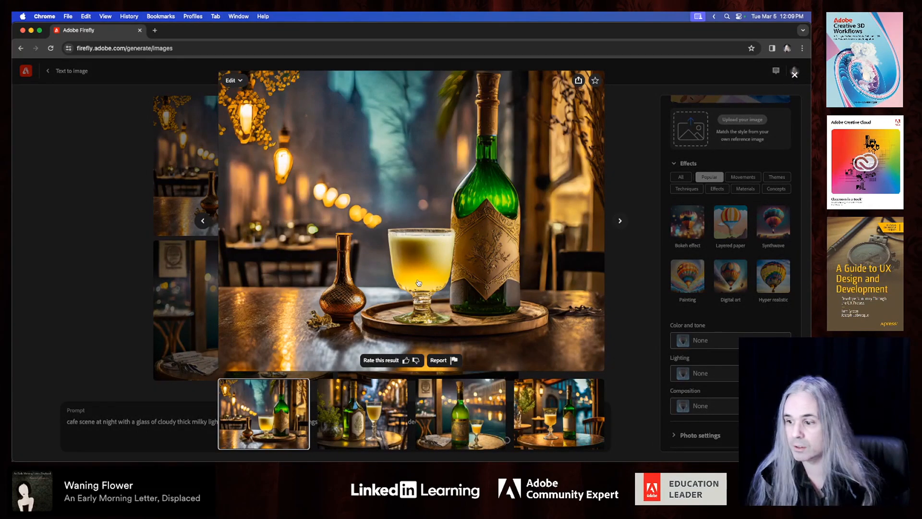
mouse_move(416, 259)
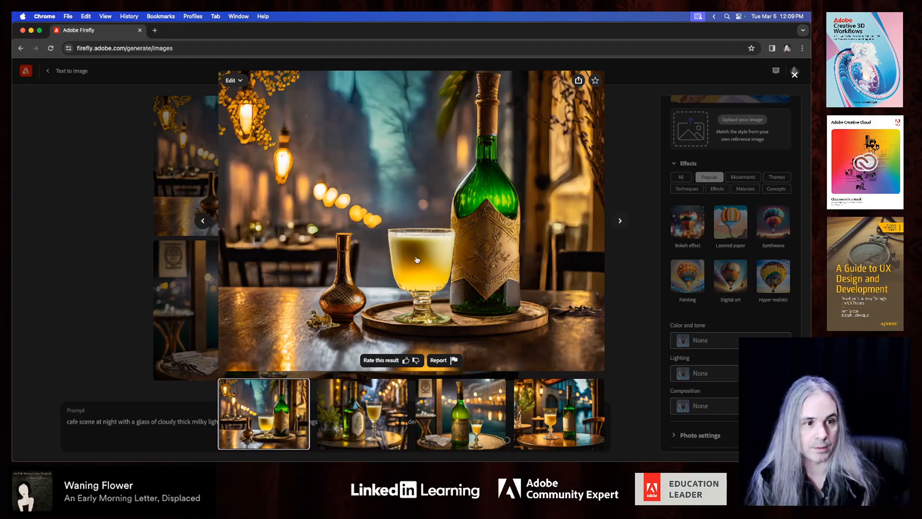
click(361, 413)
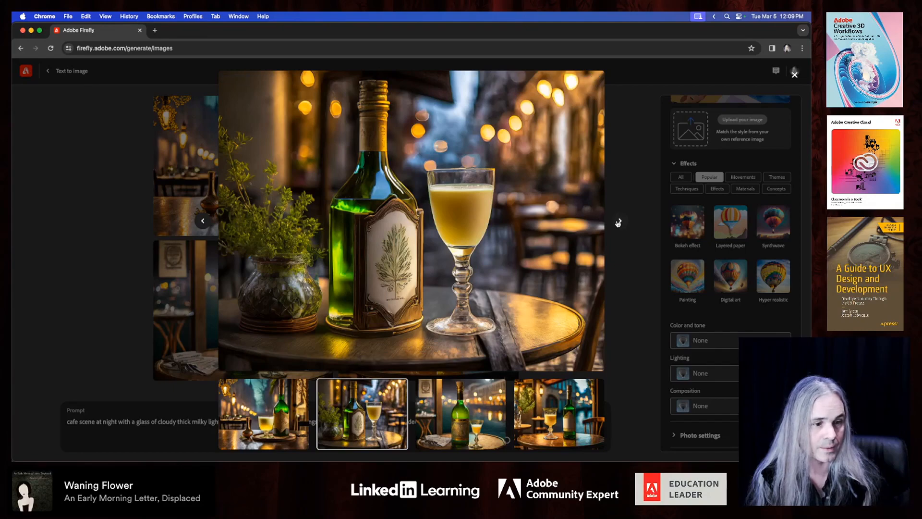
click(460, 413)
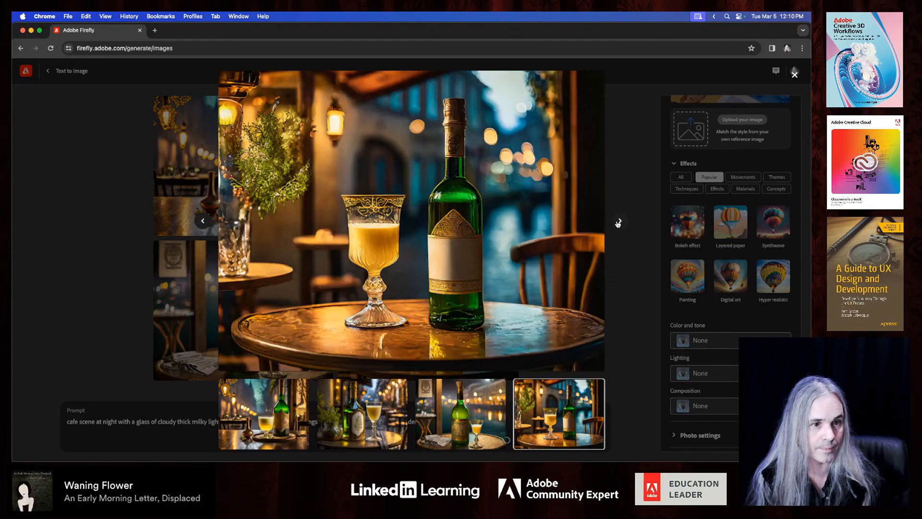
click(794, 73)
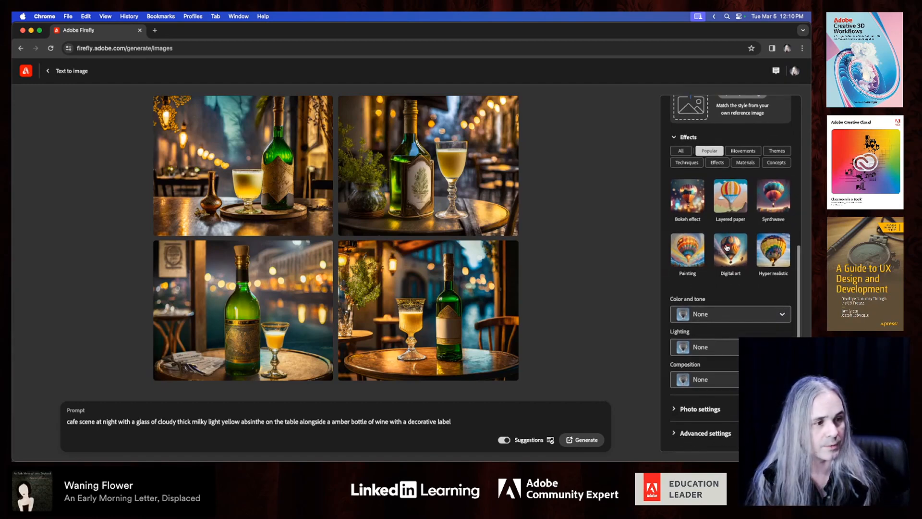
mouse_move(473, 127)
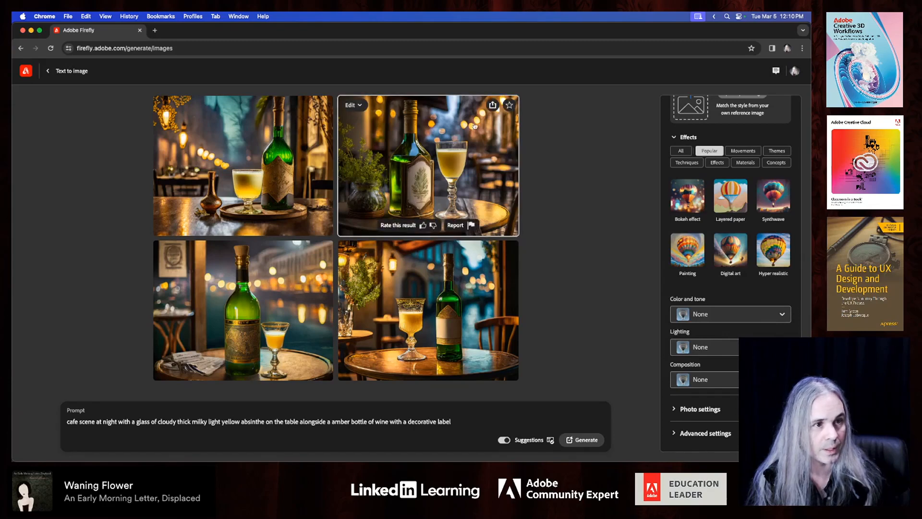
mouse_move(508, 104)
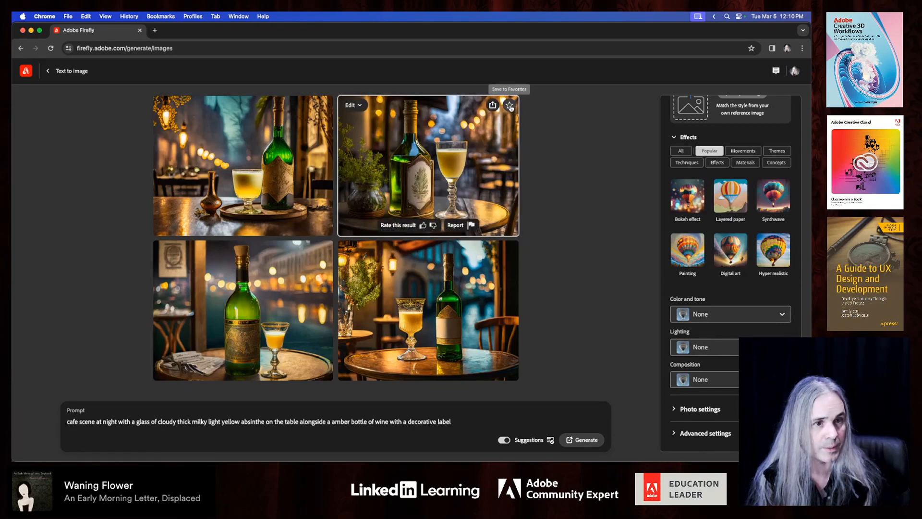
Star the top-right herb-pot and green-bottle image to save it to Favorites
click(509, 104)
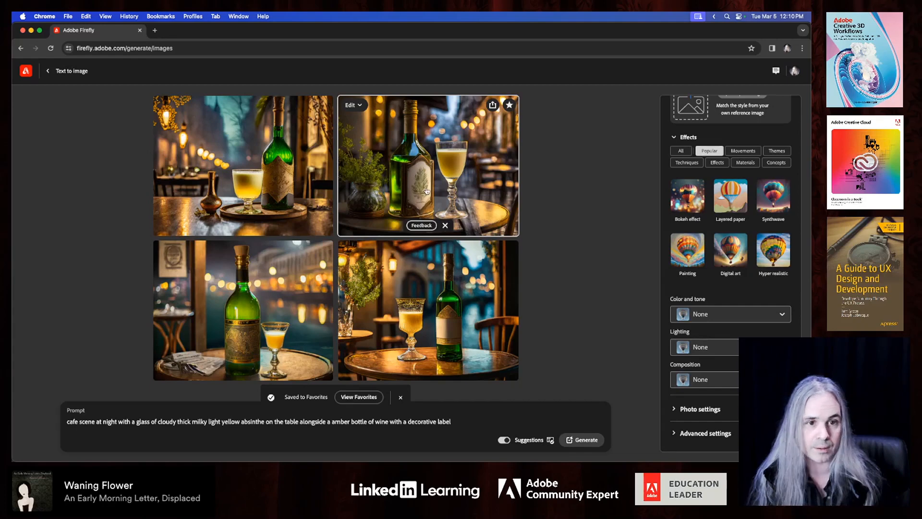
mouse_move(561, 248)
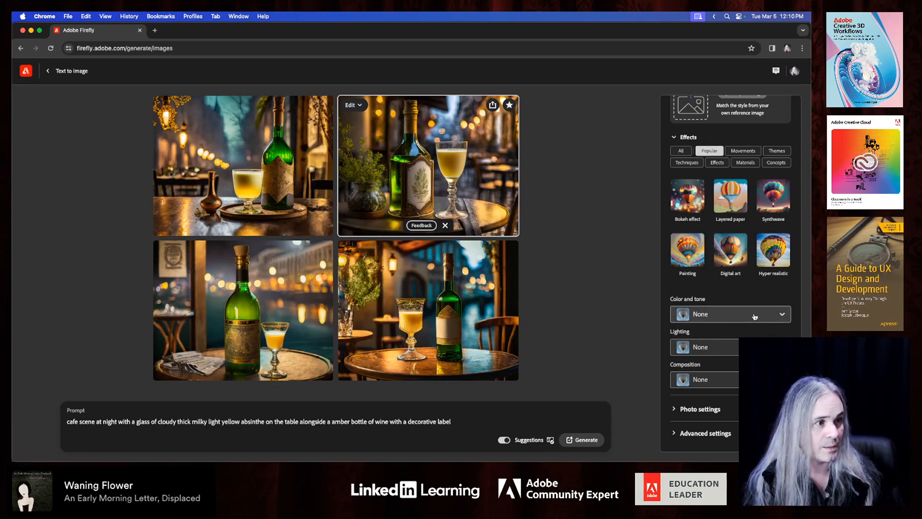
Add the Cinematic style from the color and tone effects to the prompt
click(775, 150)
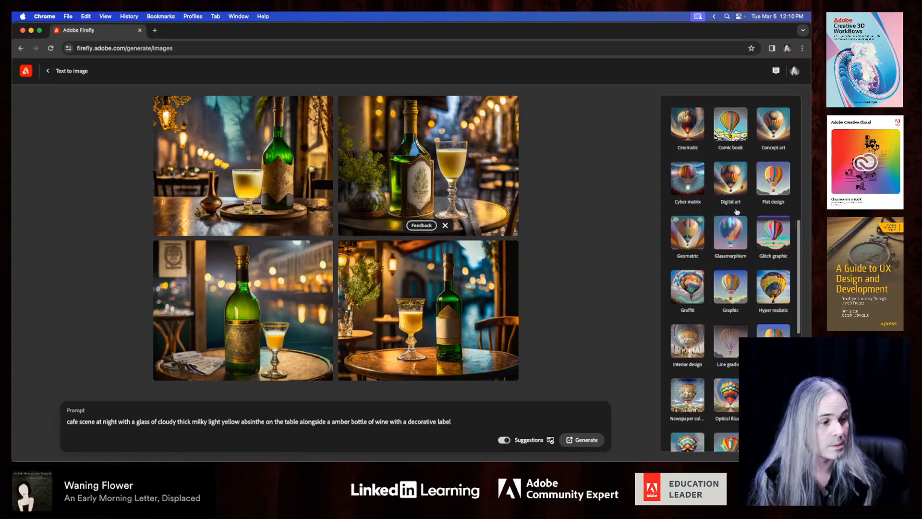
scroll(down, 3)
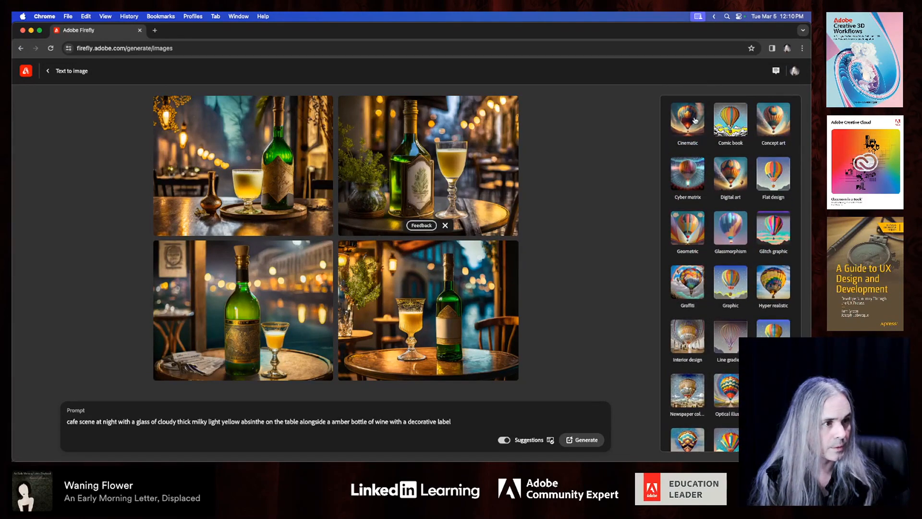
click(687, 120)
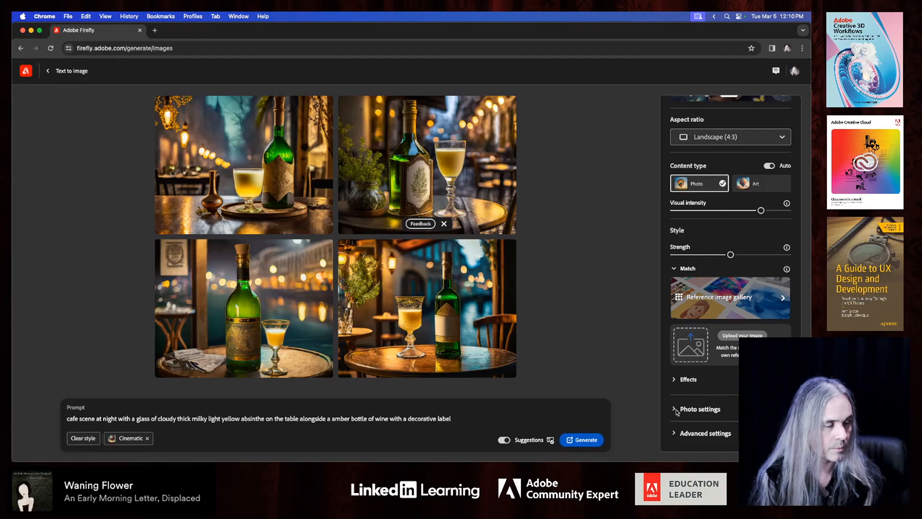
Switch the content type from Auto to Photo and dismiss the exclusion note
click(700, 409)
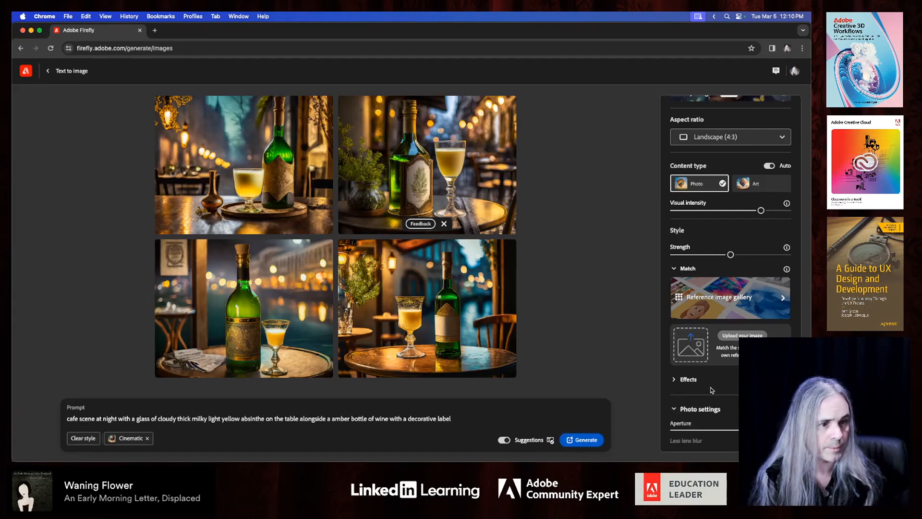
scroll(down, 3)
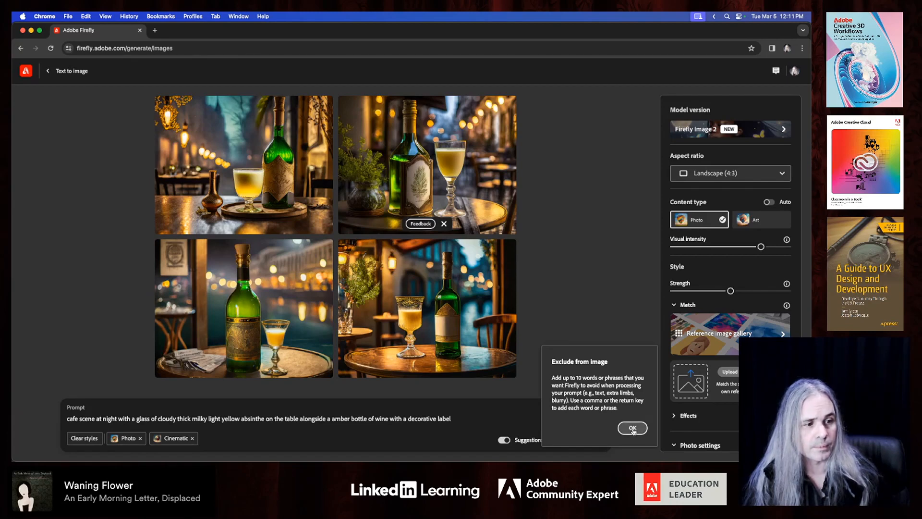
click(632, 427)
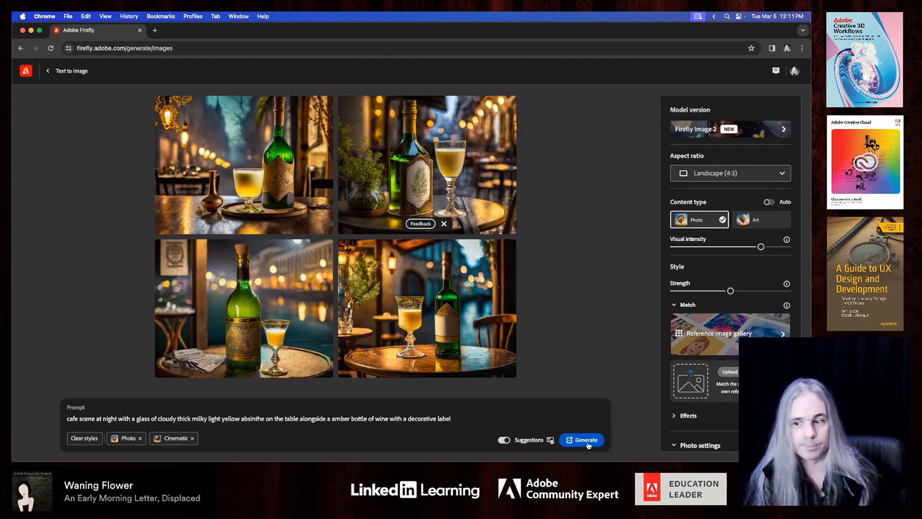
Generate four Photo and Cinematic café absinthe images and preview each one enlarged
click(582, 439)
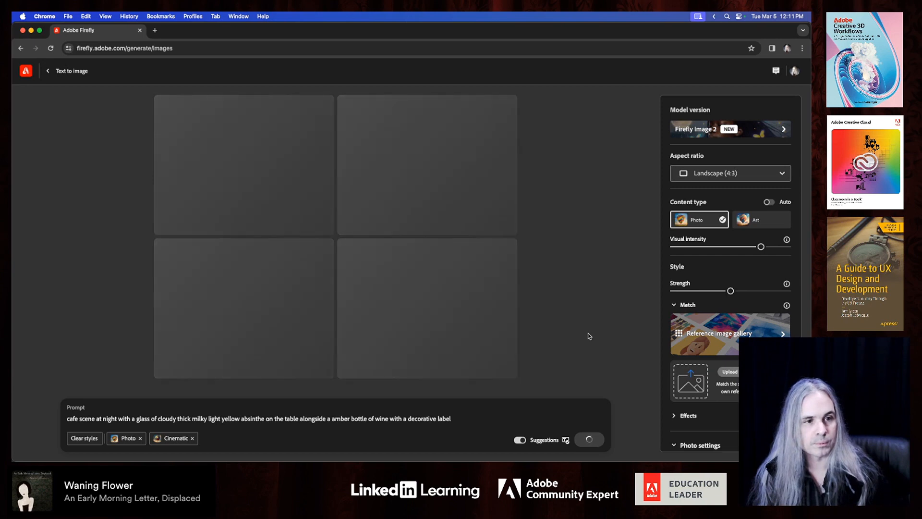
click(589, 439)
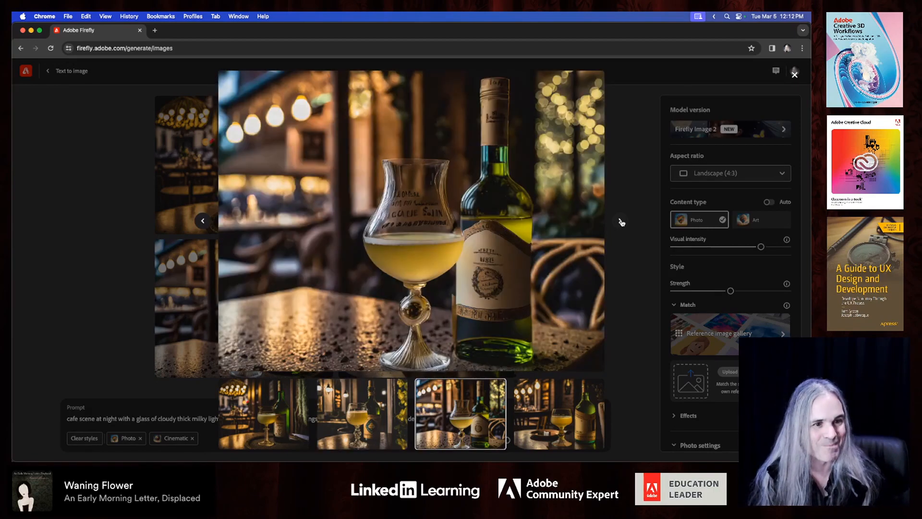
click(557, 412)
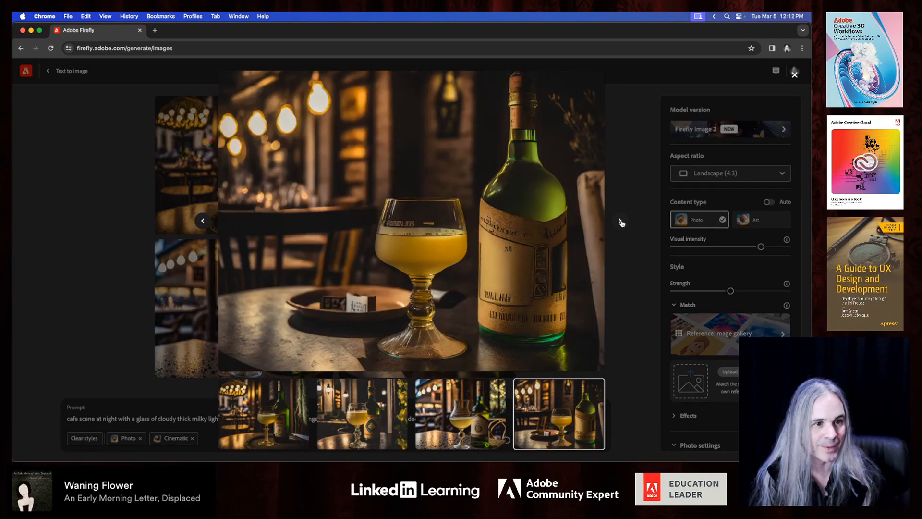
click(264, 414)
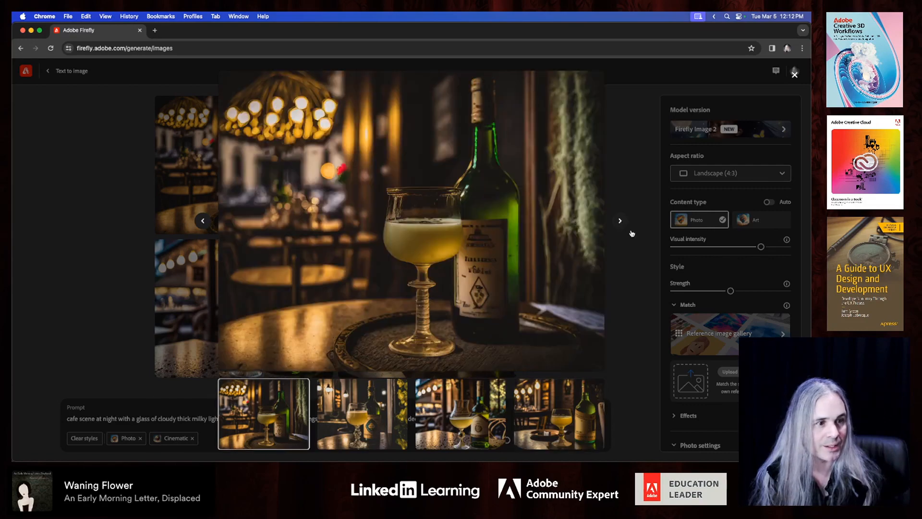
click(794, 73)
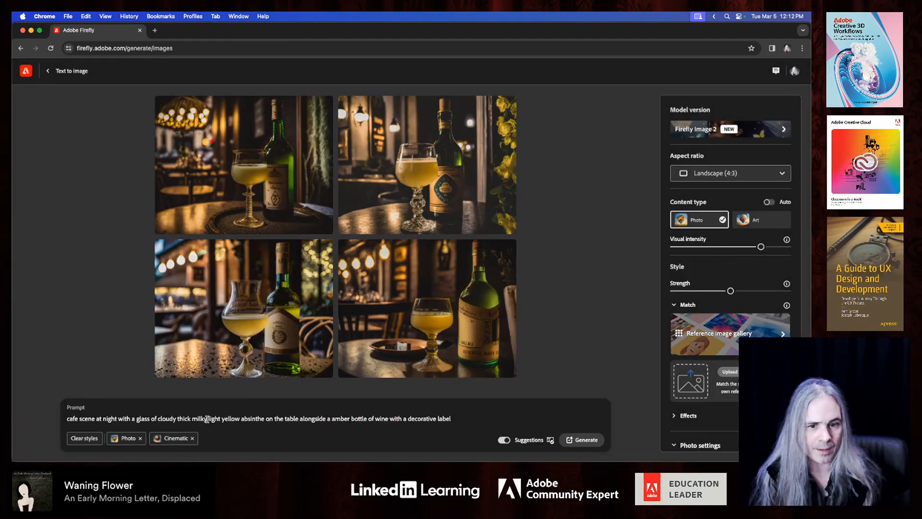
Drop the Cinematic style chip and regenerate the café absinthe images as Photo only
click(191, 438)
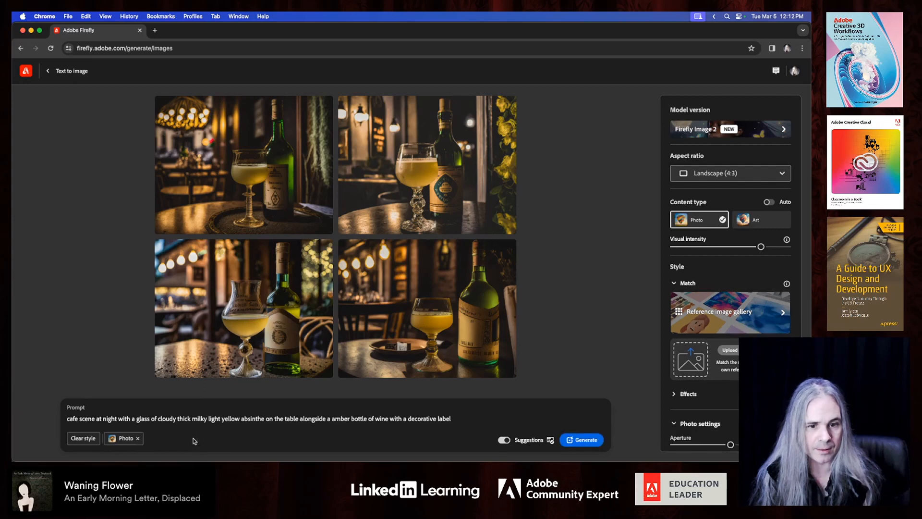
click(581, 439)
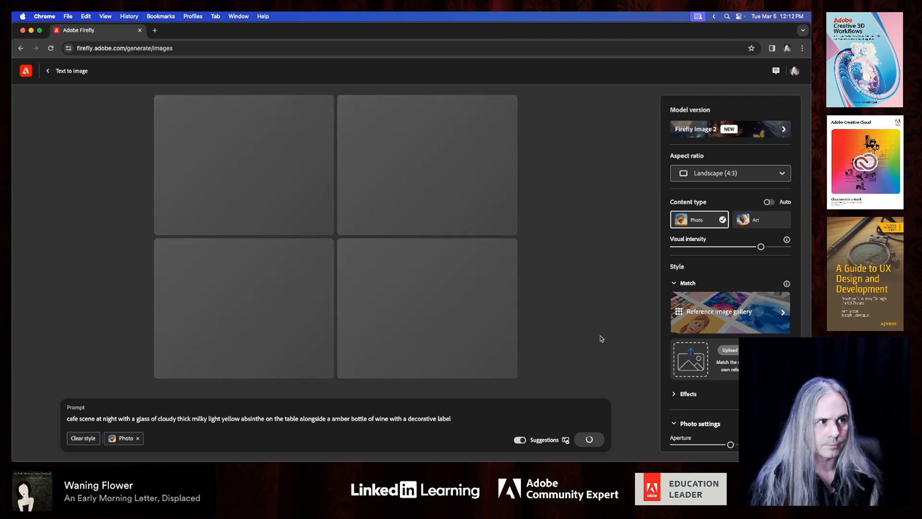
click(588, 439)
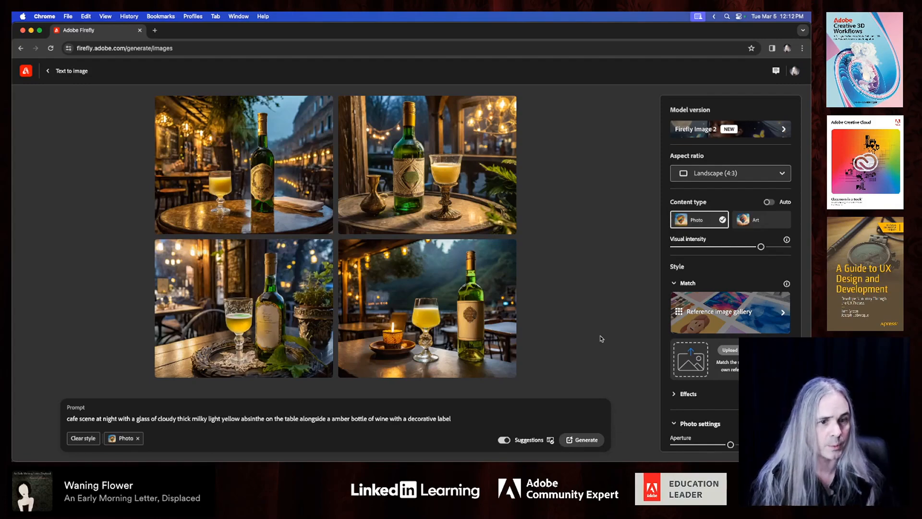
mouse_move(271, 205)
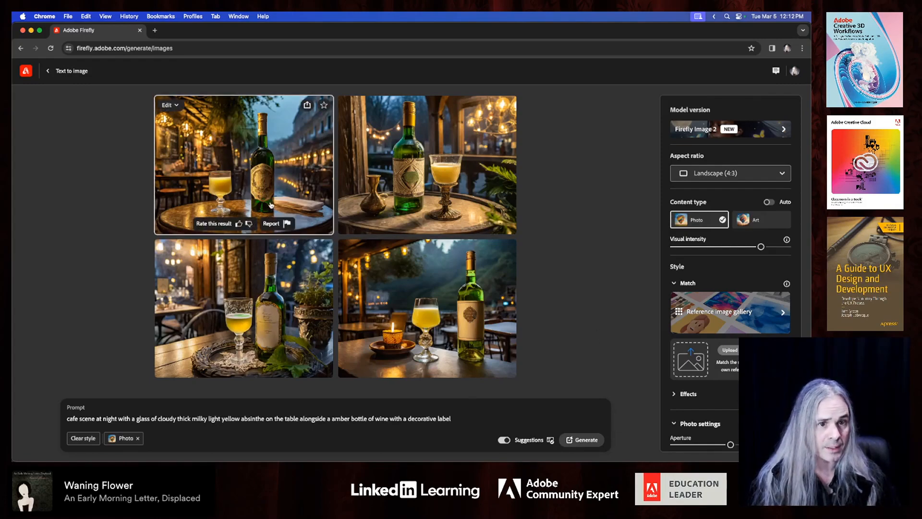
click(243, 165)
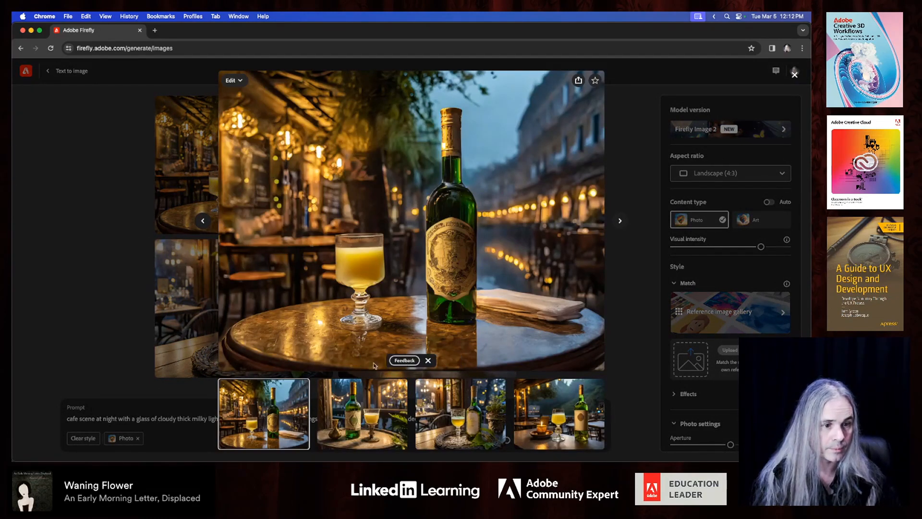
click(361, 414)
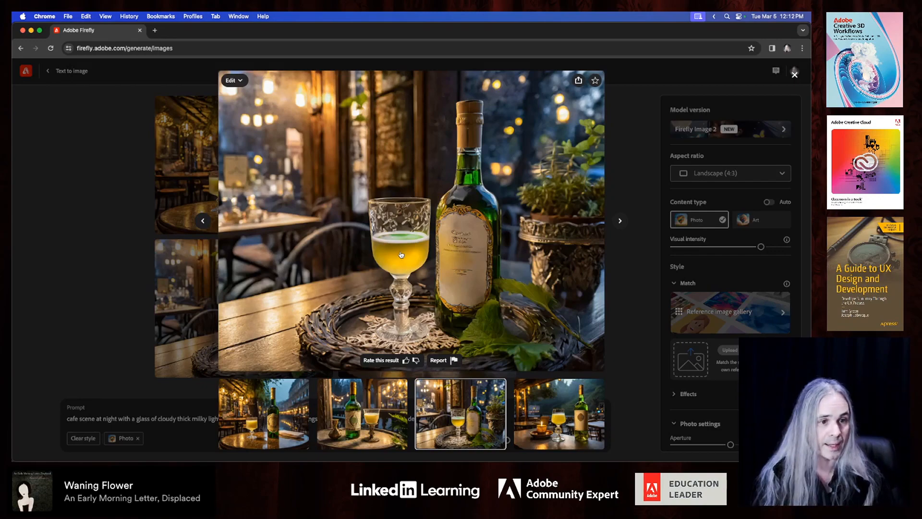
click(619, 221)
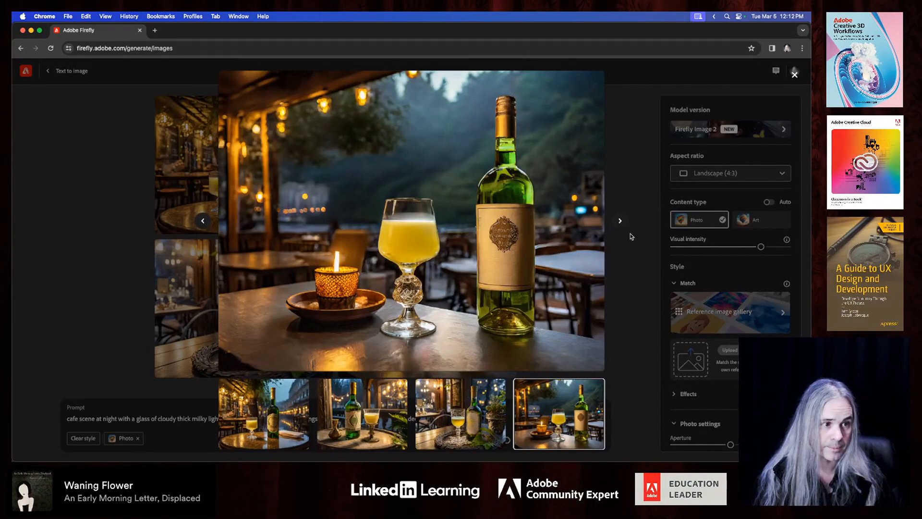
click(794, 73)
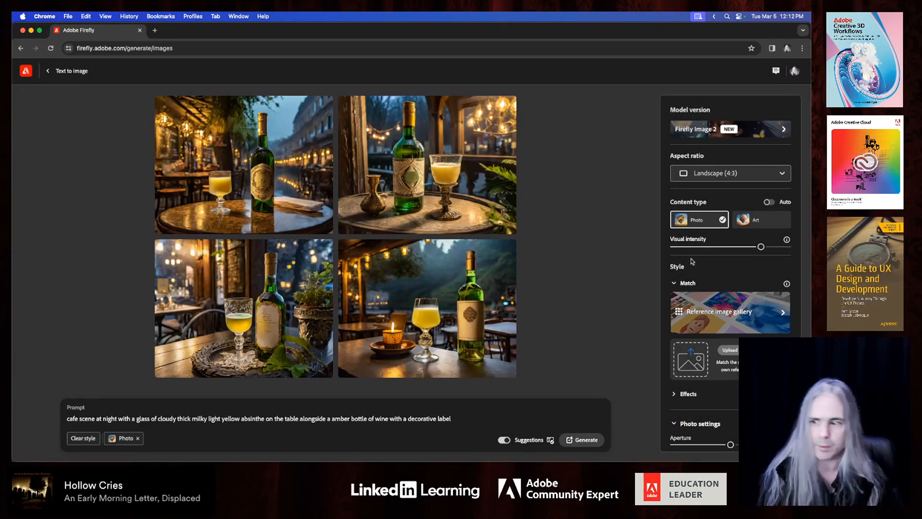
mouse_move(619, 272)
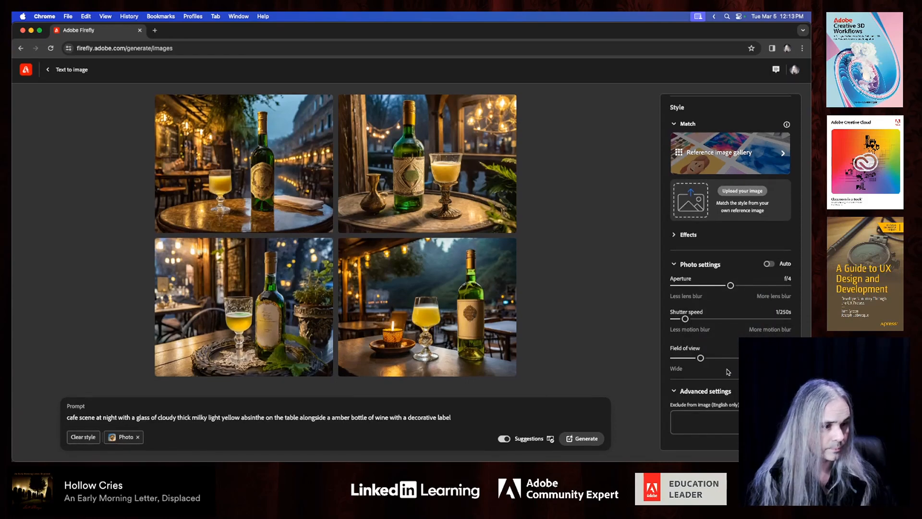
mouse_move(703, 357)
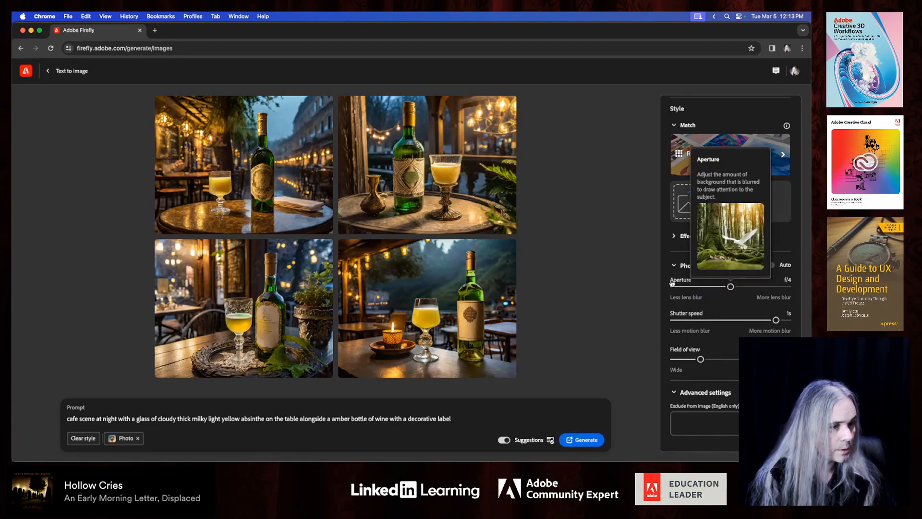
Set the aperture to f/2 and generate new café absinthe images
drag(730, 286, 758, 287)
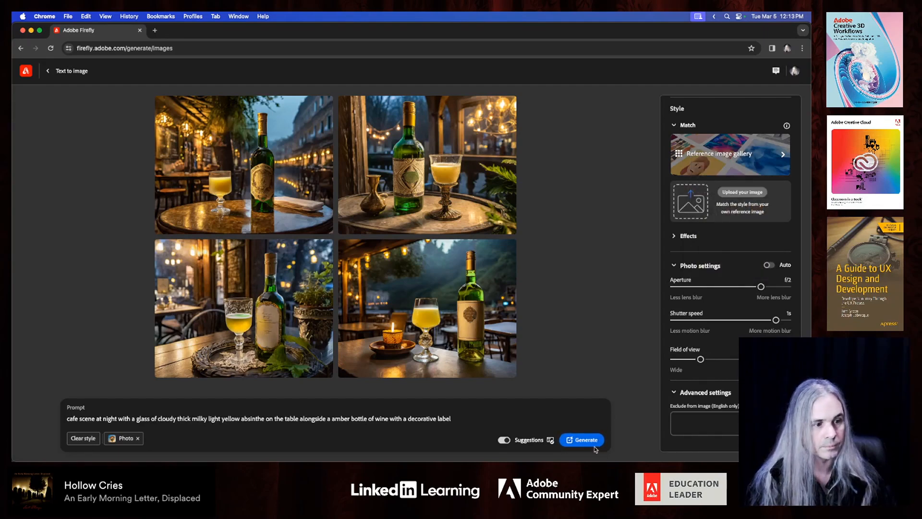
click(581, 439)
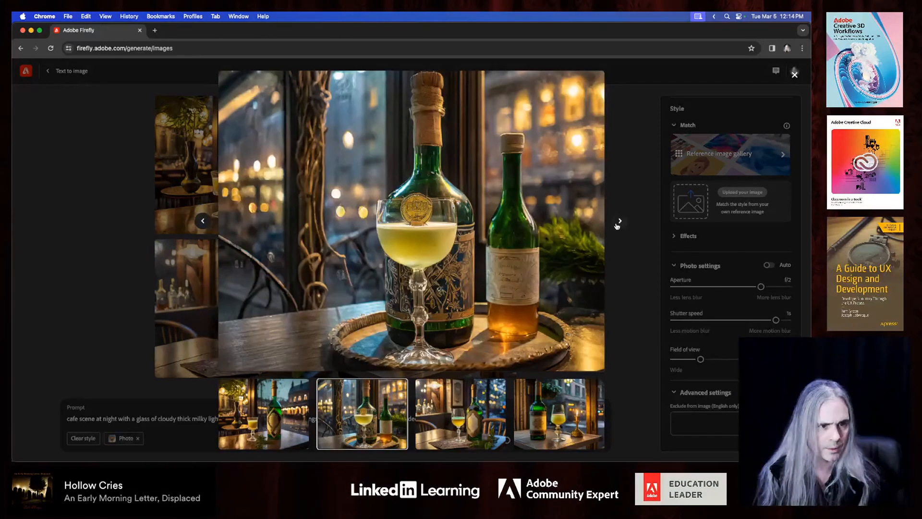
mouse_move(381, 243)
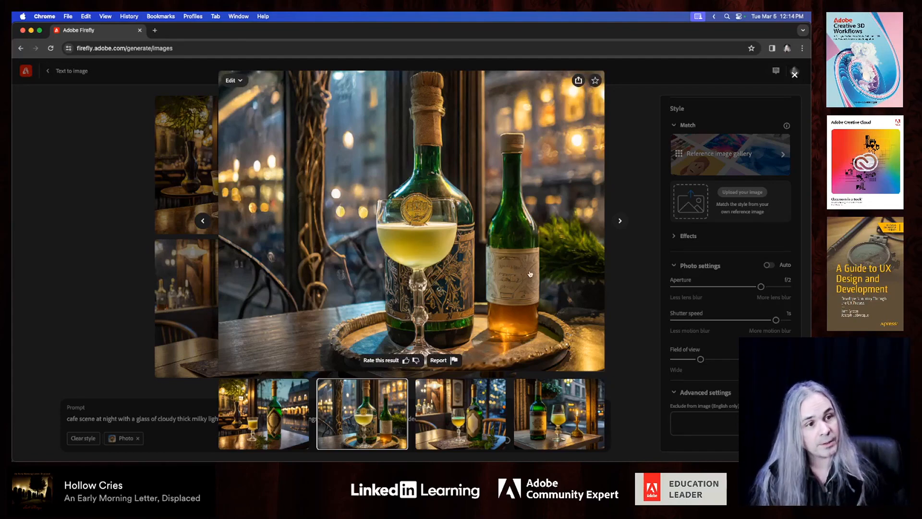
mouse_move(620, 224)
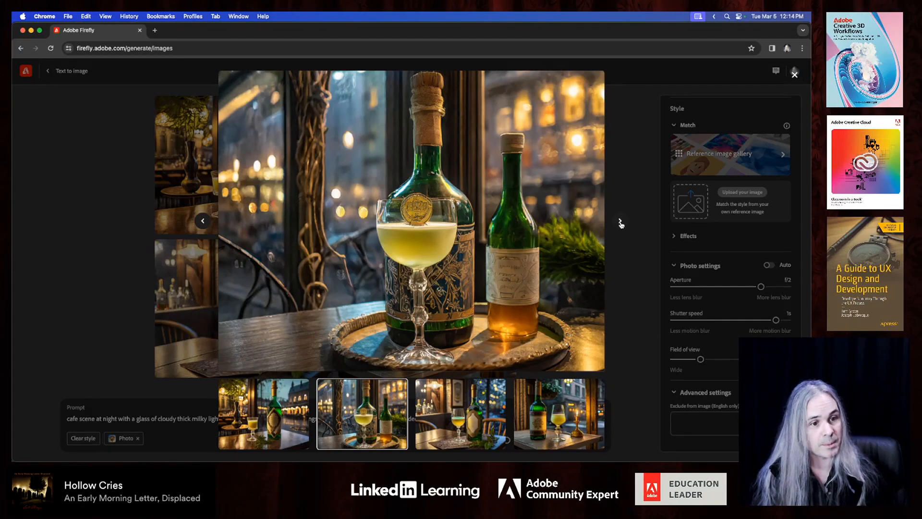
Browse the f/2, one-second absinthe results enlarged, then return to the four-image grid
click(459, 414)
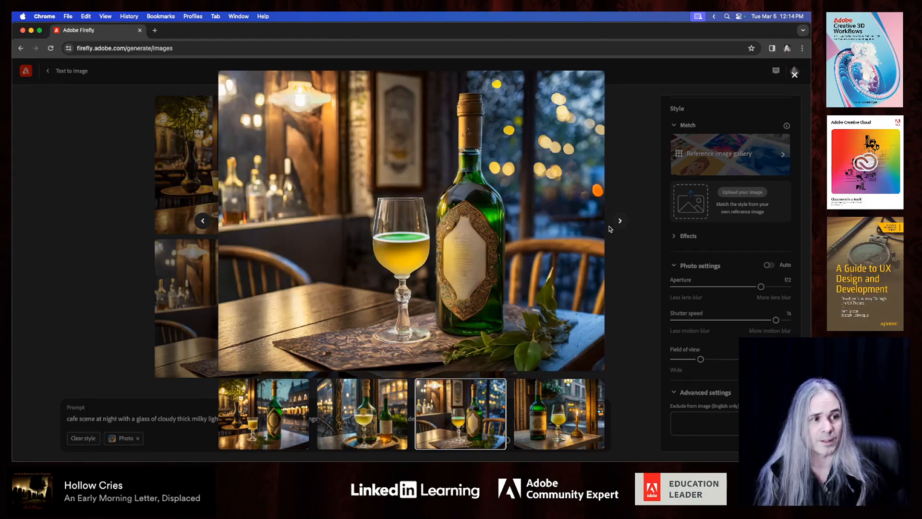
click(557, 414)
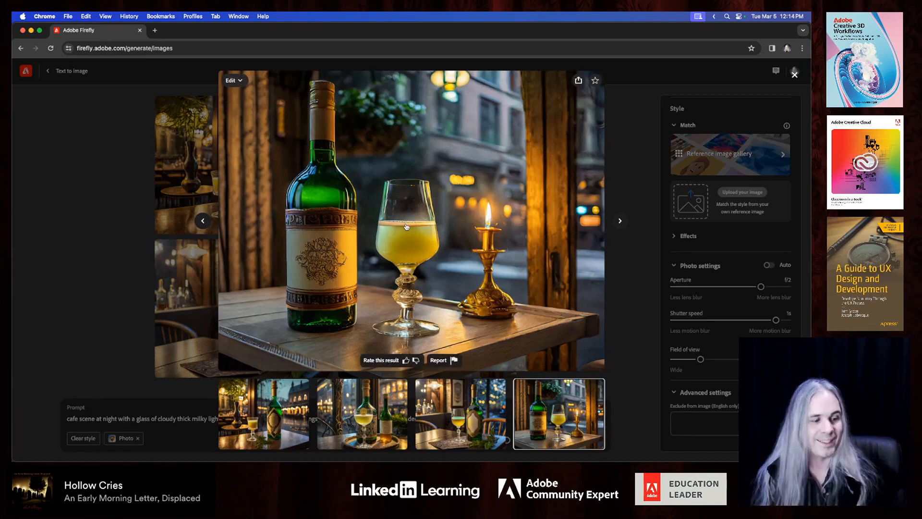
mouse_move(635, 268)
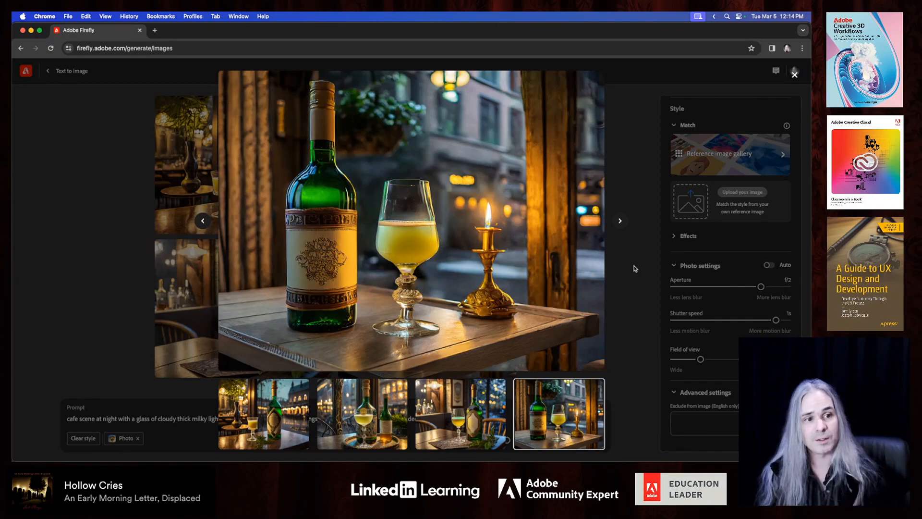
click(793, 73)
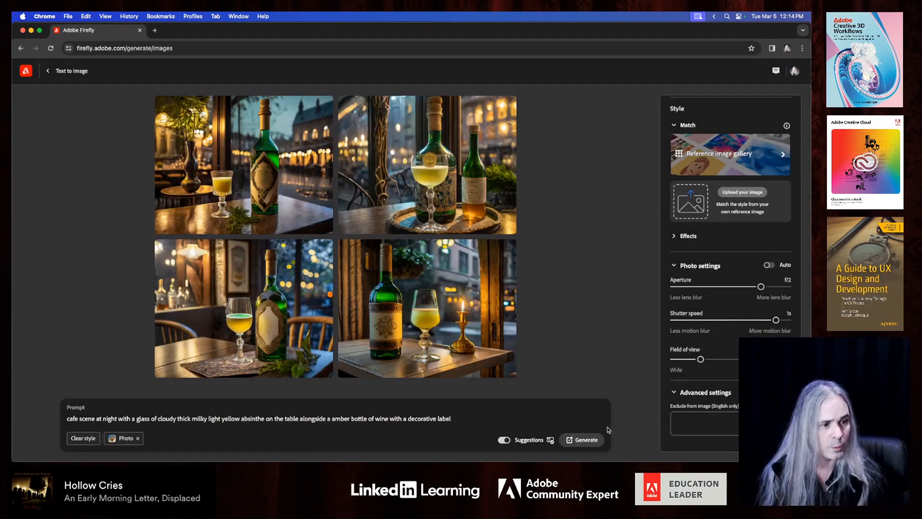
click(712, 422)
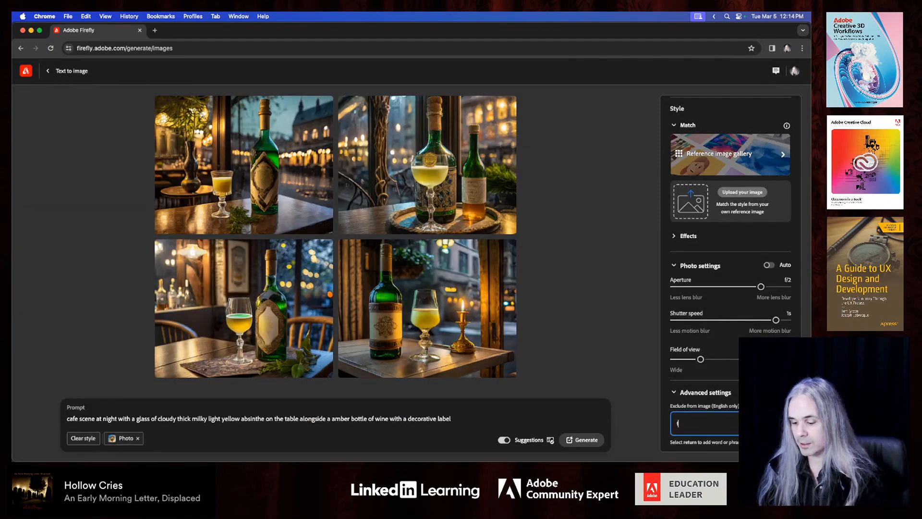
text(froth)
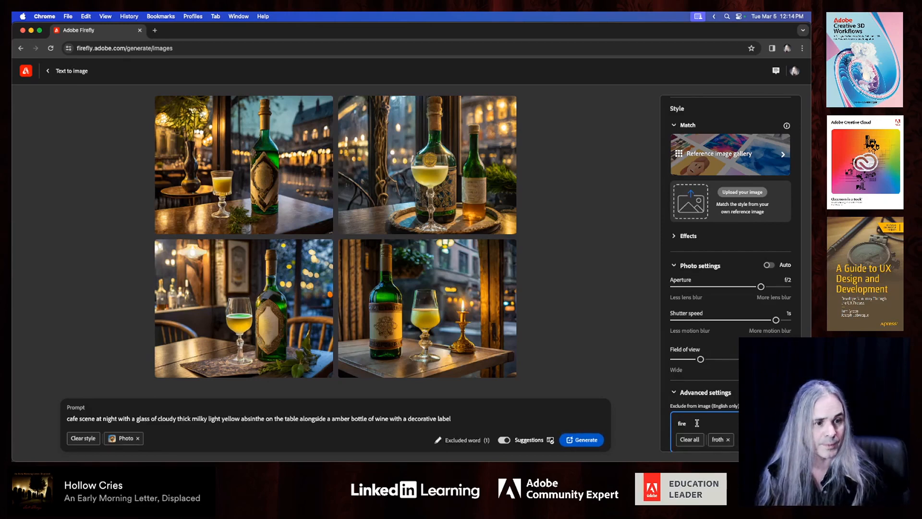
mouse_move(589, 359)
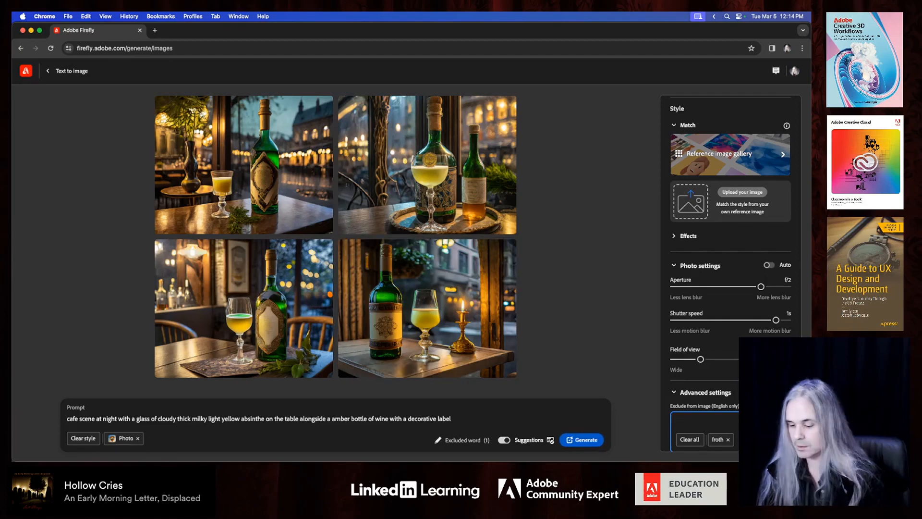
text(frothe)
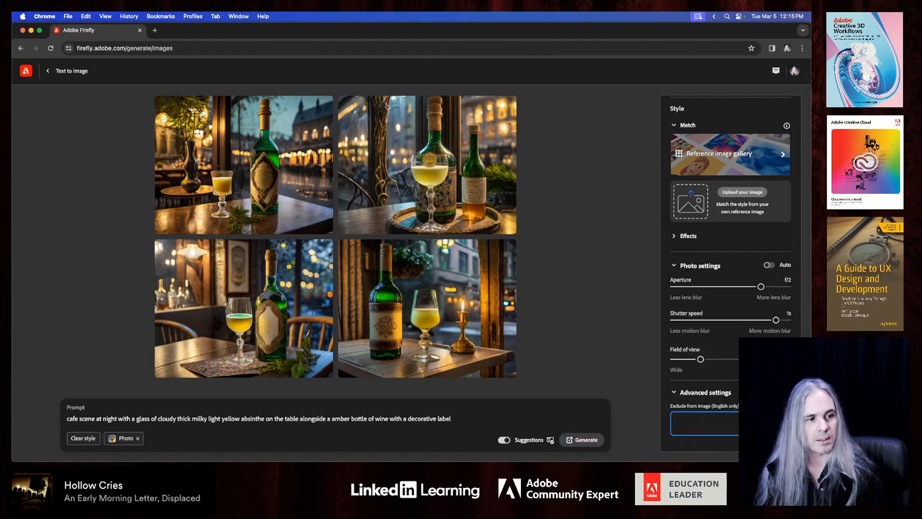
text(fro)
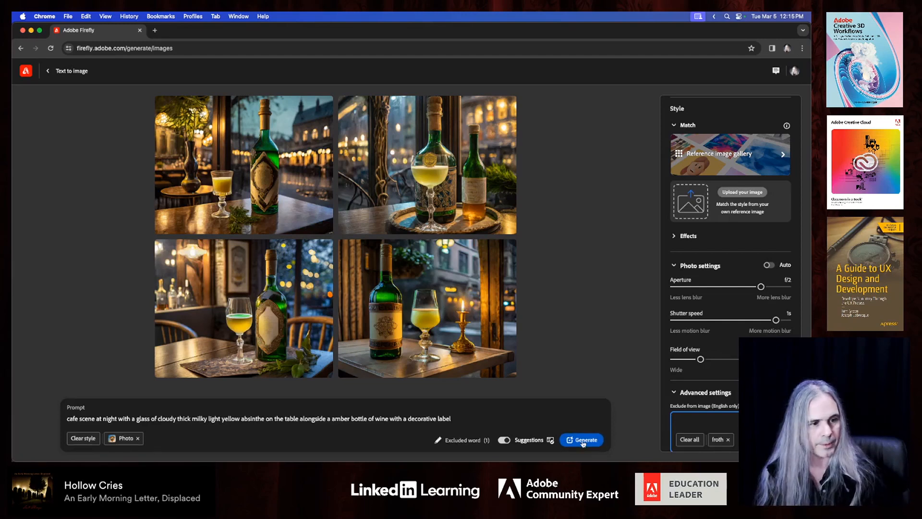
Rerun generation of the café absinthe images with 'froth' excluded
click(582, 440)
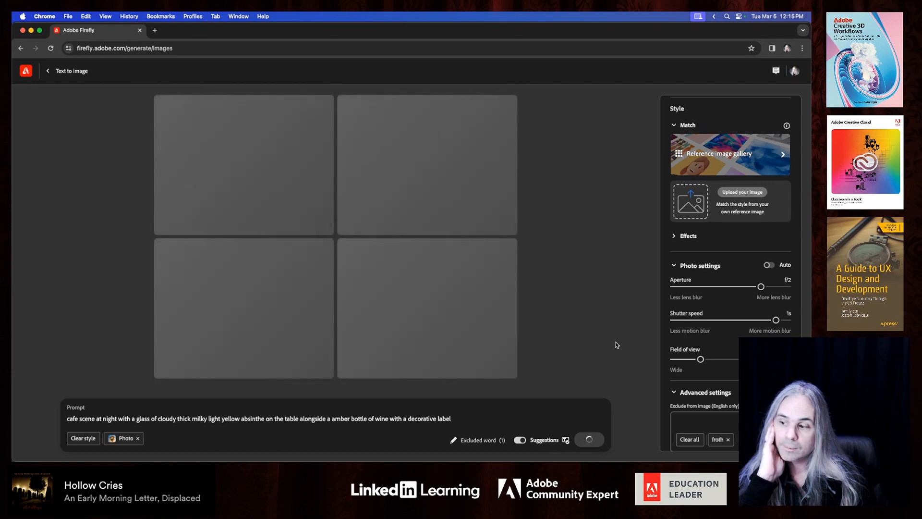
click(587, 439)
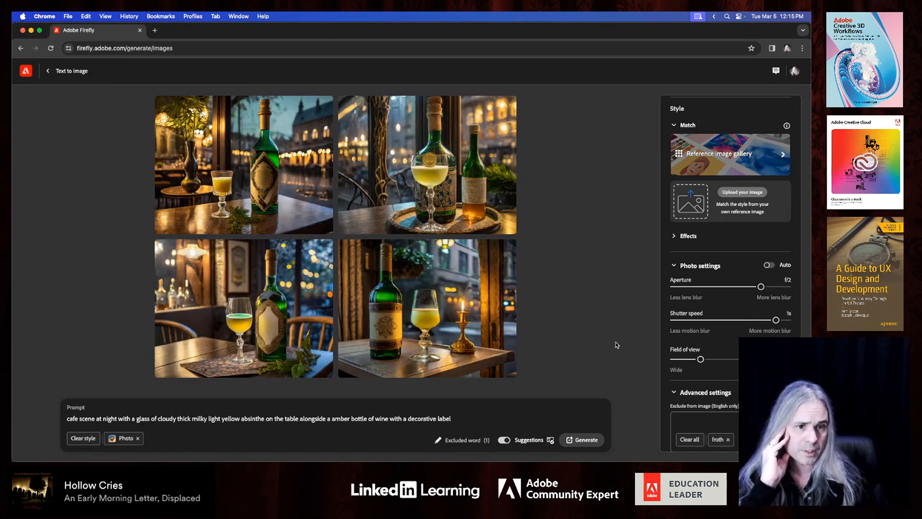
Add a second excluded word ('bu…') and enlarge the candlelit fourth absinthe image
click(427, 308)
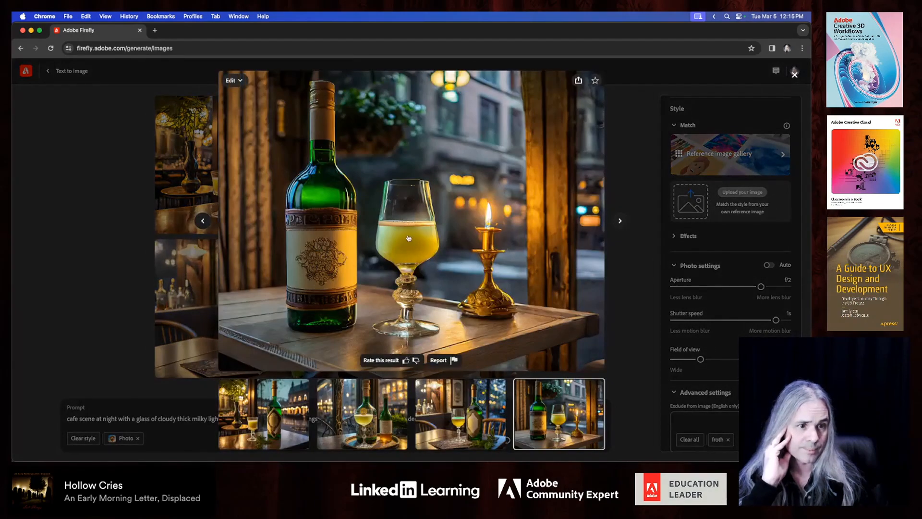
click(794, 81)
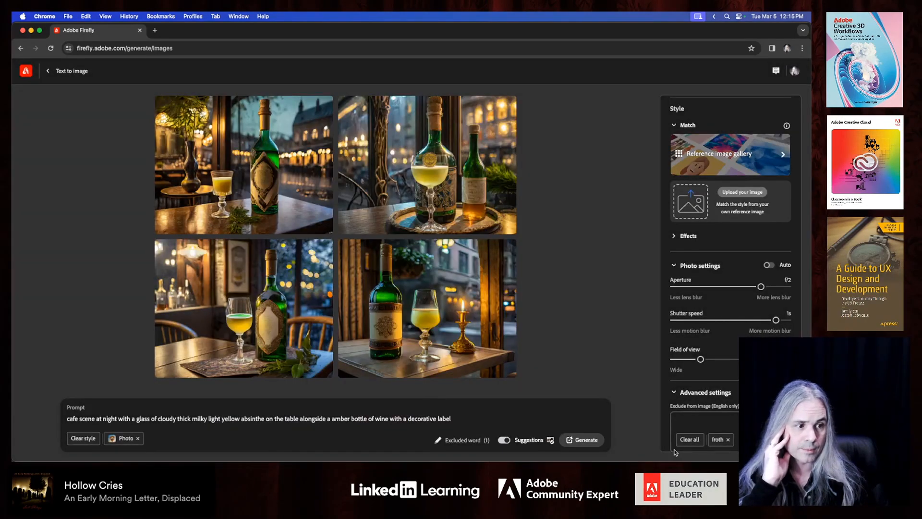
text(bu)
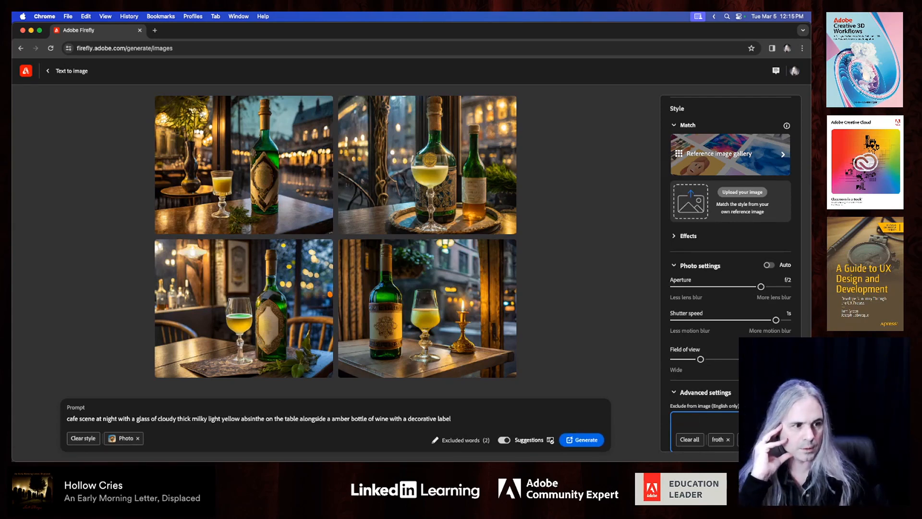
click(580, 439)
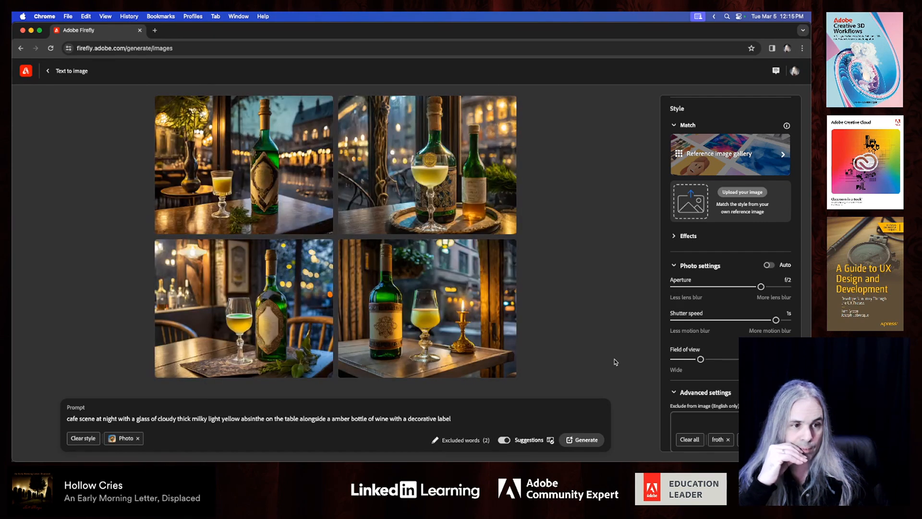
click(427, 307)
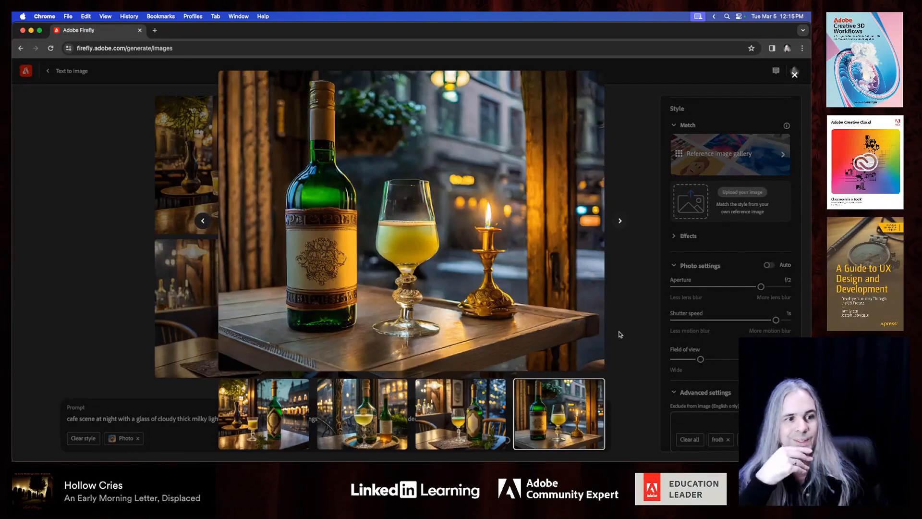
Close the enlarged candlelit absinthe image preview
click(794, 73)
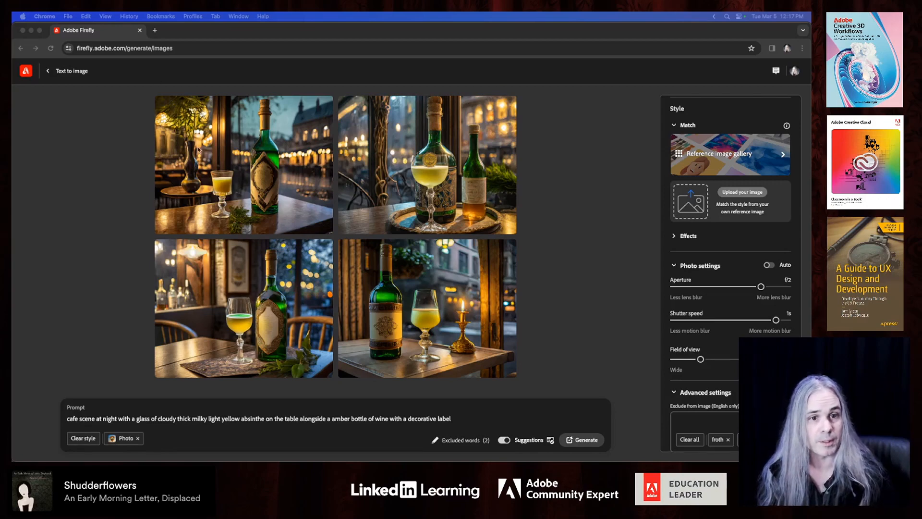
click(244, 163)
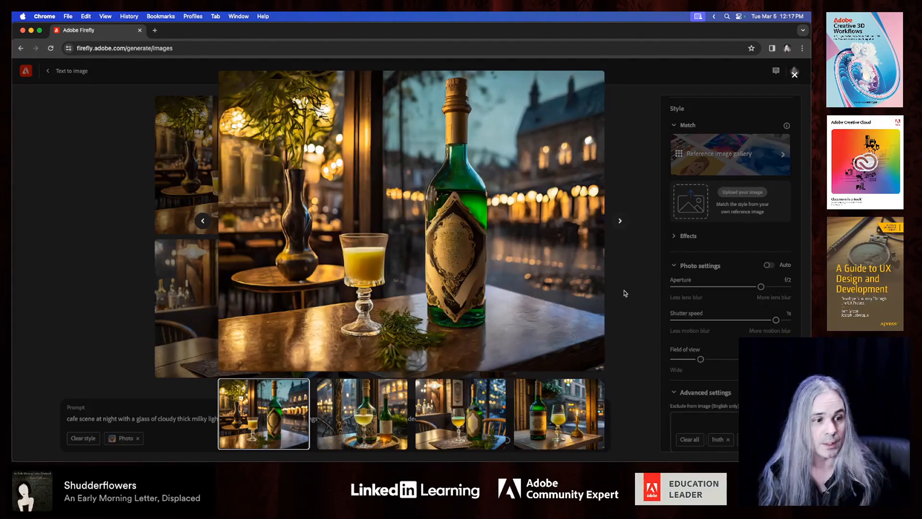
click(794, 74)
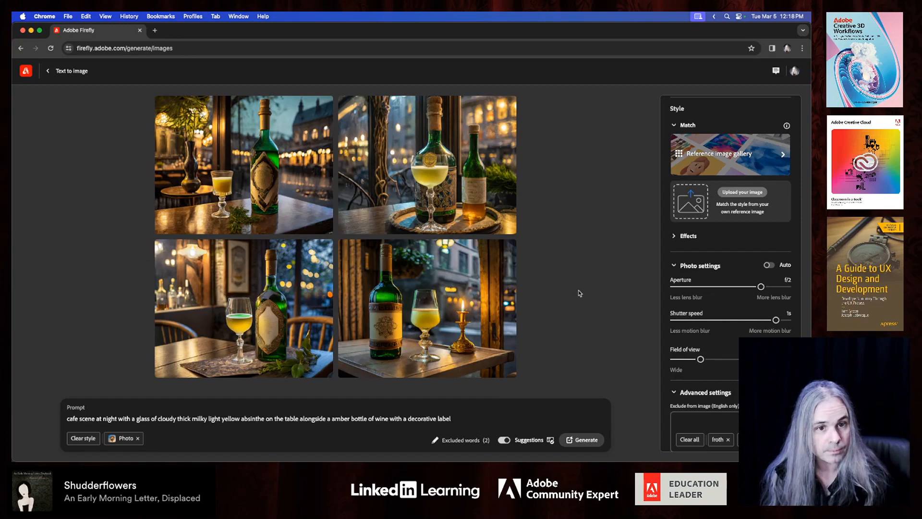
mouse_move(301, 157)
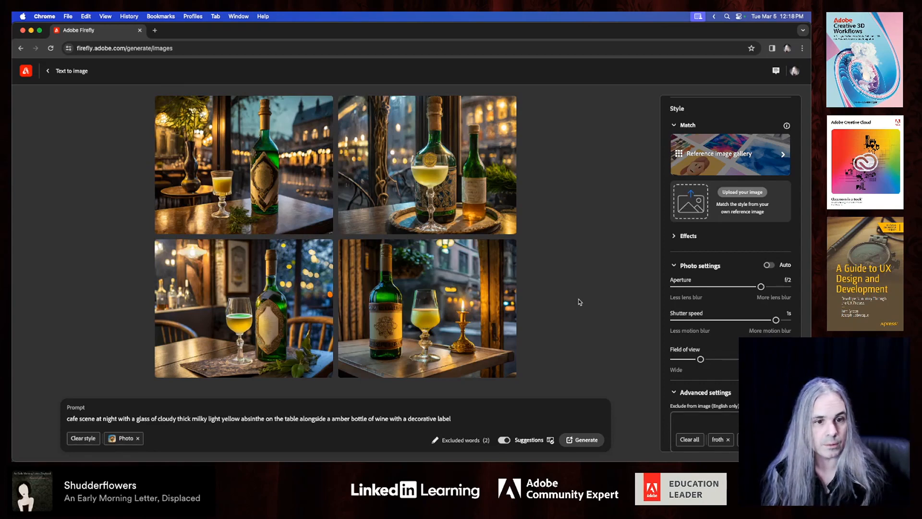
mouse_move(539, 197)
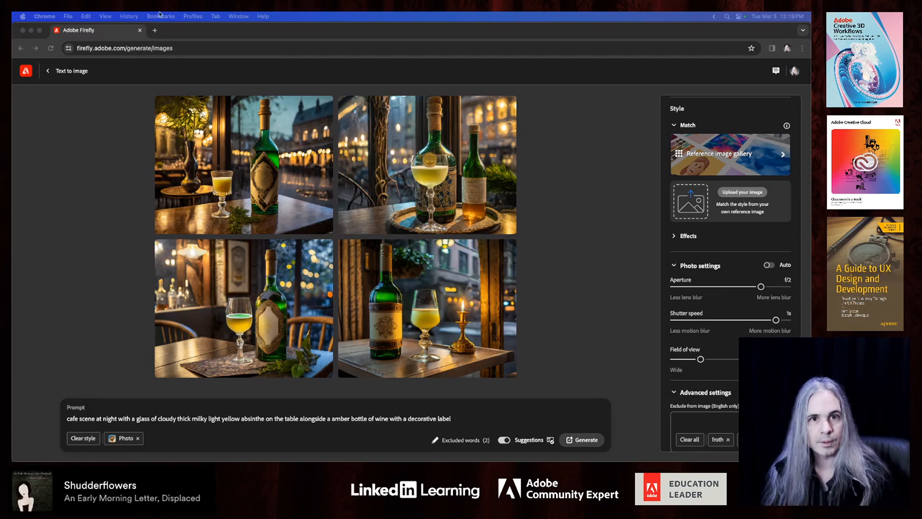
Open a second Firefly page and generate four Landscape (4:3) café absinthe images
click(154, 30)
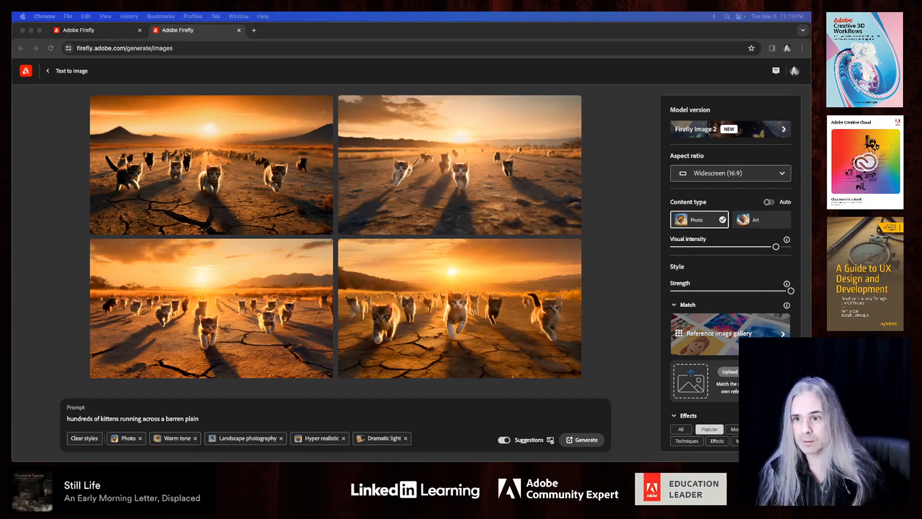
mouse_move(298, 165)
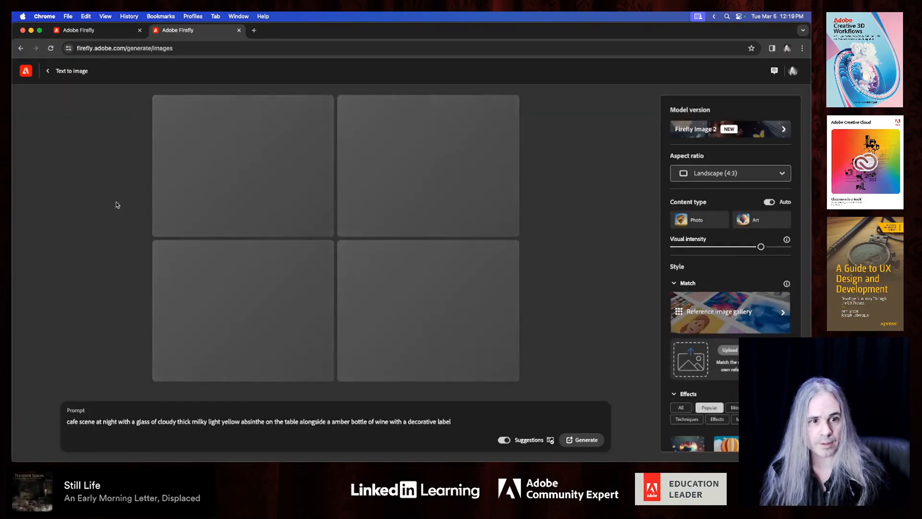
click(584, 440)
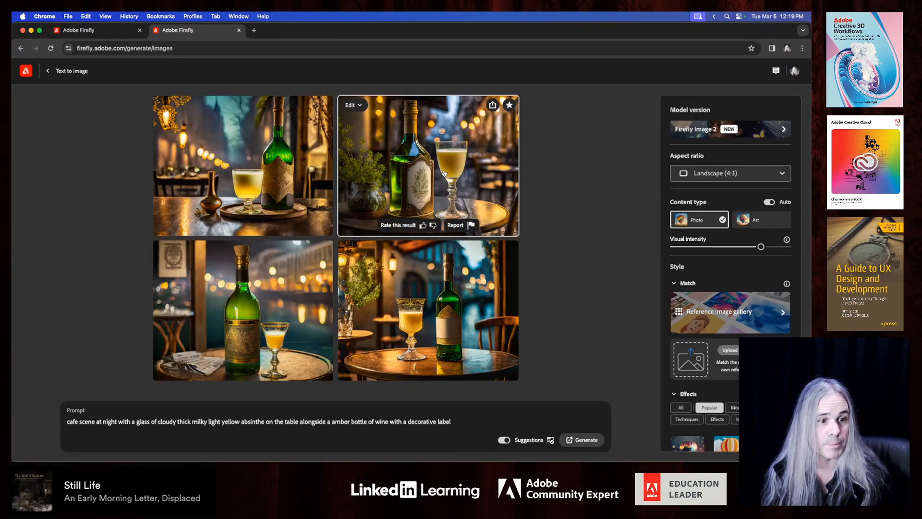
Download the herb-pot absinthe image, permanently dismissing the content credentials notice
click(428, 165)
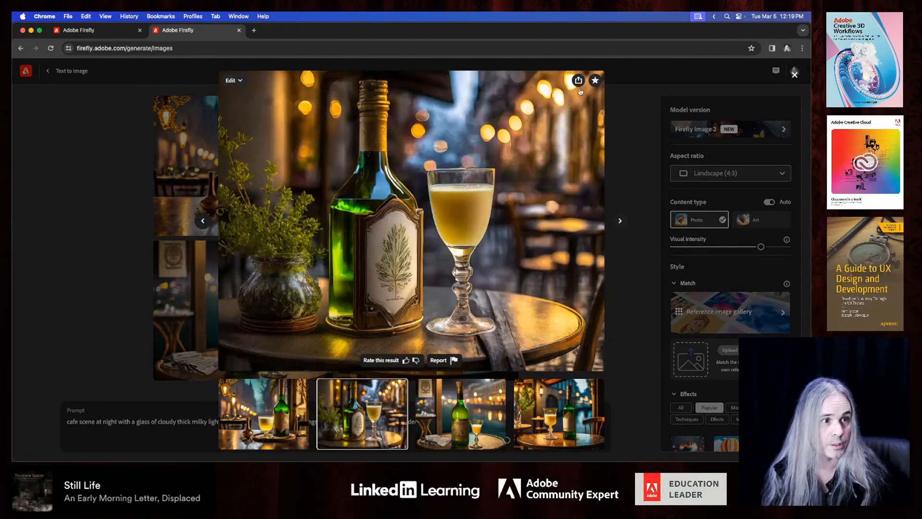
click(578, 80)
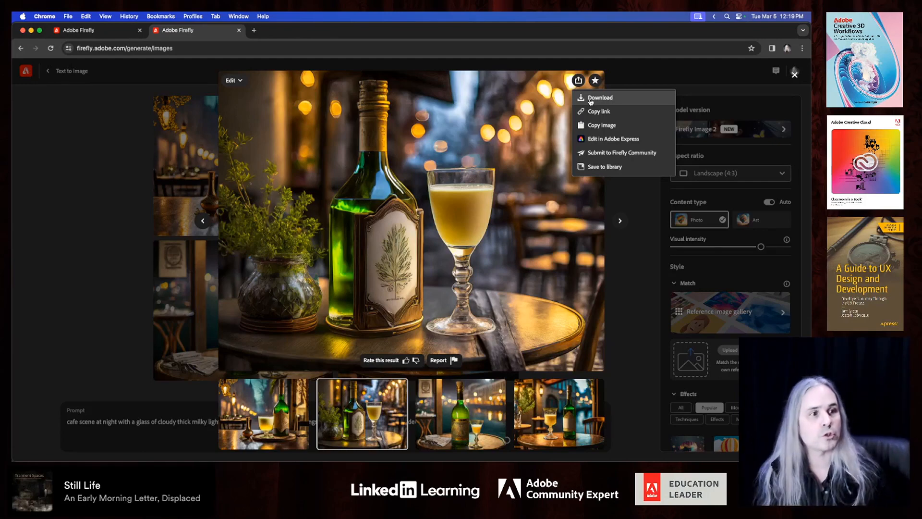
click(599, 98)
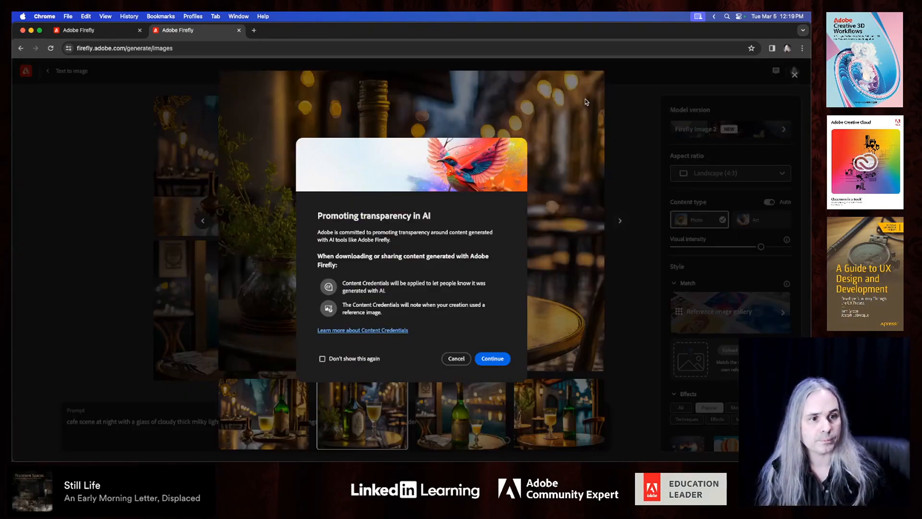
click(323, 358)
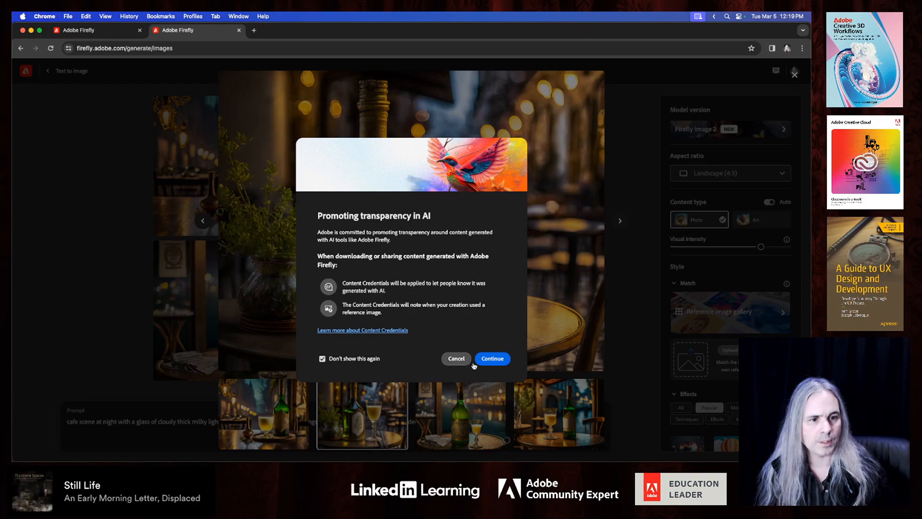
click(491, 358)
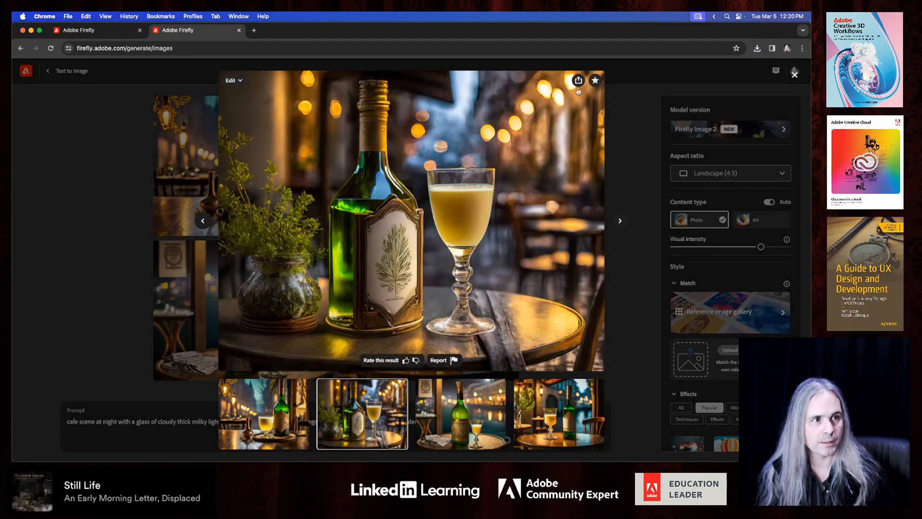
click(578, 81)
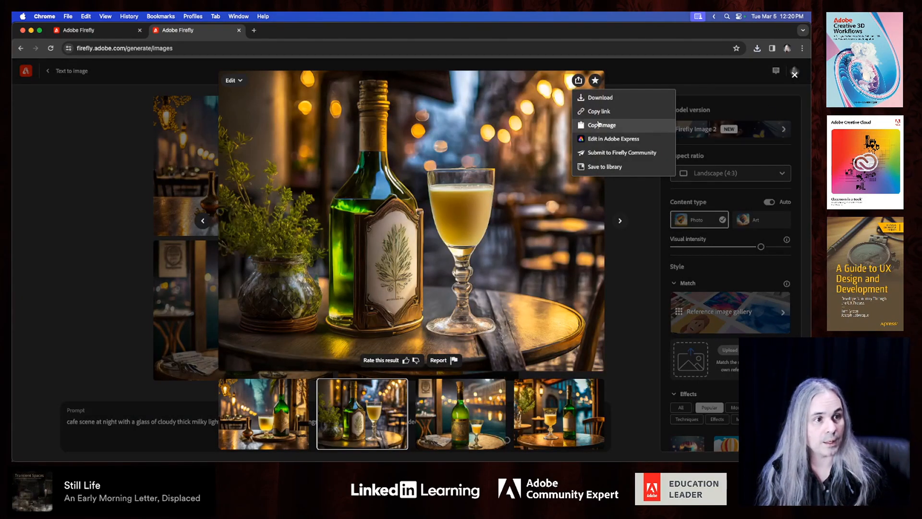
mouse_move(613, 138)
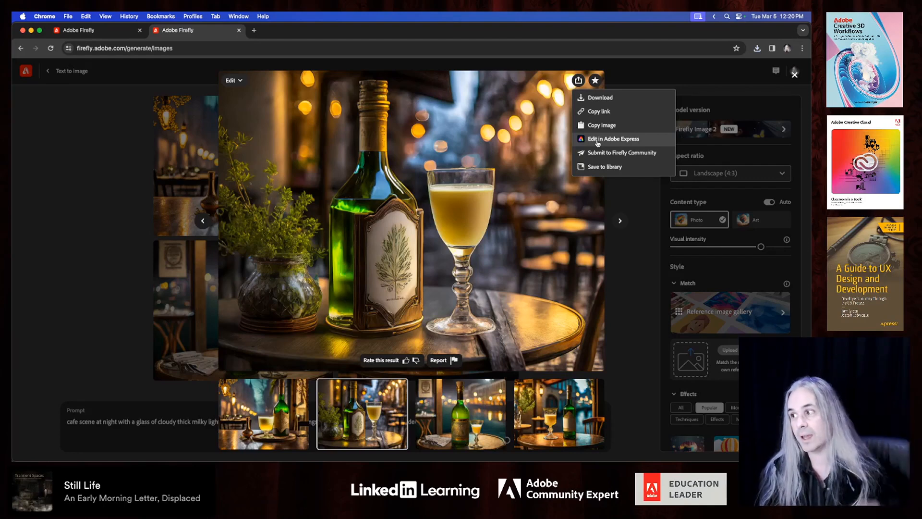
Send the herb-pot absinthe image to a new Adobe Express design and open Text
click(611, 139)
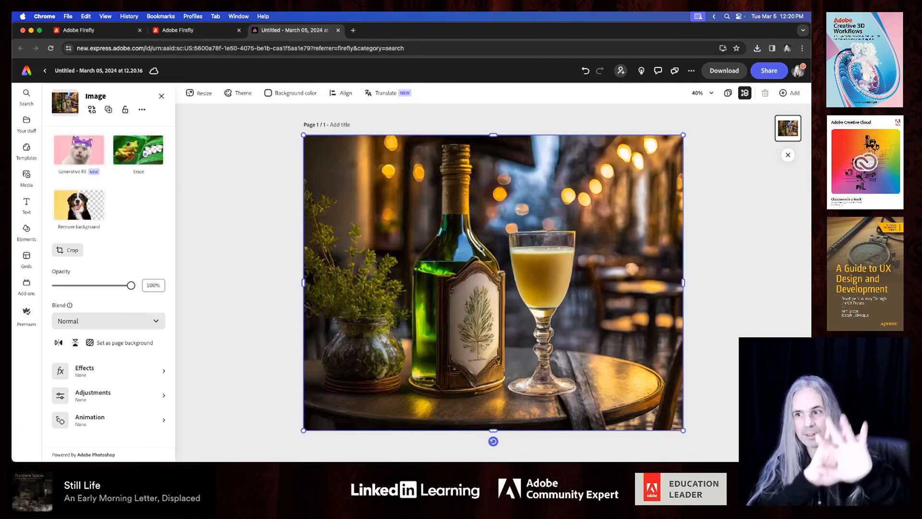
mouse_move(726, 224)
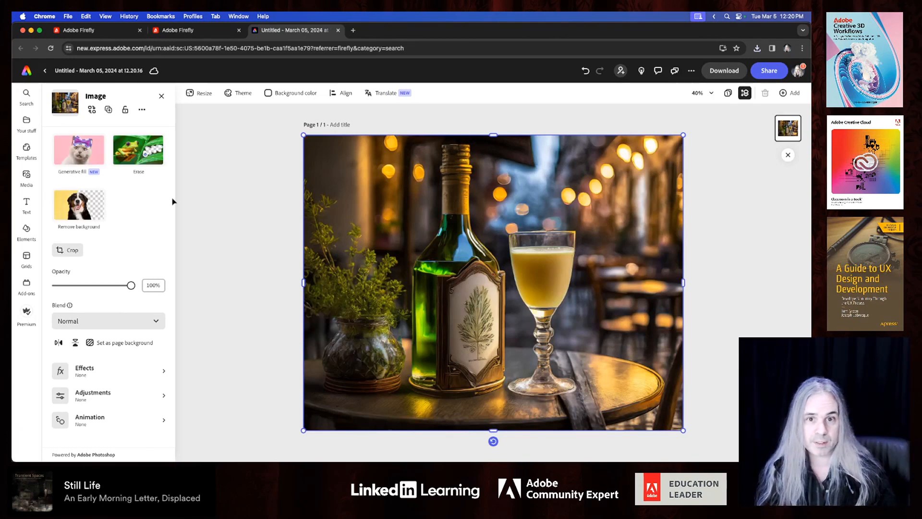
click(26, 206)
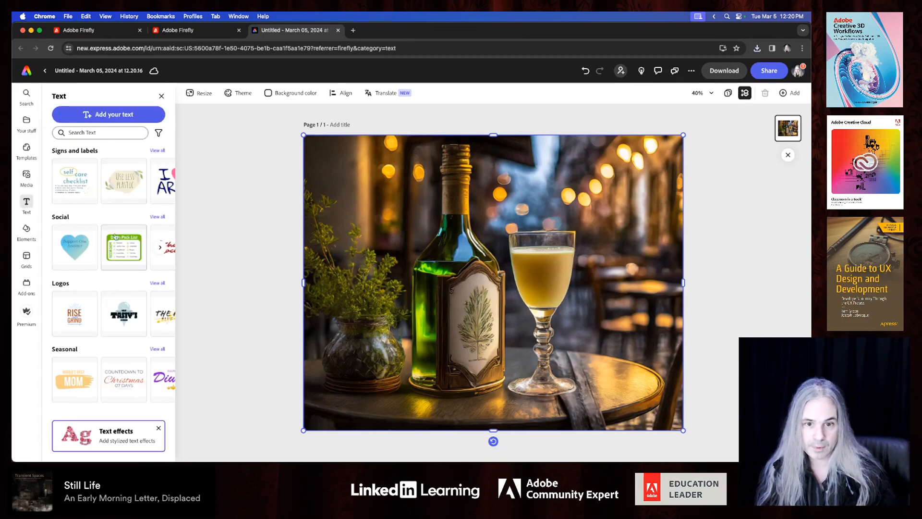
Search text presets for 'absinthe', and with no results, add a default text box
scroll(down, 3)
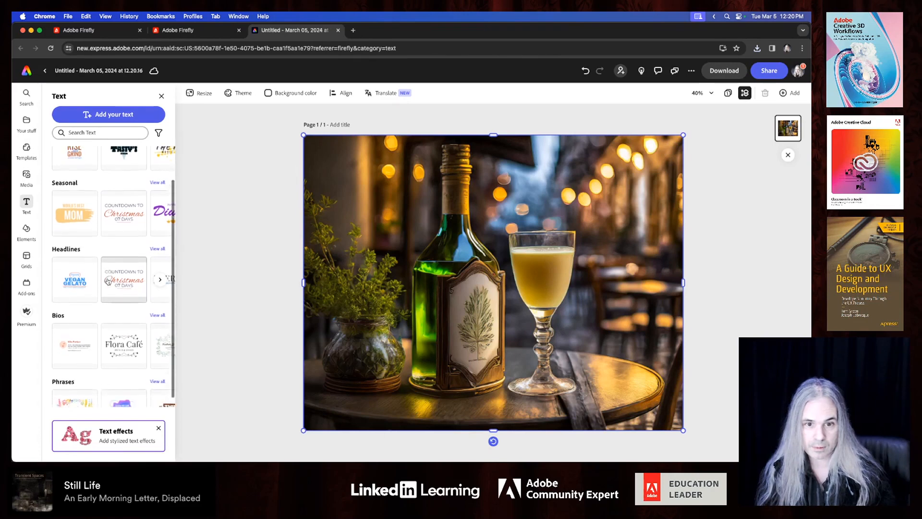
scroll(down, 3)
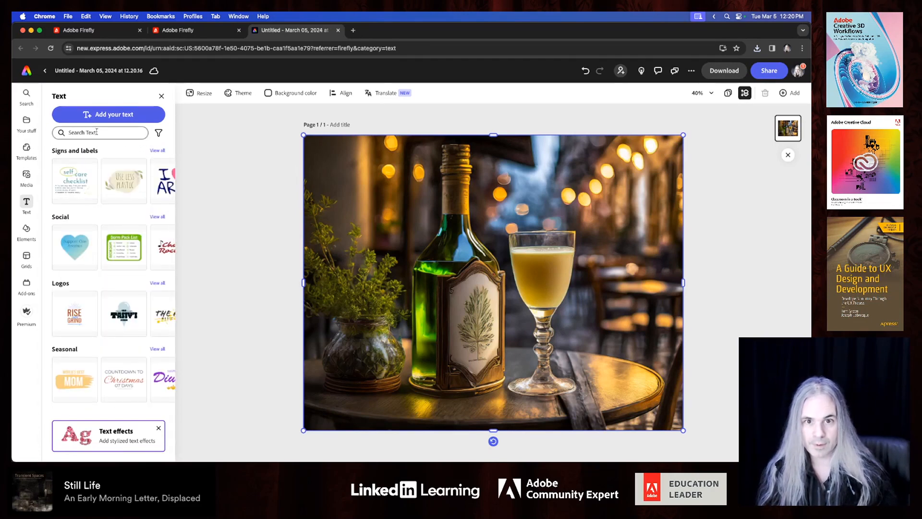
text(absinthe)
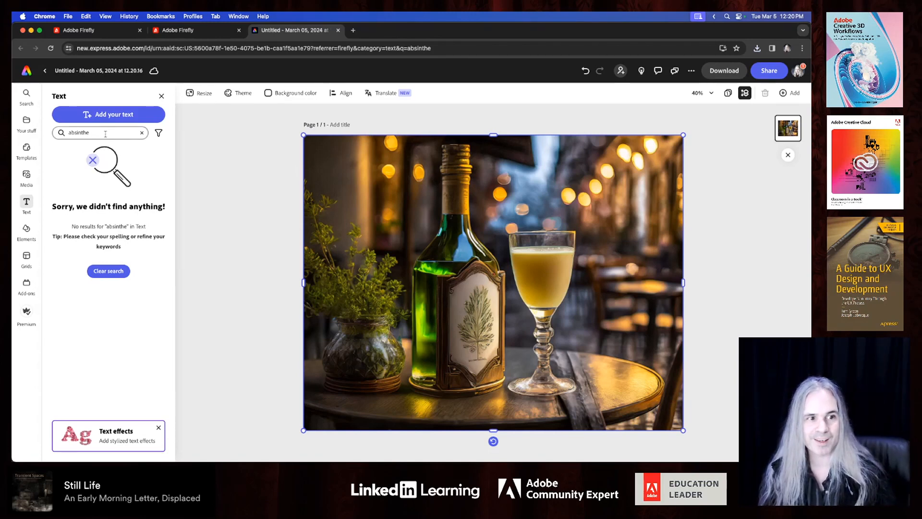
click(97, 133)
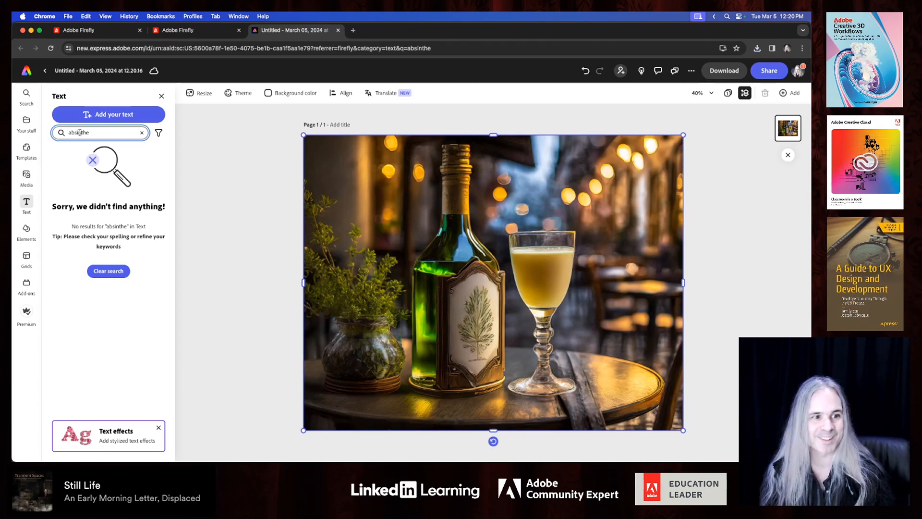
click(100, 132)
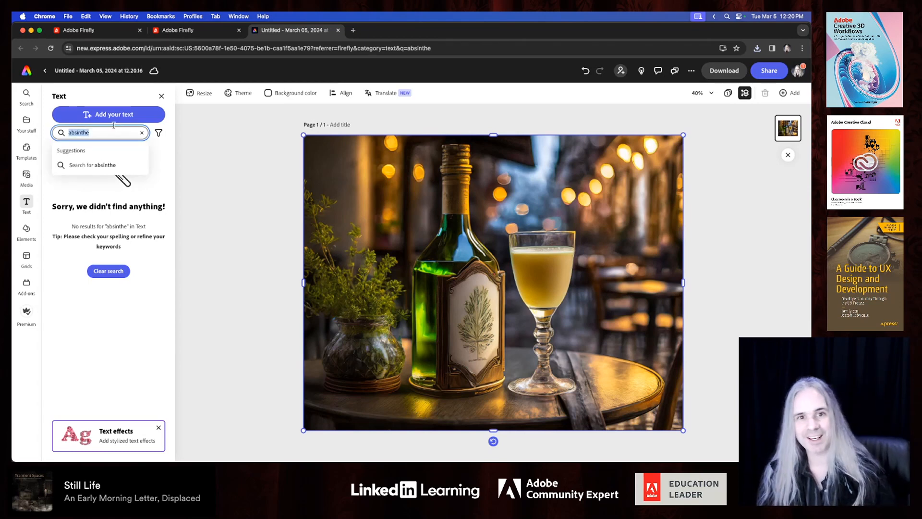
click(108, 115)
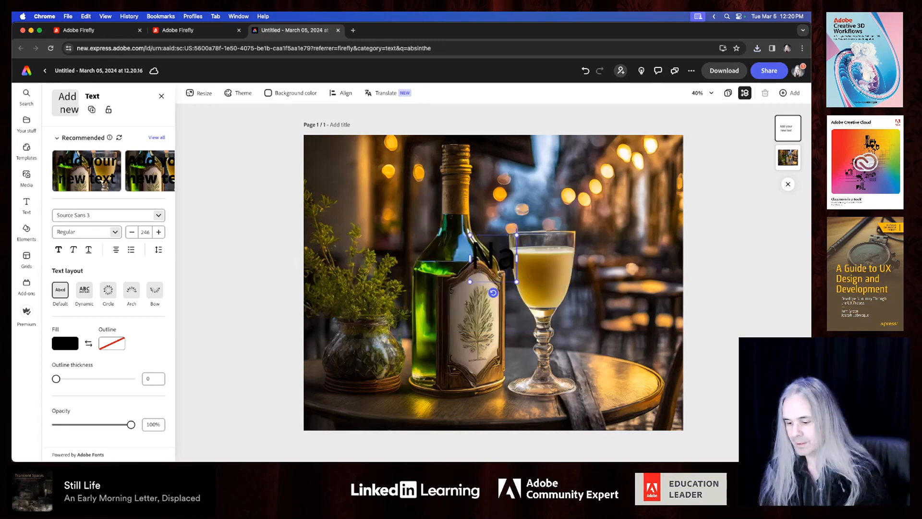
Type 'National Absinthe Day 2024' and drag the headline to the top of the image
text(National Absinthe Day)
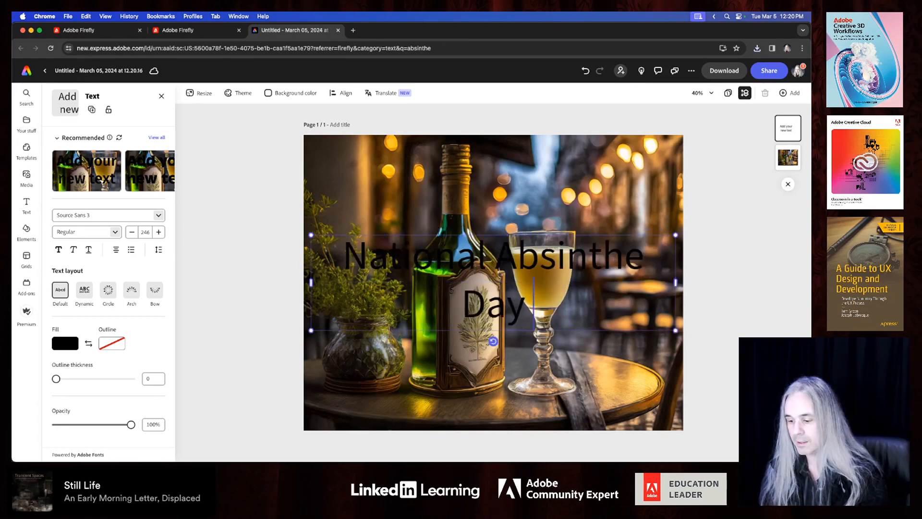
text(2024)
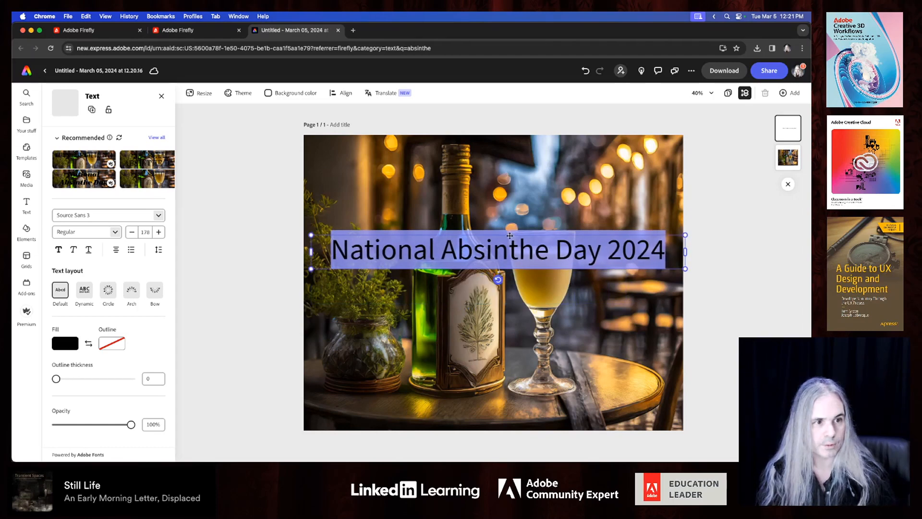
drag(497, 249, 497, 163)
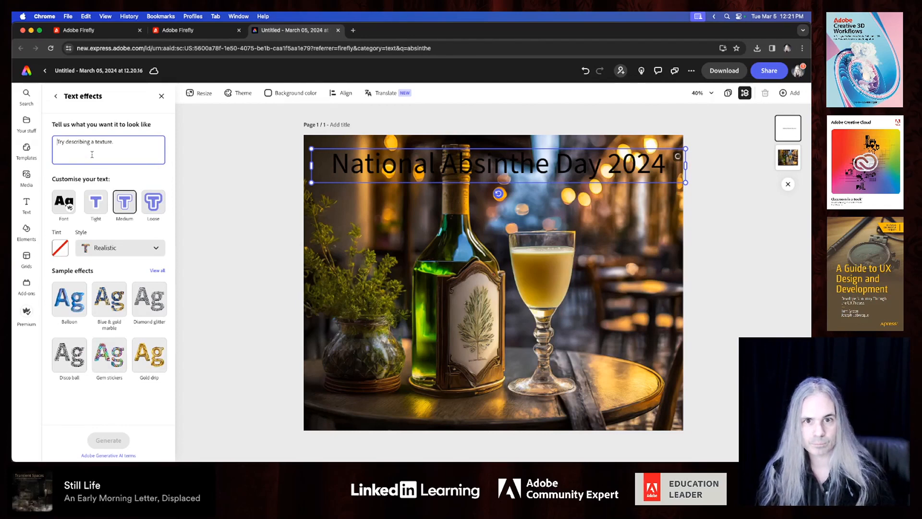
Enter the text-effect prompt 'green and yellow and brown herbs and leaves' with a yellow tint
text(a)
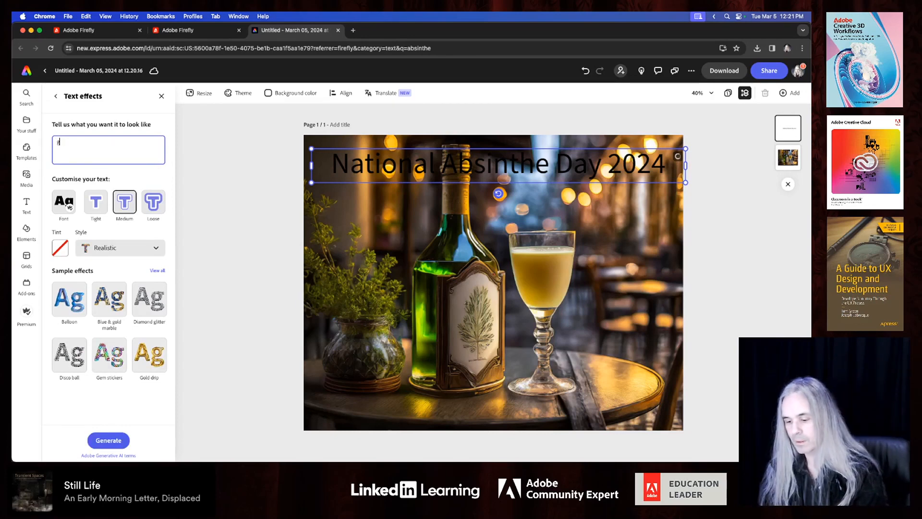
text(green and)
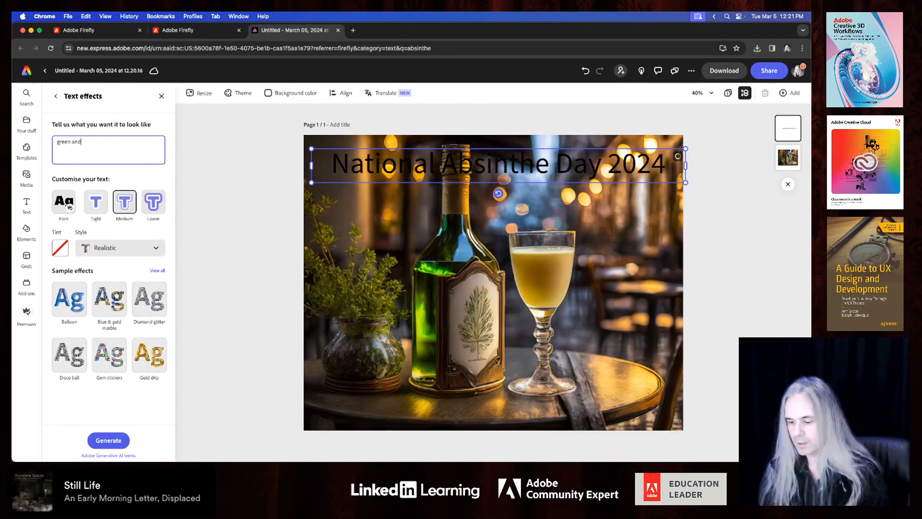
text(yellow and brown)
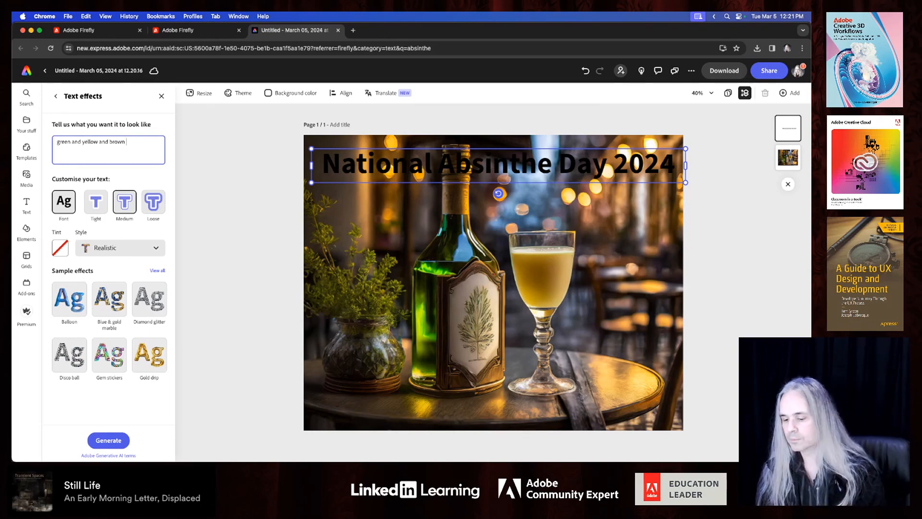
text(herbs and leaves)
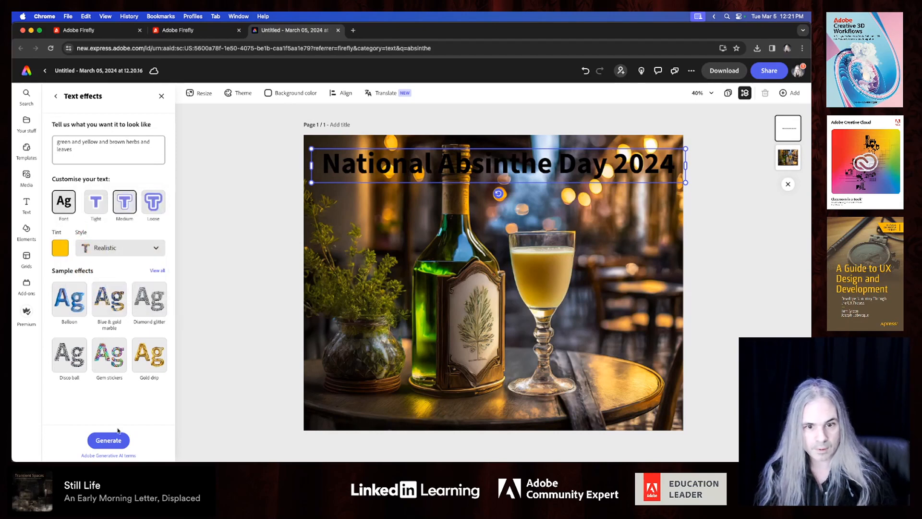
Generate the leafy green-and-yellow texture on the headline, then deselect to review it
click(108, 440)
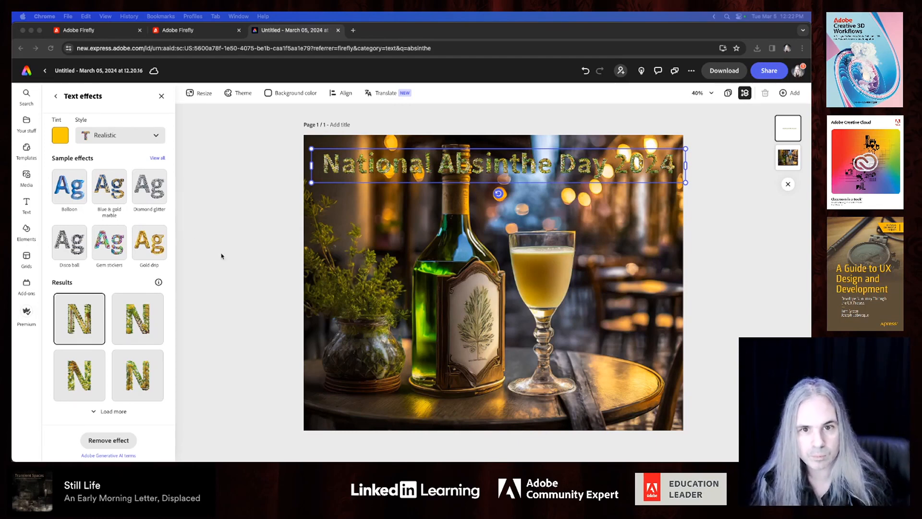
click(137, 318)
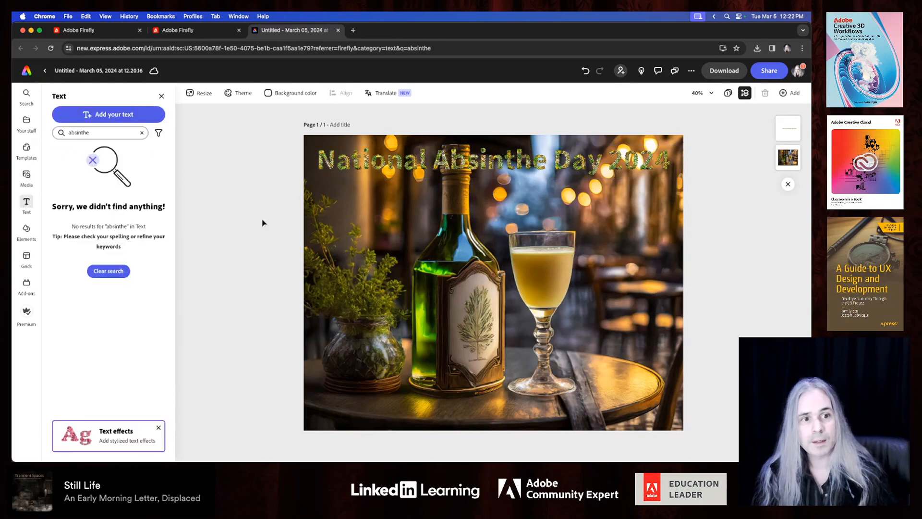
Reselect the textured headline and scroll through its Text properties panel
click(493, 158)
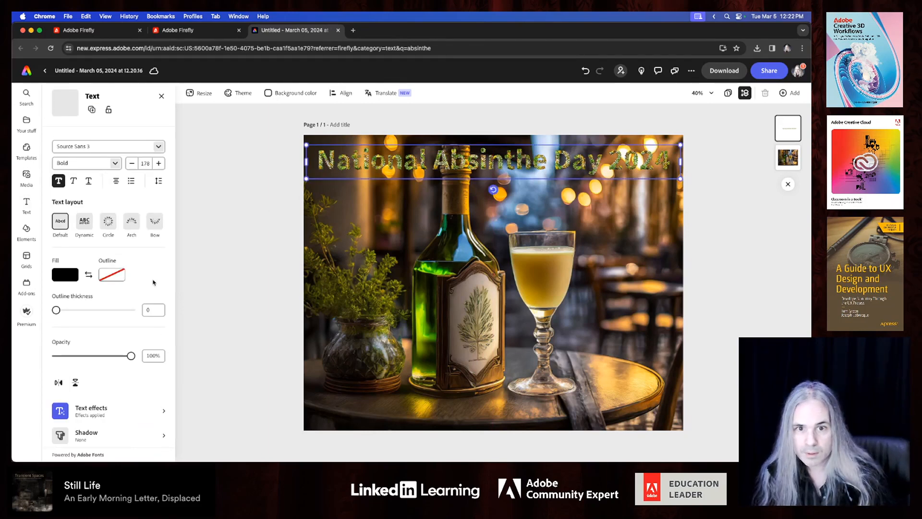
scroll(down, 3)
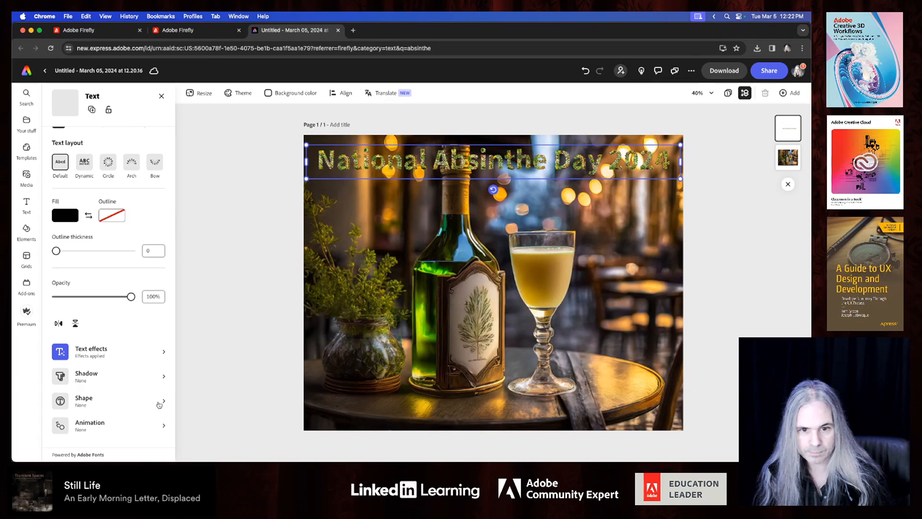
Add a basic background shape behind the headline, filled pale cream
click(83, 401)
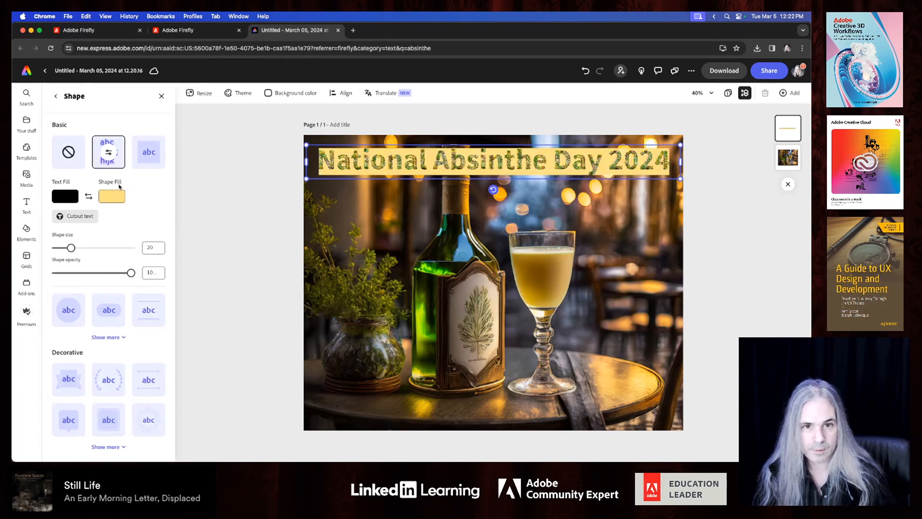
click(112, 195)
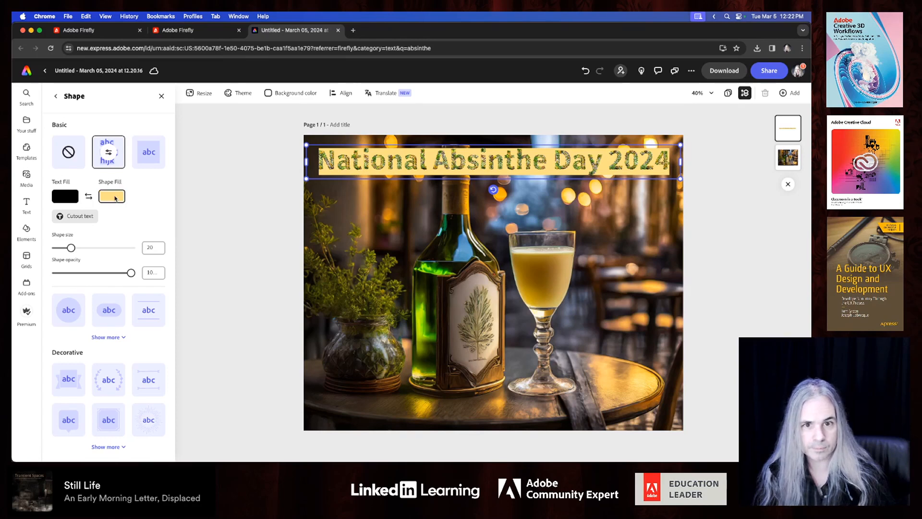
click(111, 196)
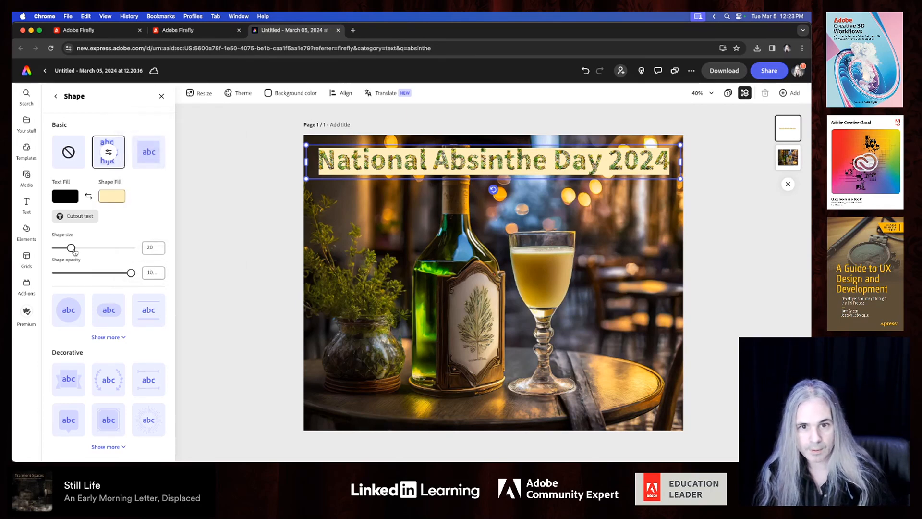
Stretch the cream banner to size 100 and lower its opacity to about 77%
drag(74, 248, 100, 248)
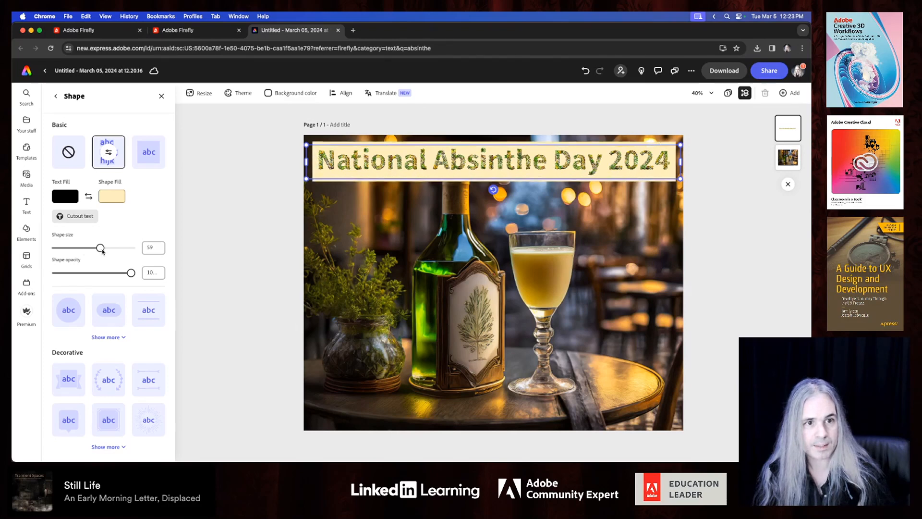
drag(100, 247, 131, 248)
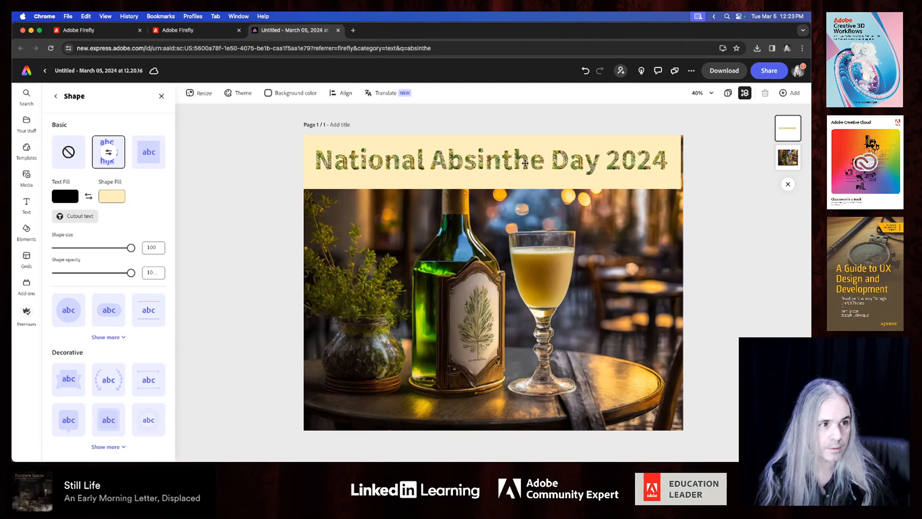
click(492, 159)
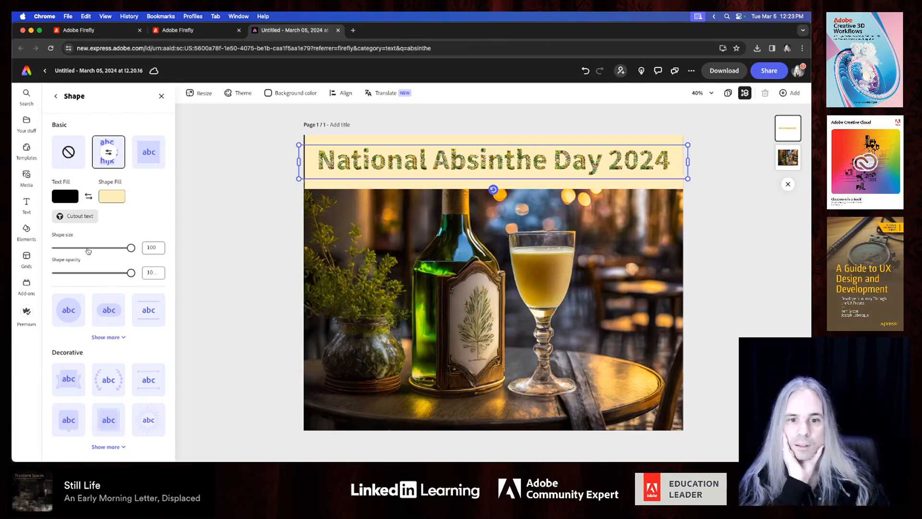
drag(125, 272, 104, 273)
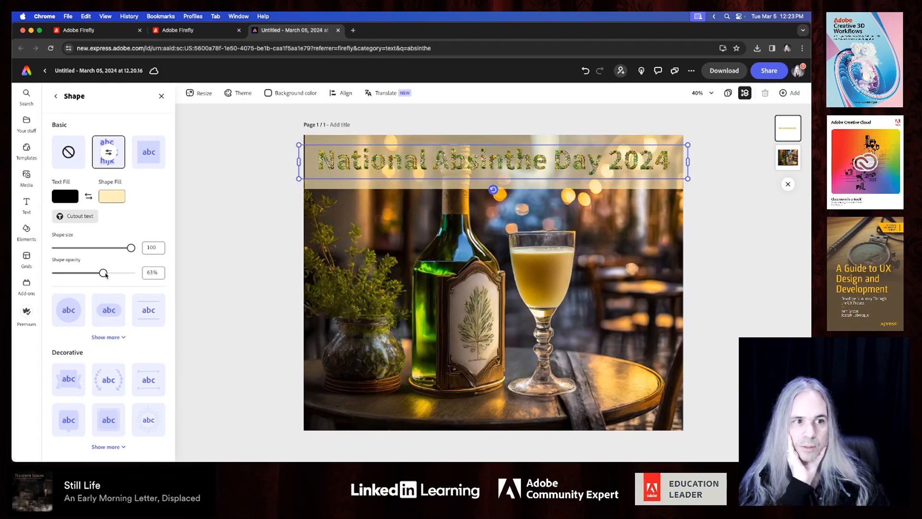
drag(105, 272, 115, 273)
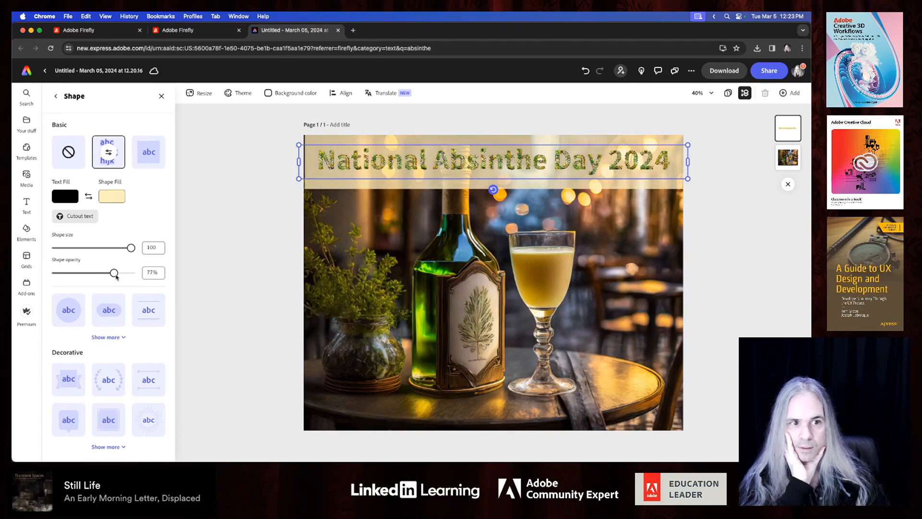
drag(115, 272, 118, 272)
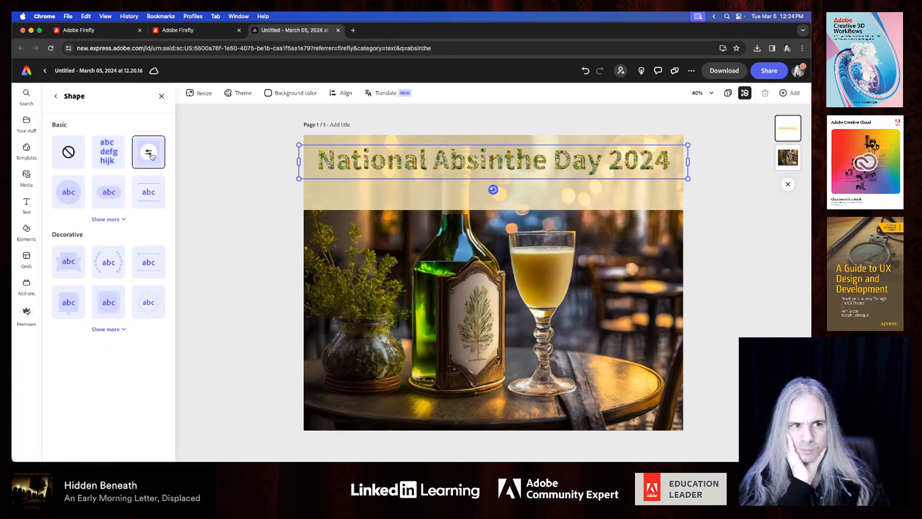
Shrink the translucent cream banner to a snug band around the leafy headline
click(148, 151)
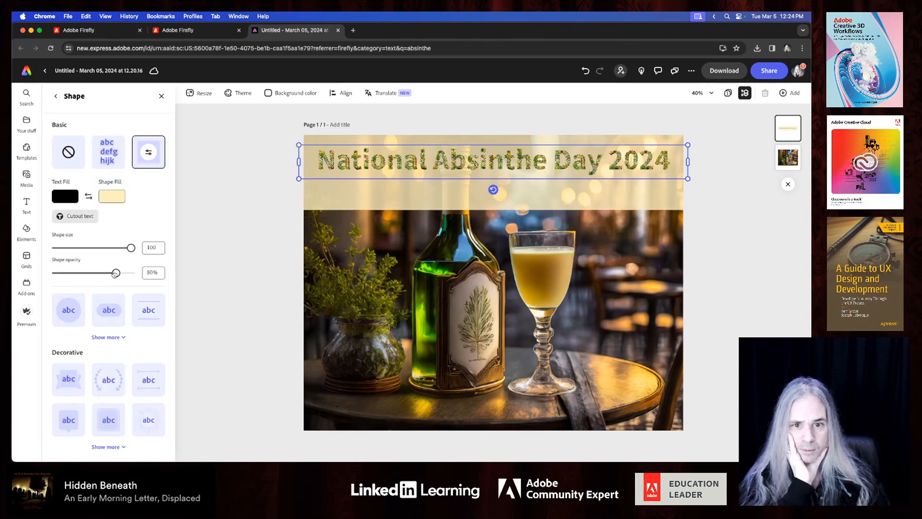
drag(130, 247, 130, 248)
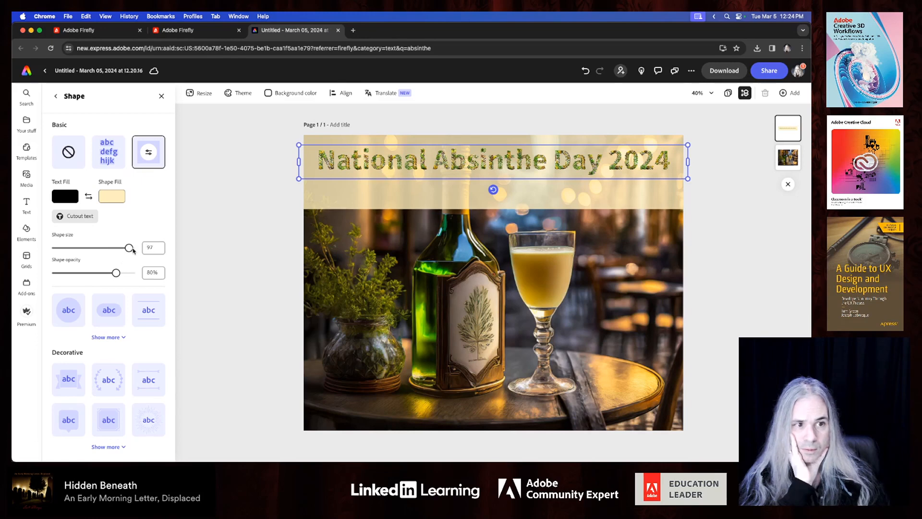
drag(131, 247, 73, 248)
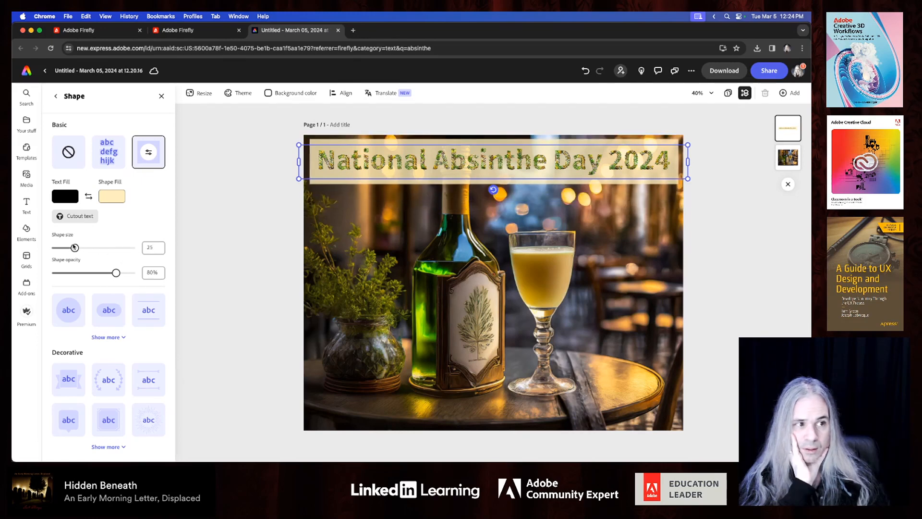
drag(71, 246, 83, 247)
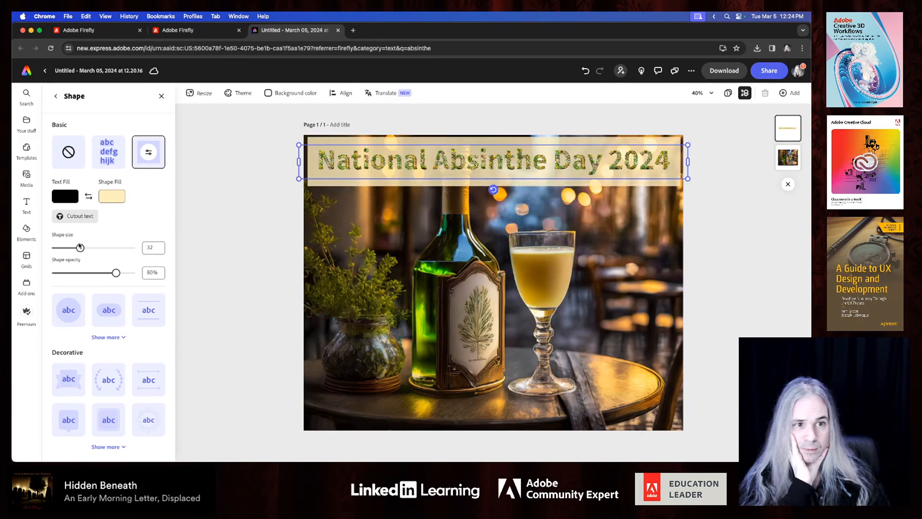
drag(81, 247, 73, 247)
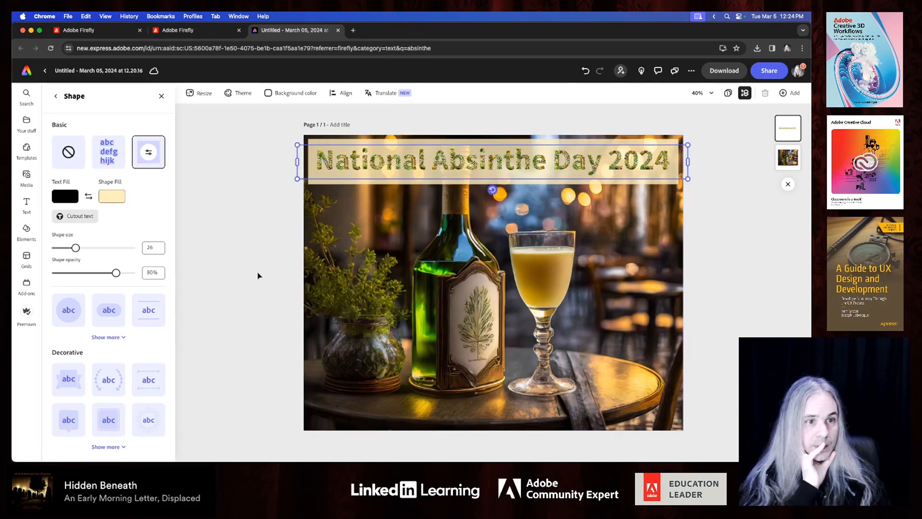
mouse_move(136, 339)
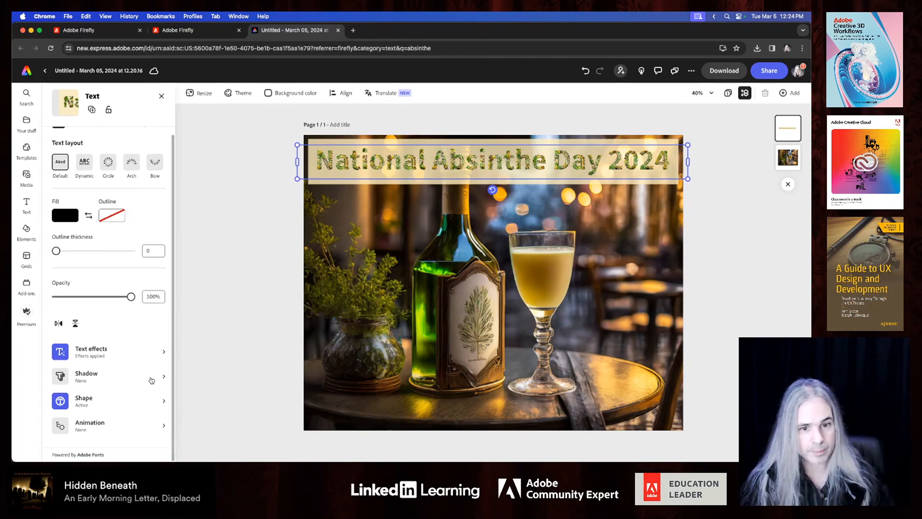
Apply a Classic drop shadow to the headline in a custom olive green
click(108, 377)
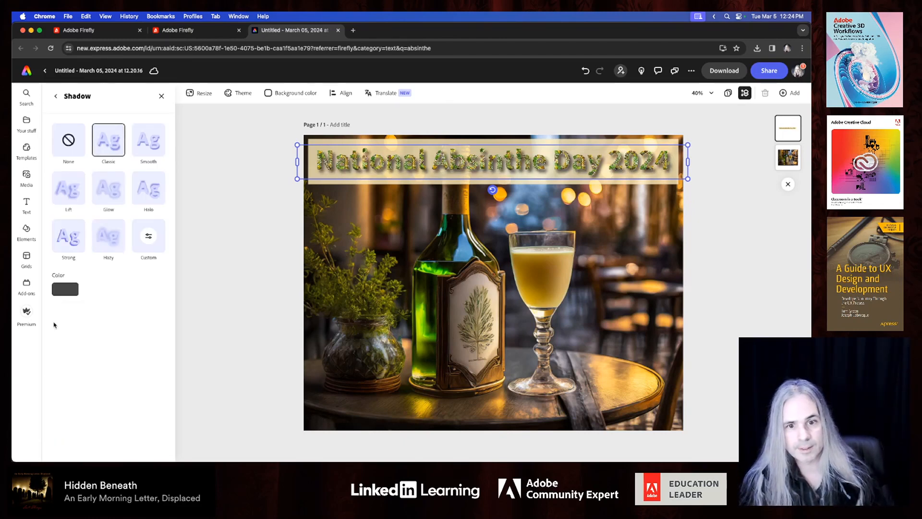
click(65, 288)
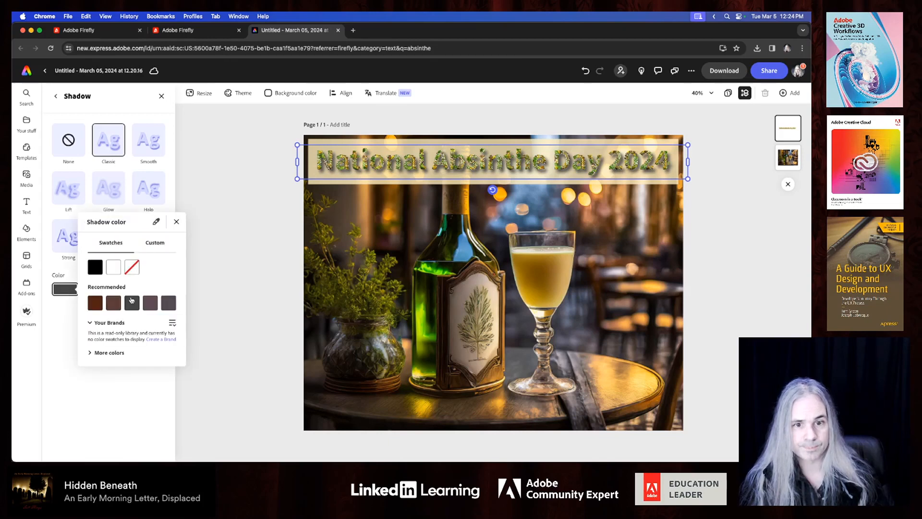
click(154, 242)
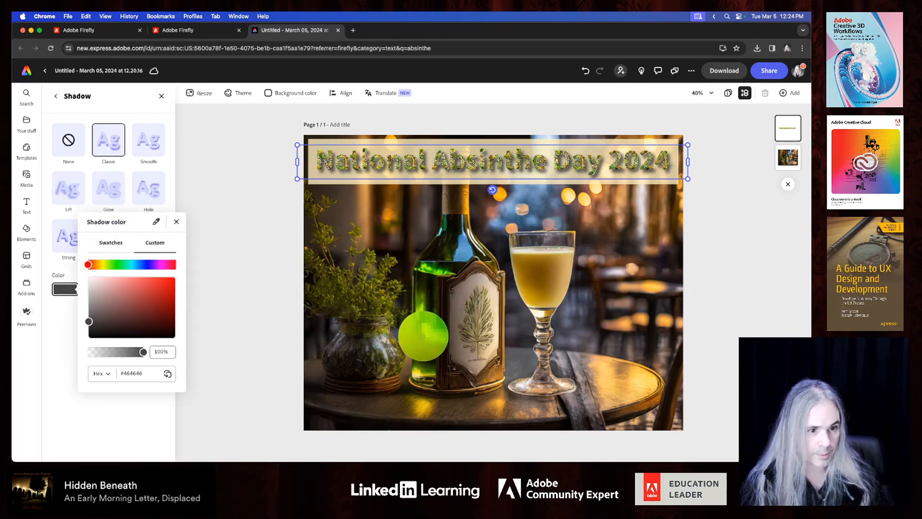
click(168, 286)
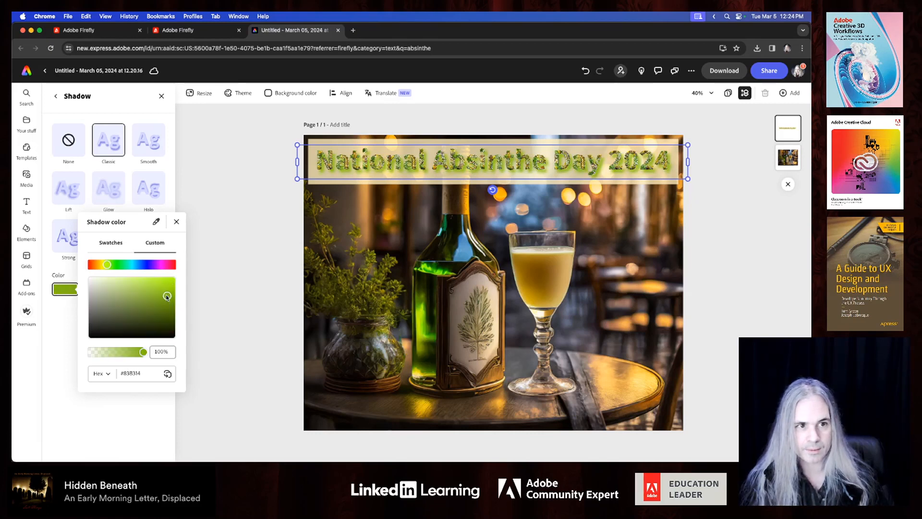
click(176, 222)
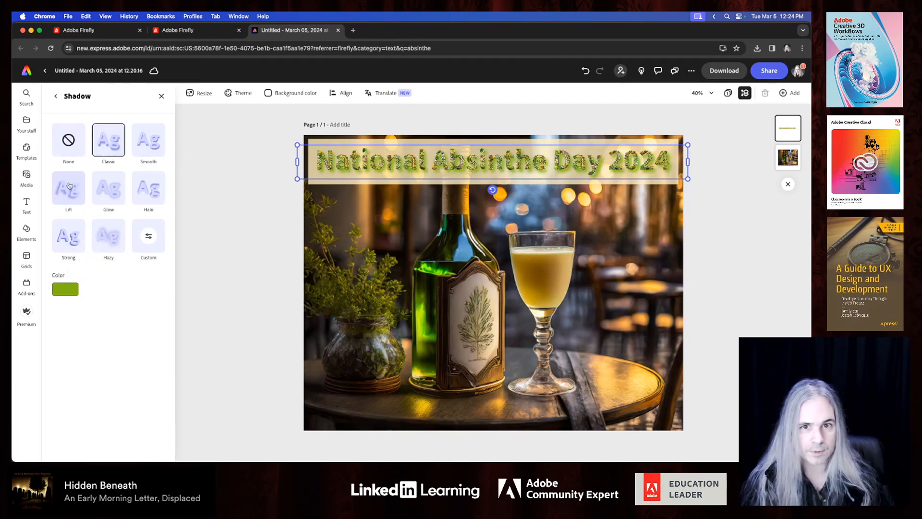
click(108, 188)
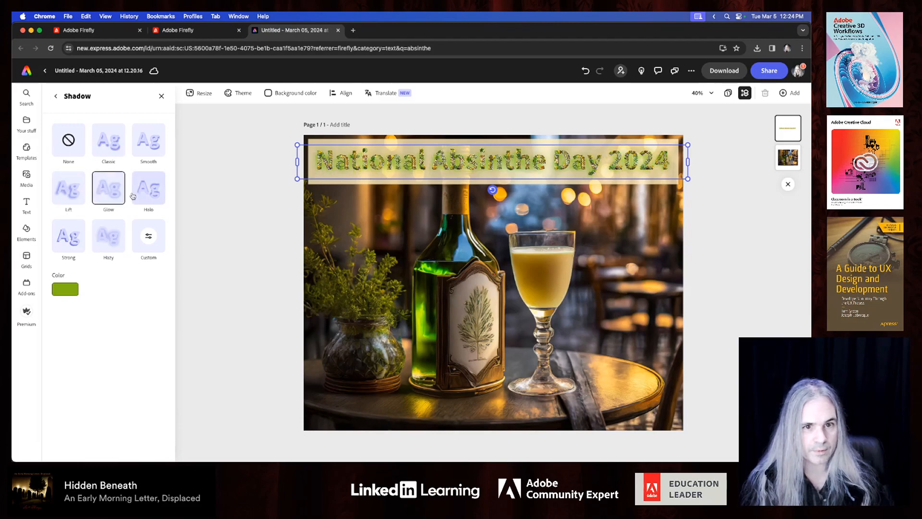
click(108, 139)
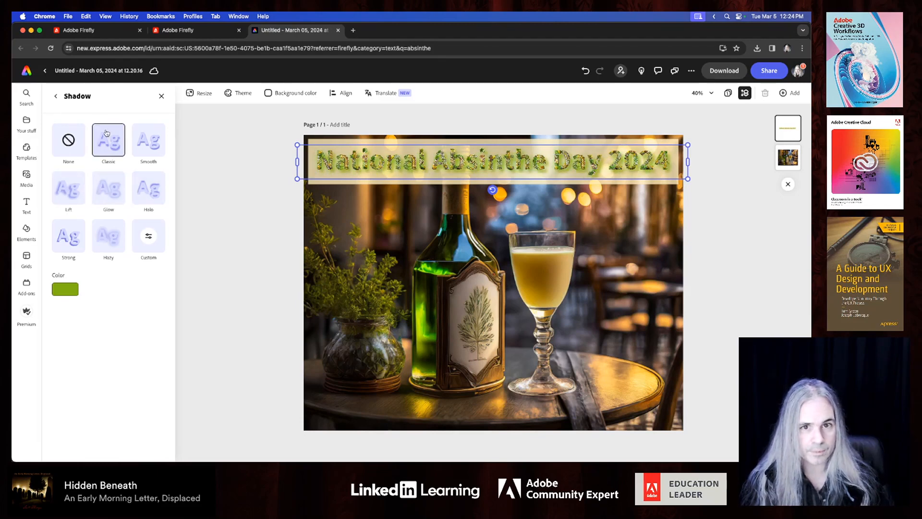
Set the custom shadow to dark green with blur 2, angle 116 and distance 9
click(148, 236)
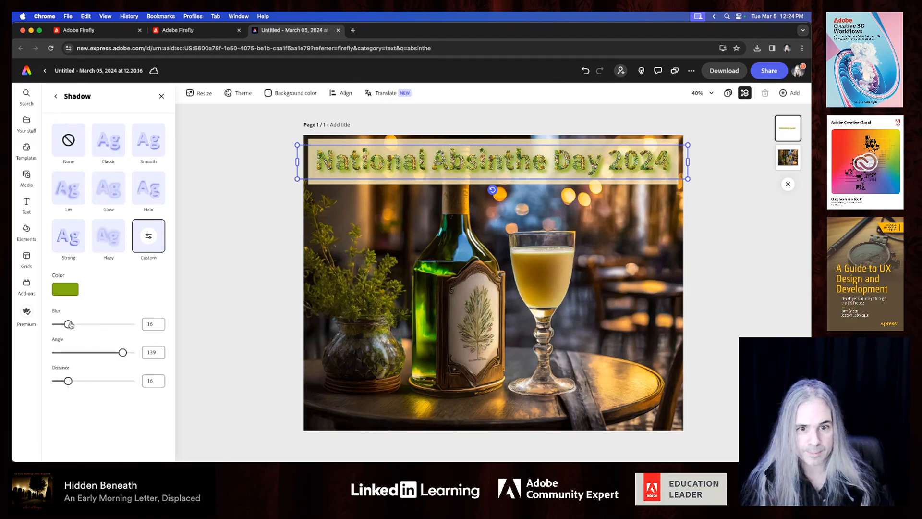
drag(71, 324, 58, 324)
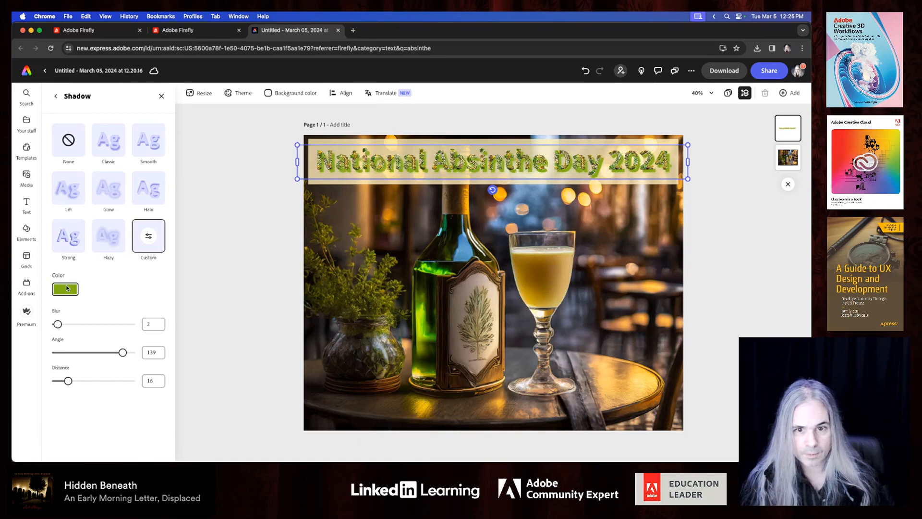
click(65, 288)
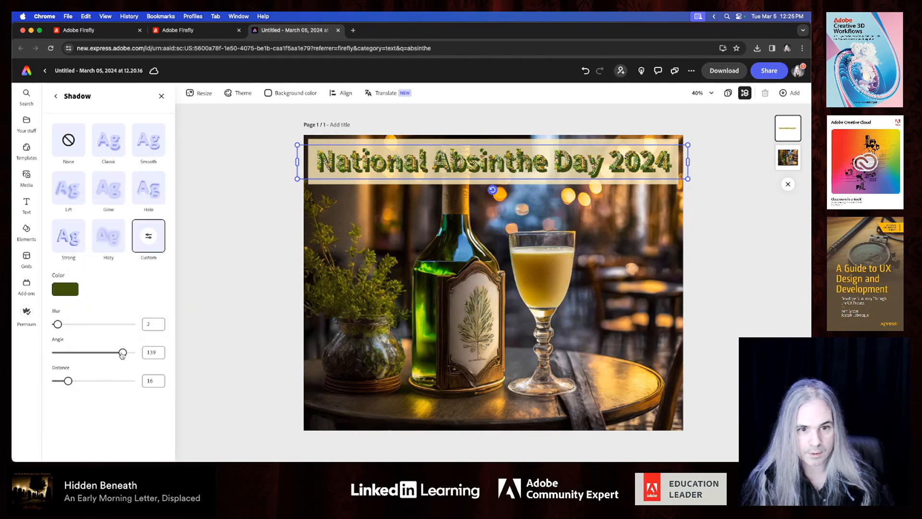
drag(123, 352, 116, 352)
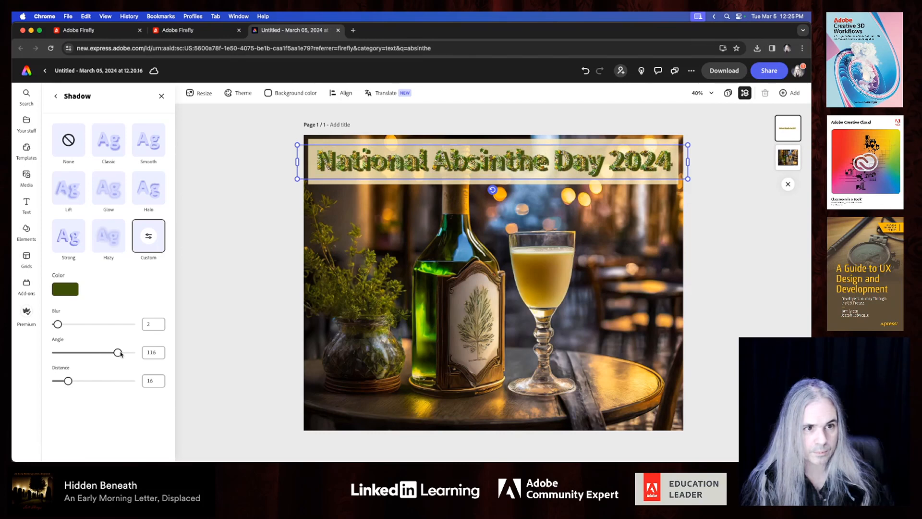
drag(66, 380, 67, 380)
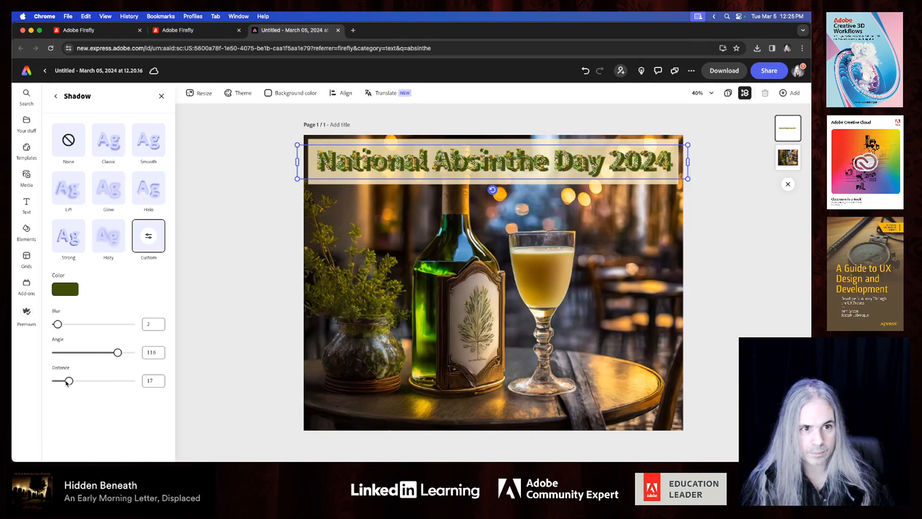
drag(71, 381, 61, 380)
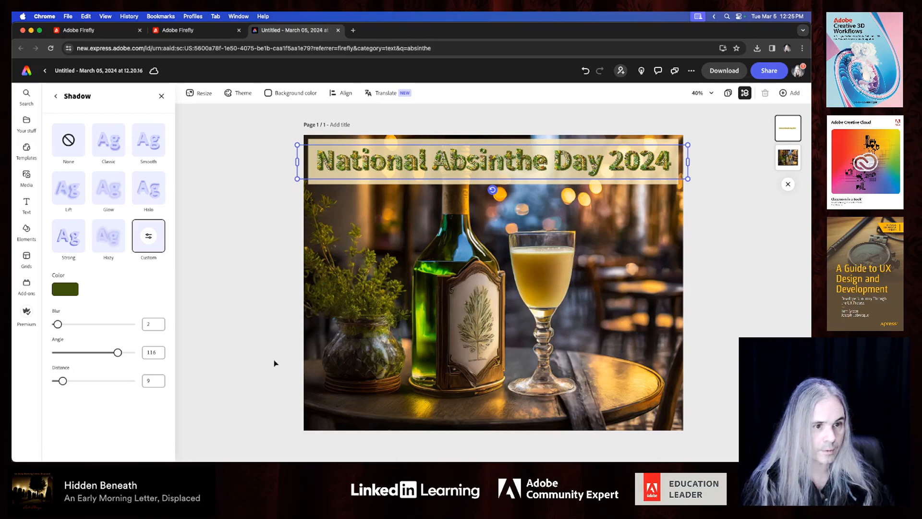
click(26, 202)
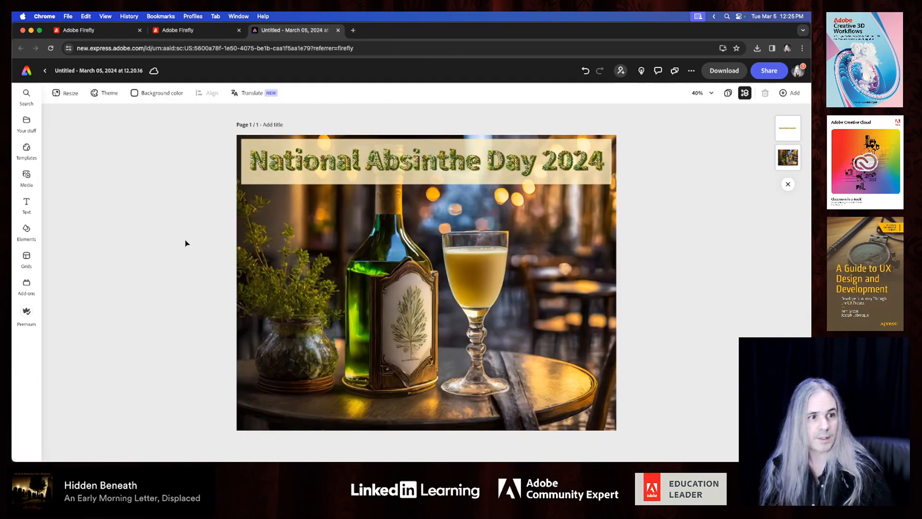
mouse_move(707, 240)
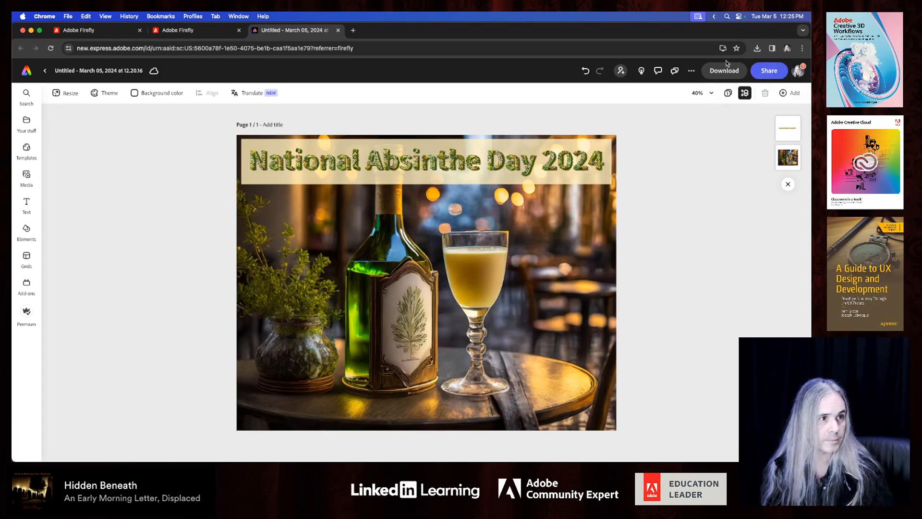
Download the absinthe café poster as a PNG file
click(723, 70)
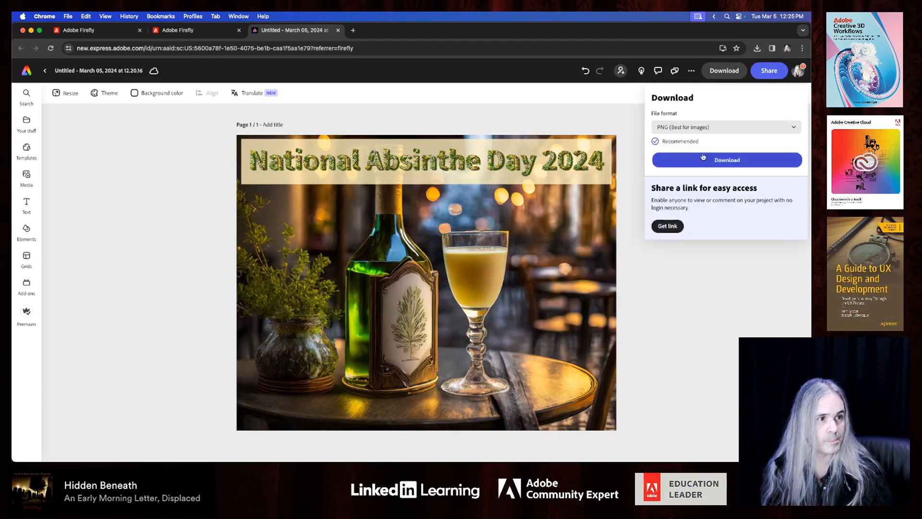
click(725, 159)
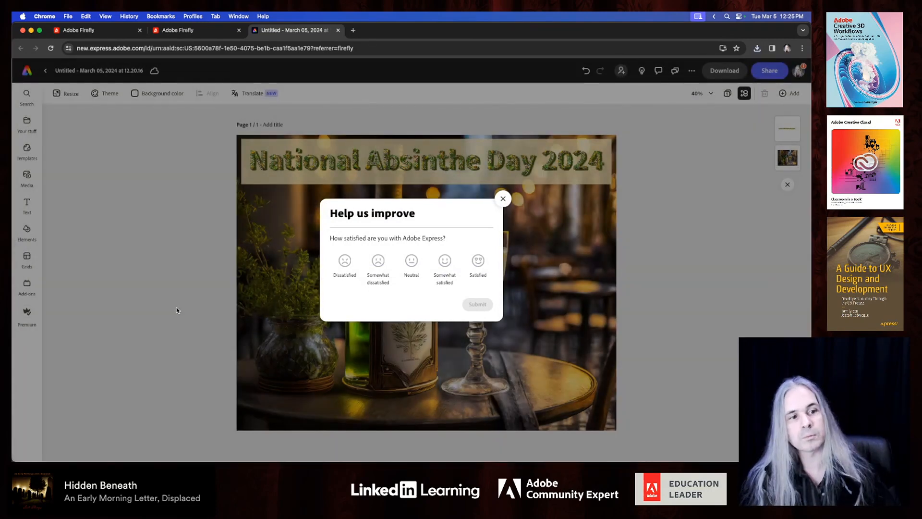
mouse_move(443, 280)
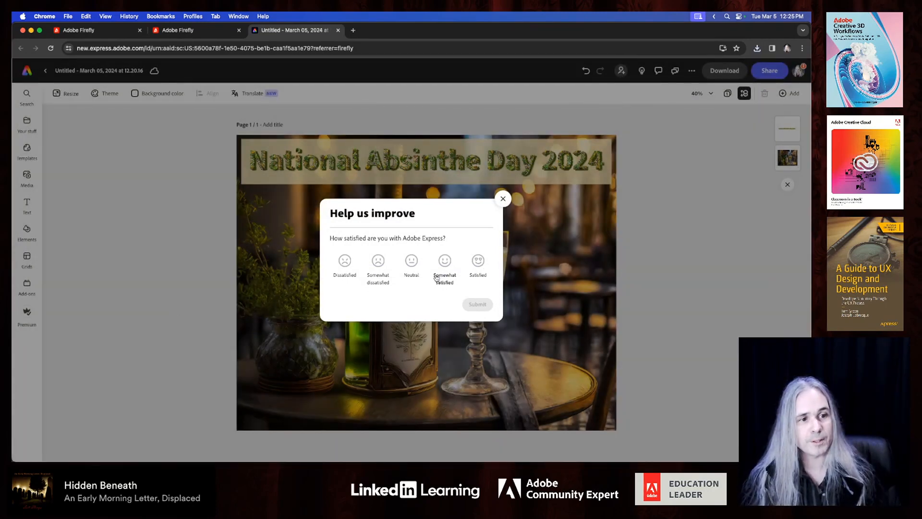
Rate Adobe Express 'Somewhat satisfied', dismiss the thank-you message, and return to Adobe Firefly
click(444, 261)
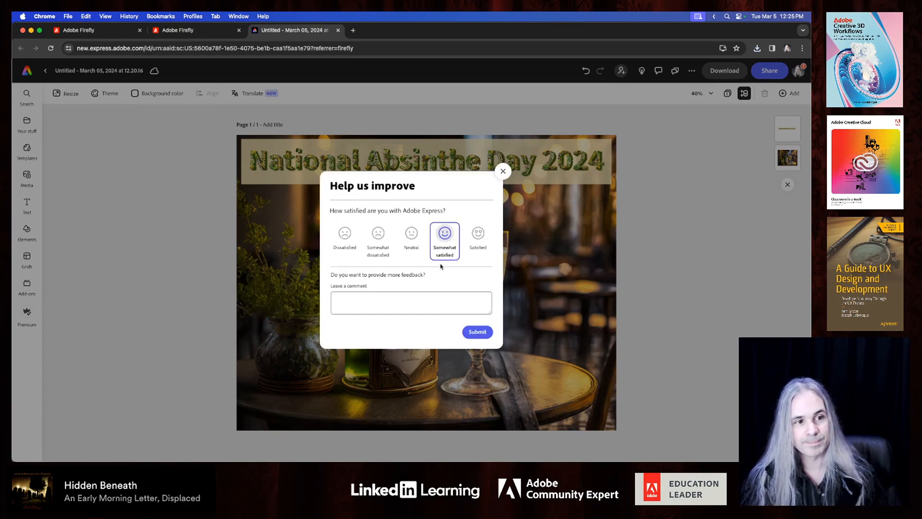
click(477, 332)
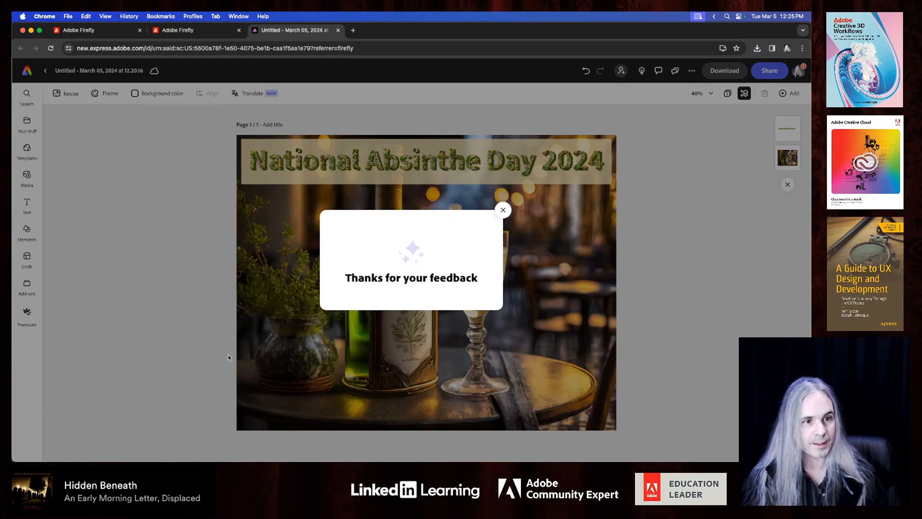
click(503, 210)
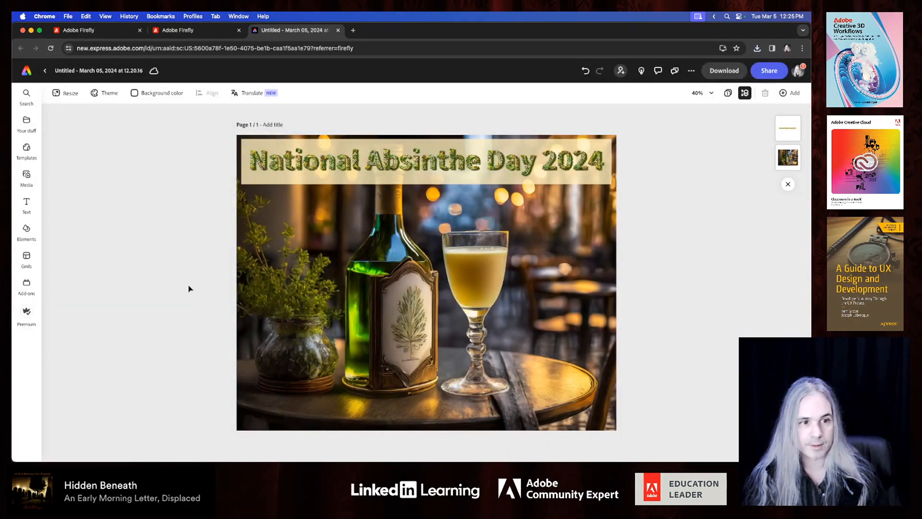
click(194, 30)
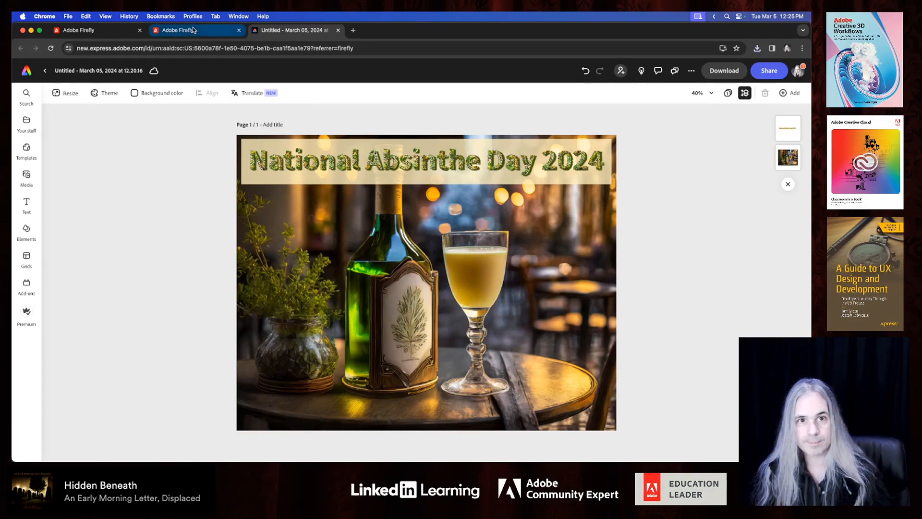